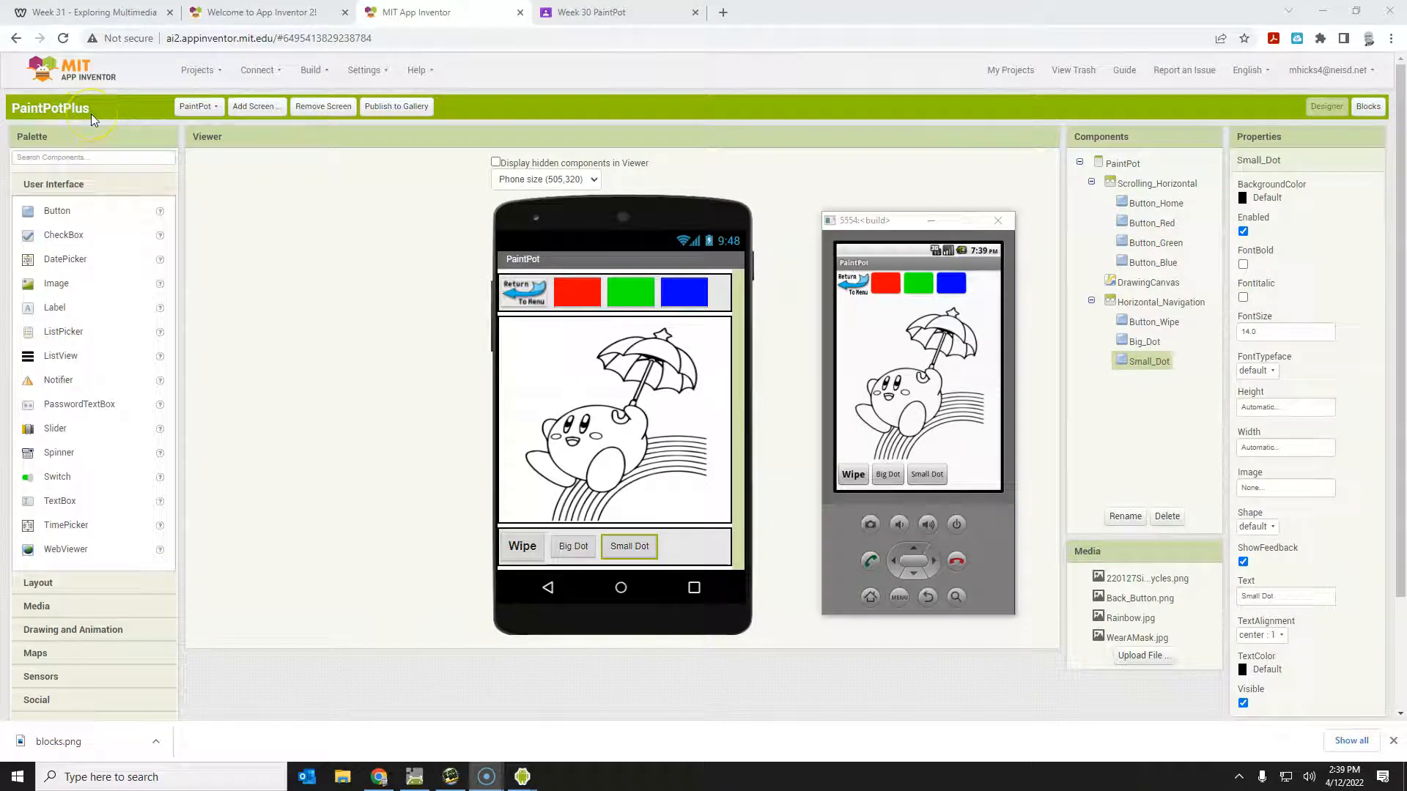
{"action": "mouse_move", "coordinate": [566, 704]}
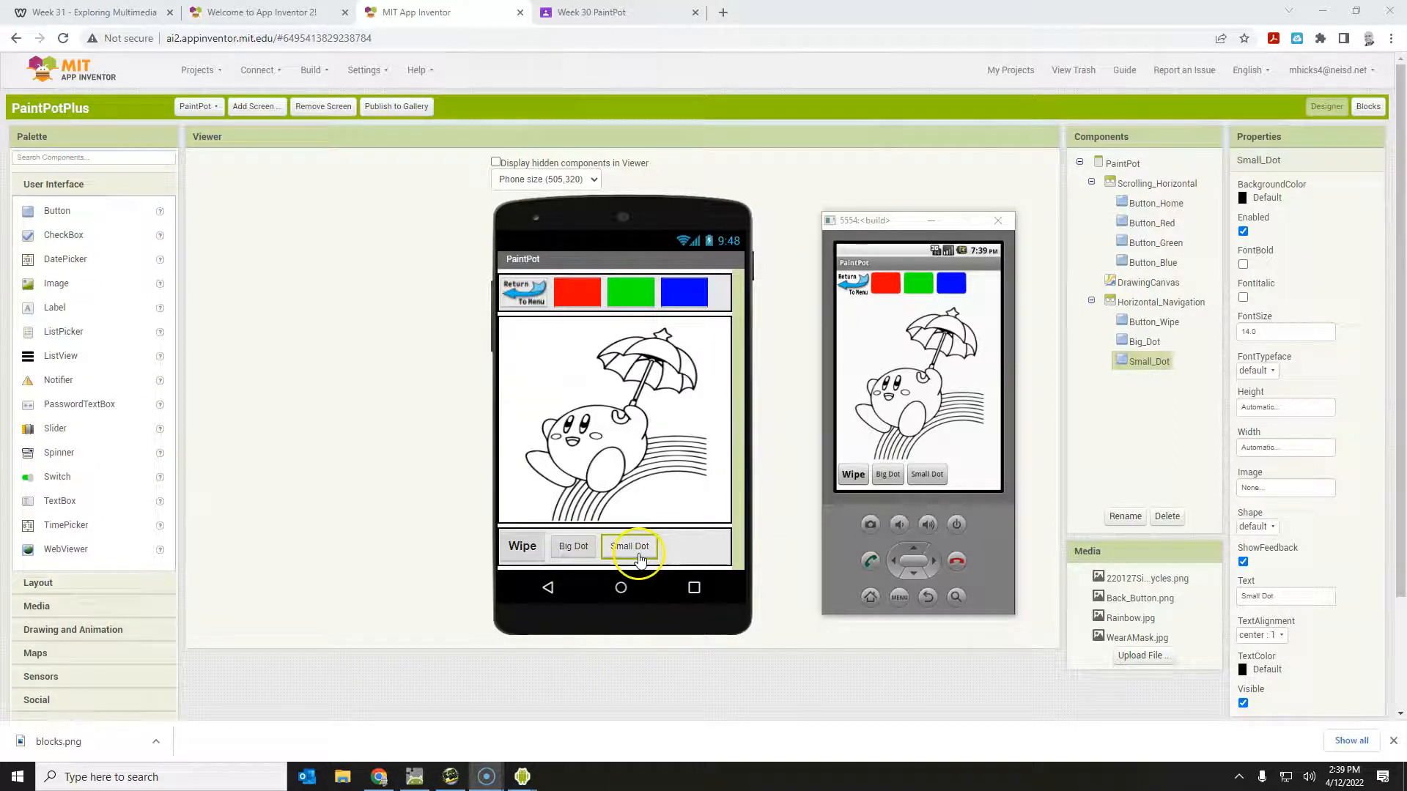
{"action": "mouse_move", "coordinate": [691, 551]}
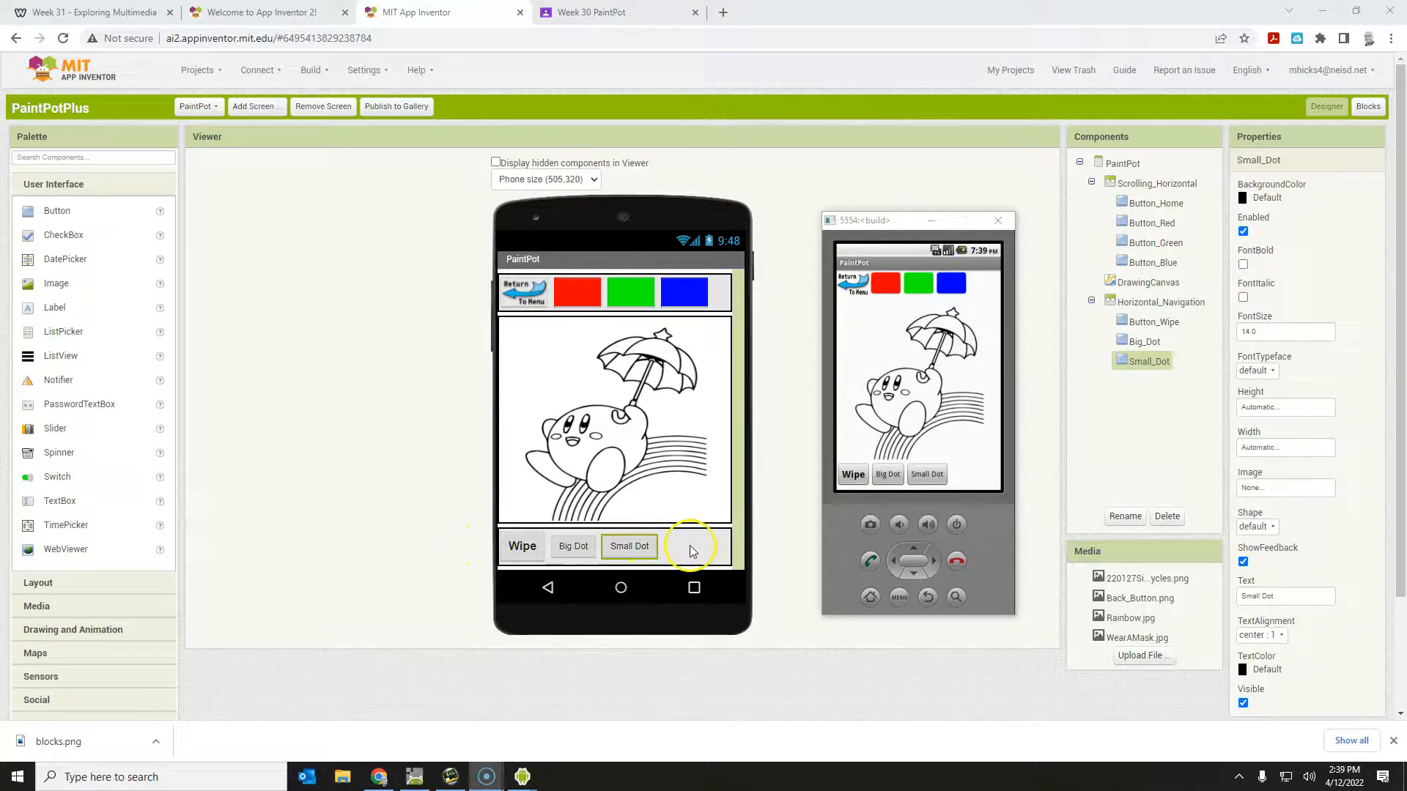
{"action": "mouse_move", "coordinate": [543, 551]}
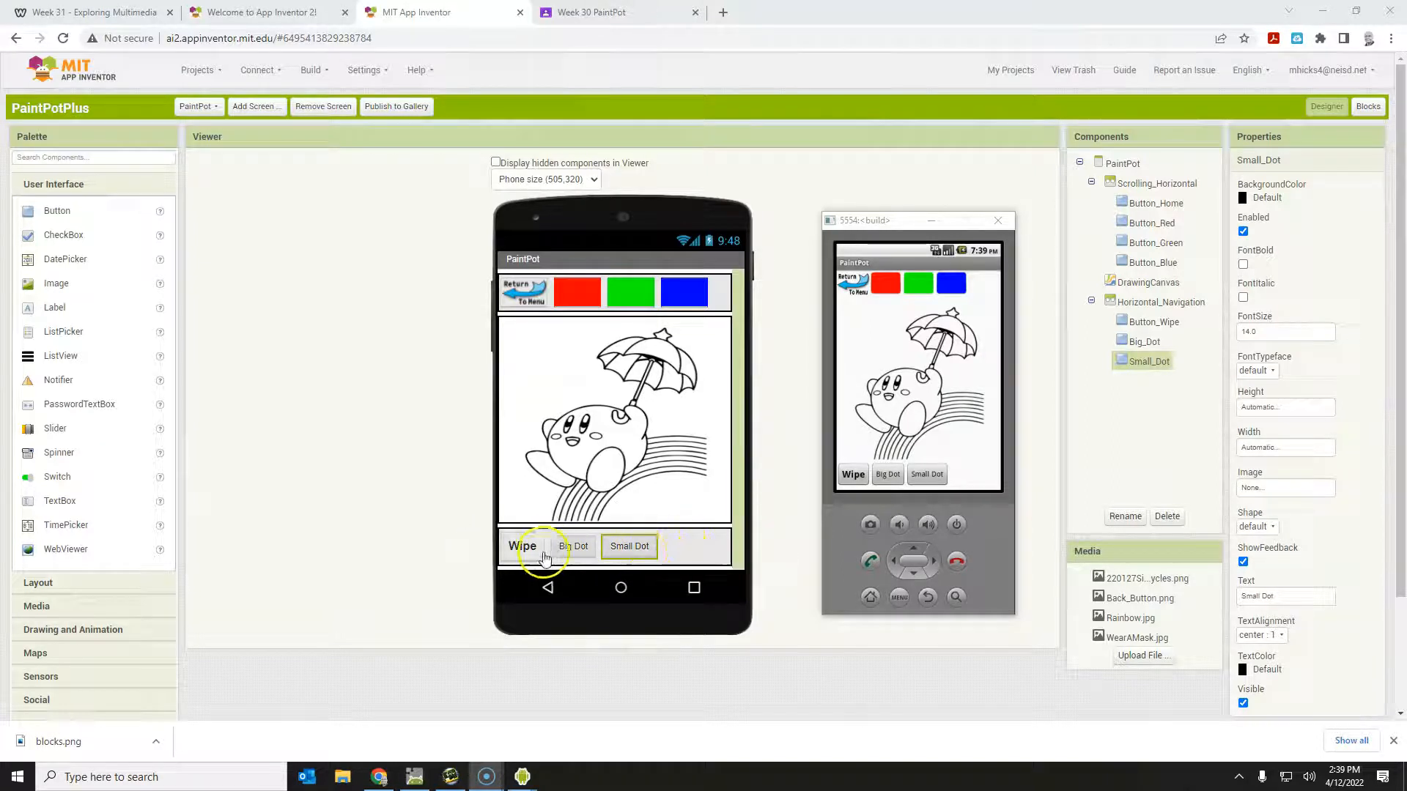
- Delete the Small Dot and Big Dot buttons from the screen
{"action": "left_click", "coordinate": [996, 219]}
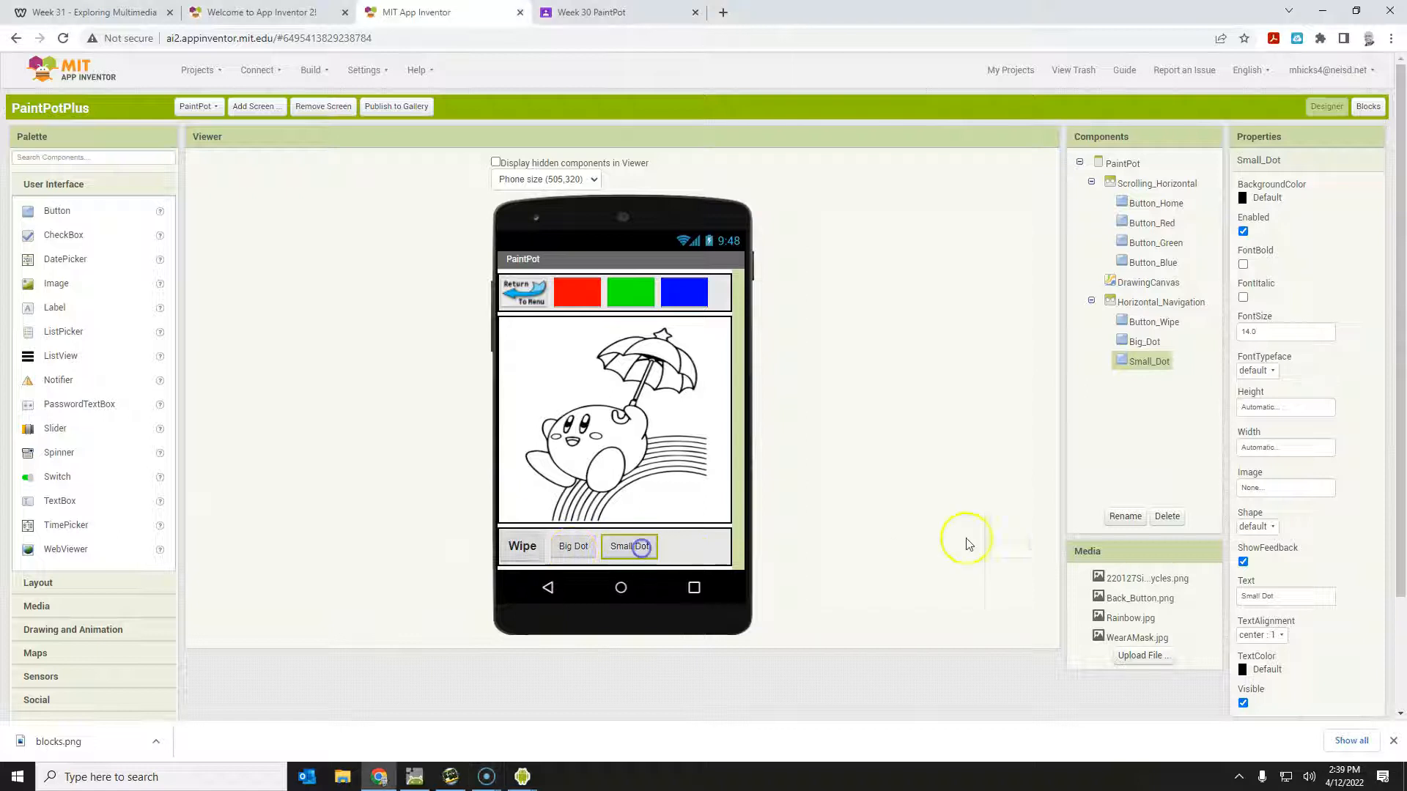
{"action": "left_click", "coordinate": [1167, 516]}
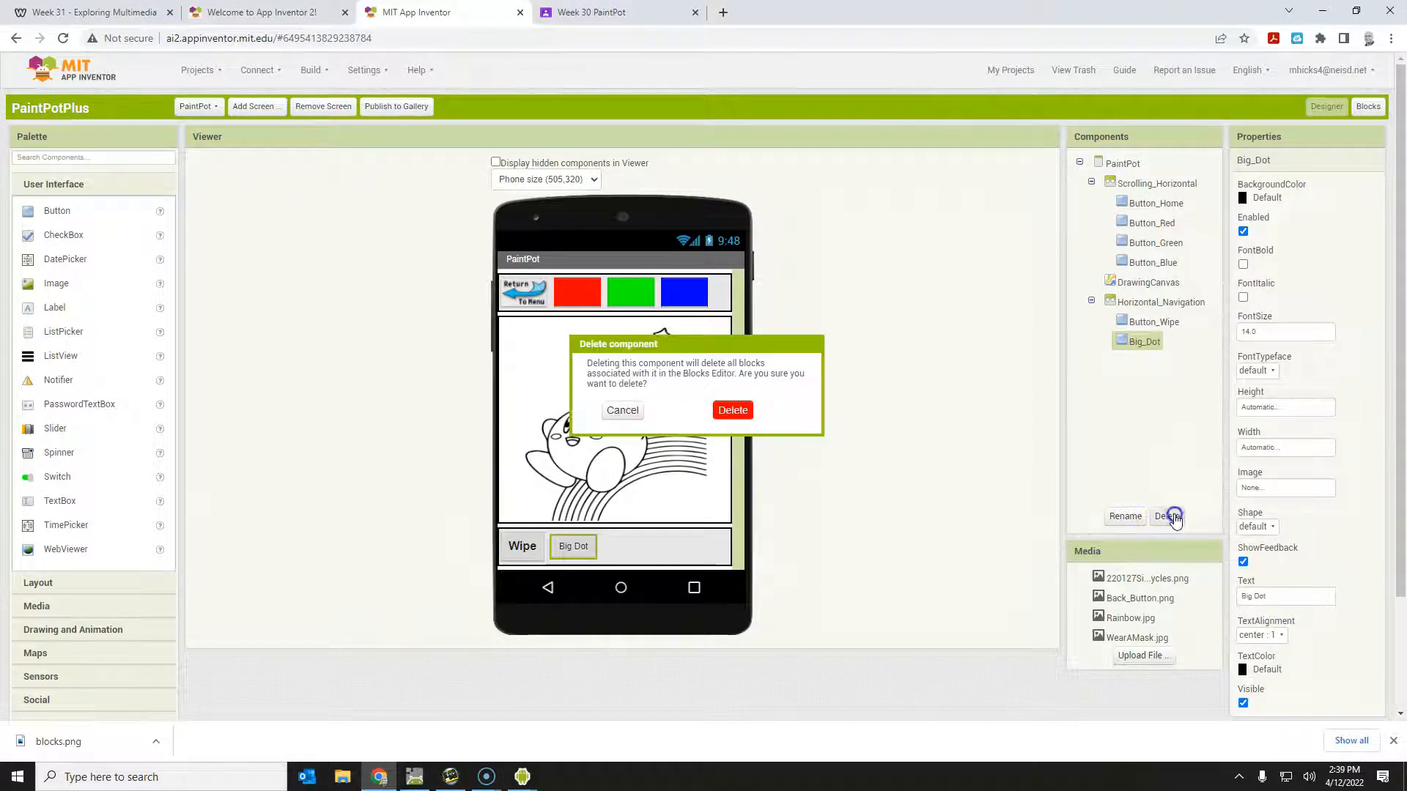
{"action": "left_click", "coordinate": [732, 410]}
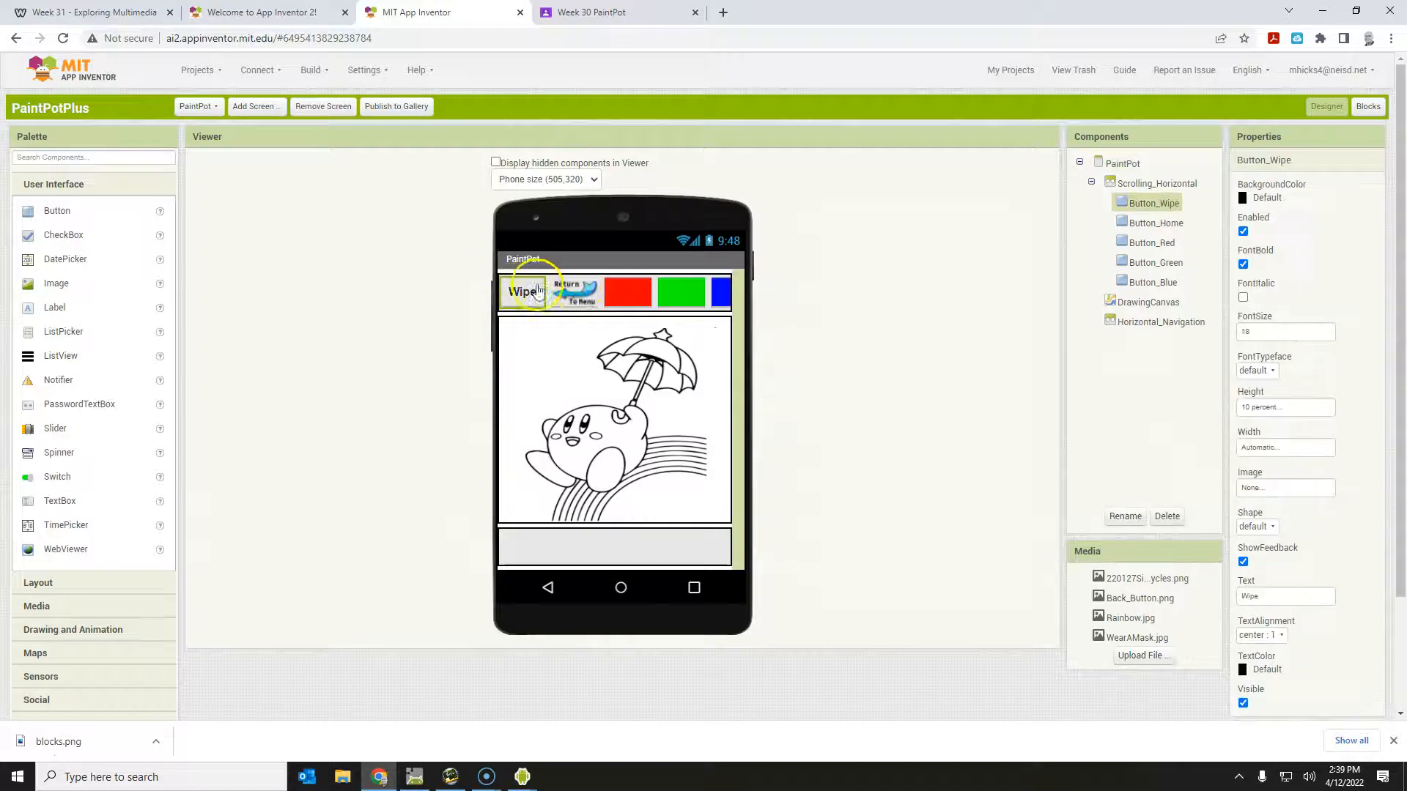
{"action": "mouse_move", "coordinate": [579, 292]}
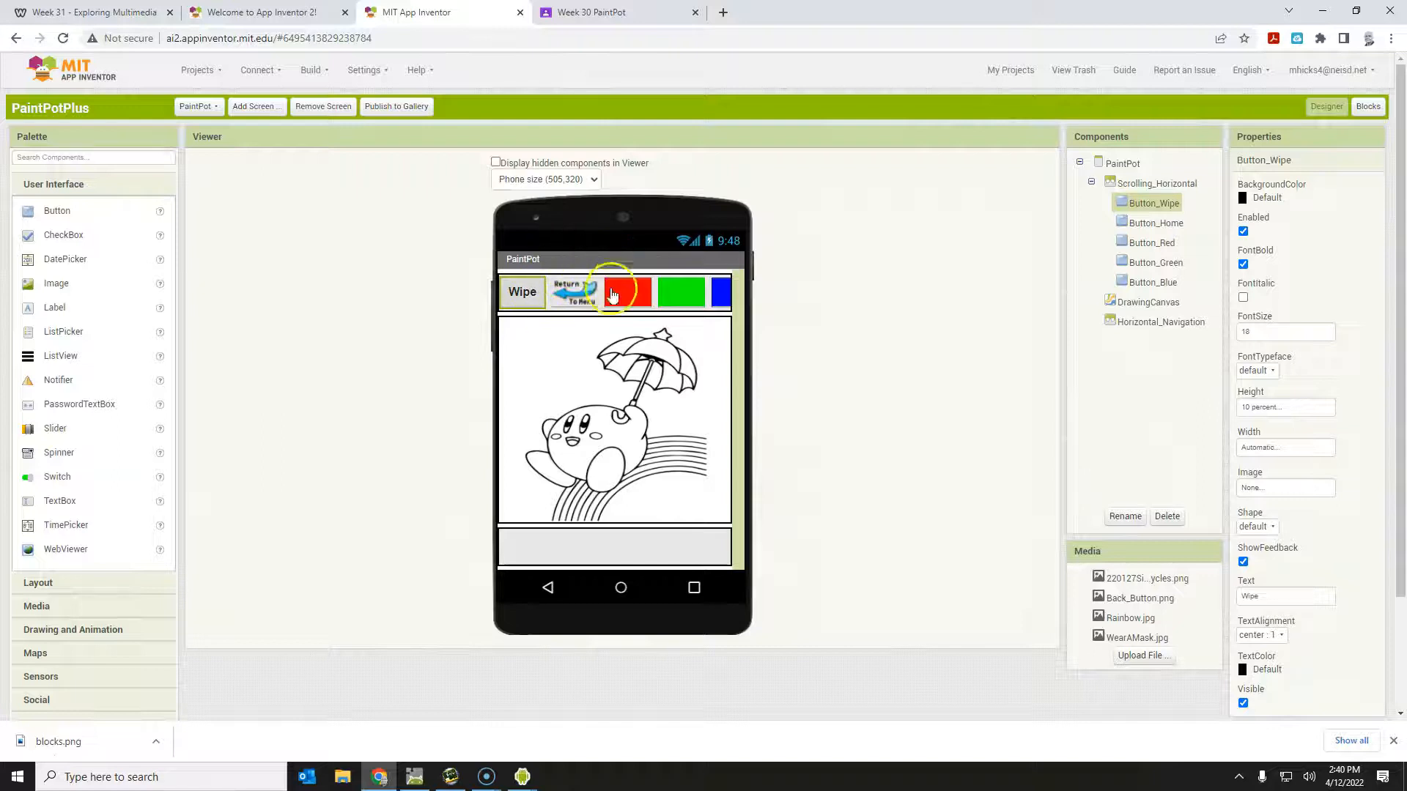
{"action": "mouse_move", "coordinate": [637, 288]}
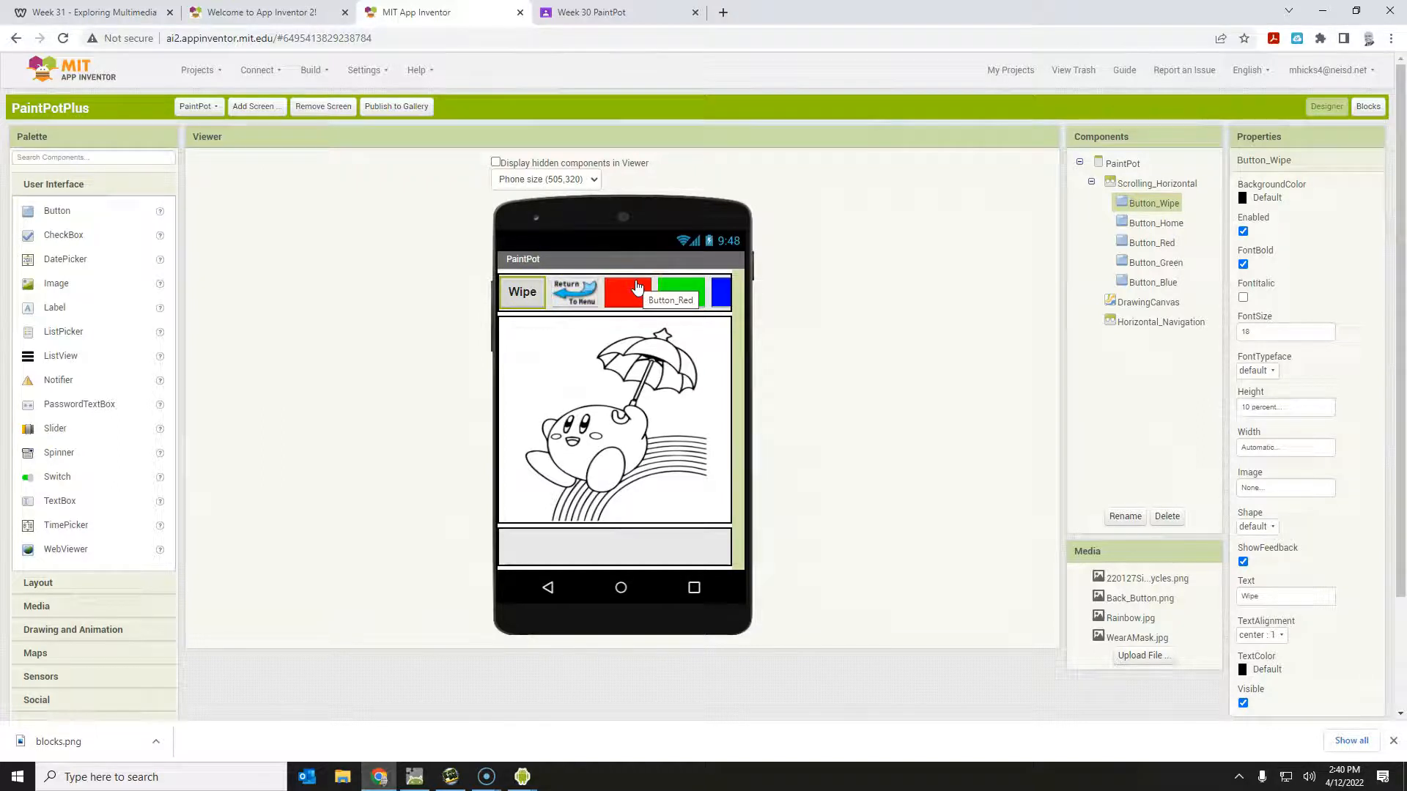
{"action": "mouse_move", "coordinate": [488, 448]}
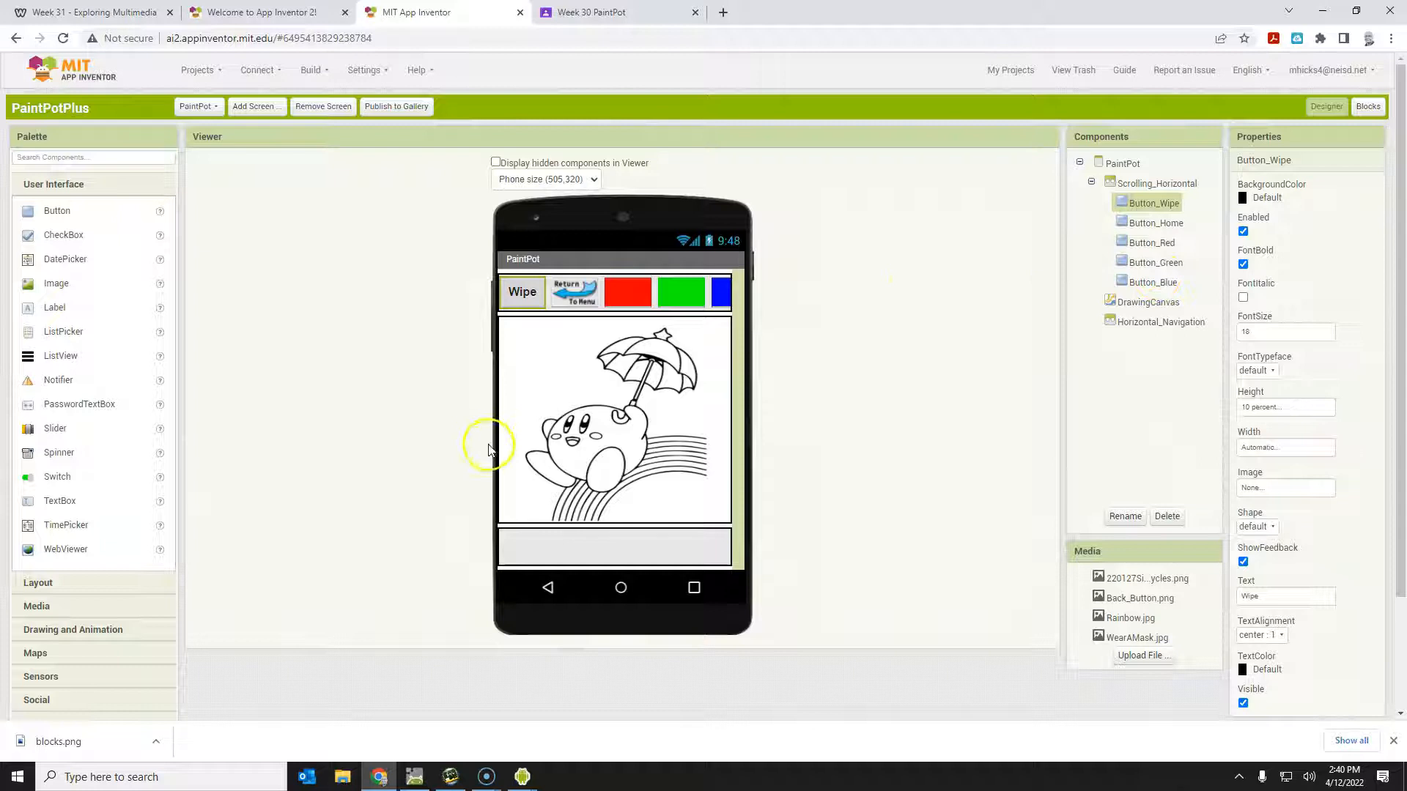
{"action": "mouse_move", "coordinate": [54, 432]}
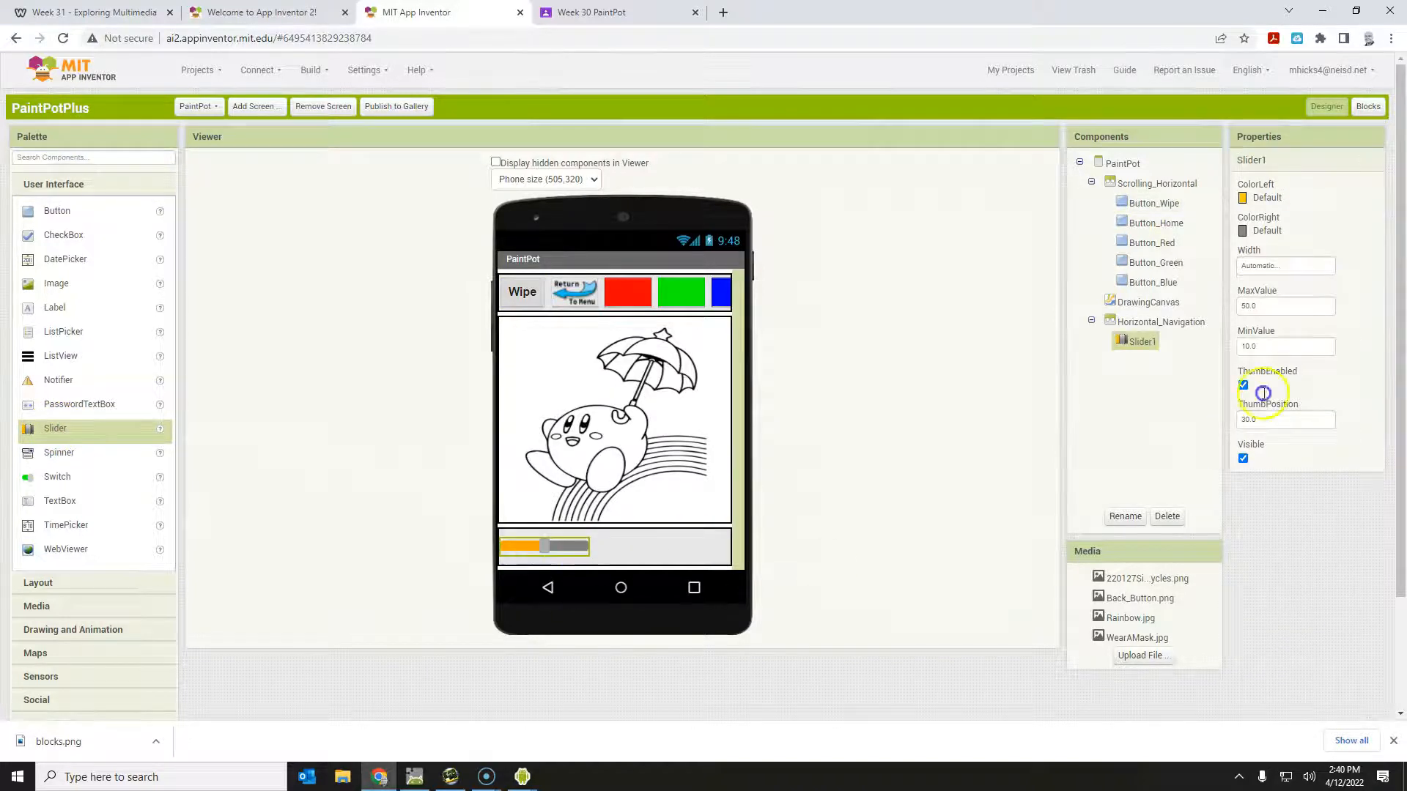
- Rename the Horizontal_Navigation arrangement to Horizontal_Slider
{"action": "left_click", "coordinate": [1158, 321]}
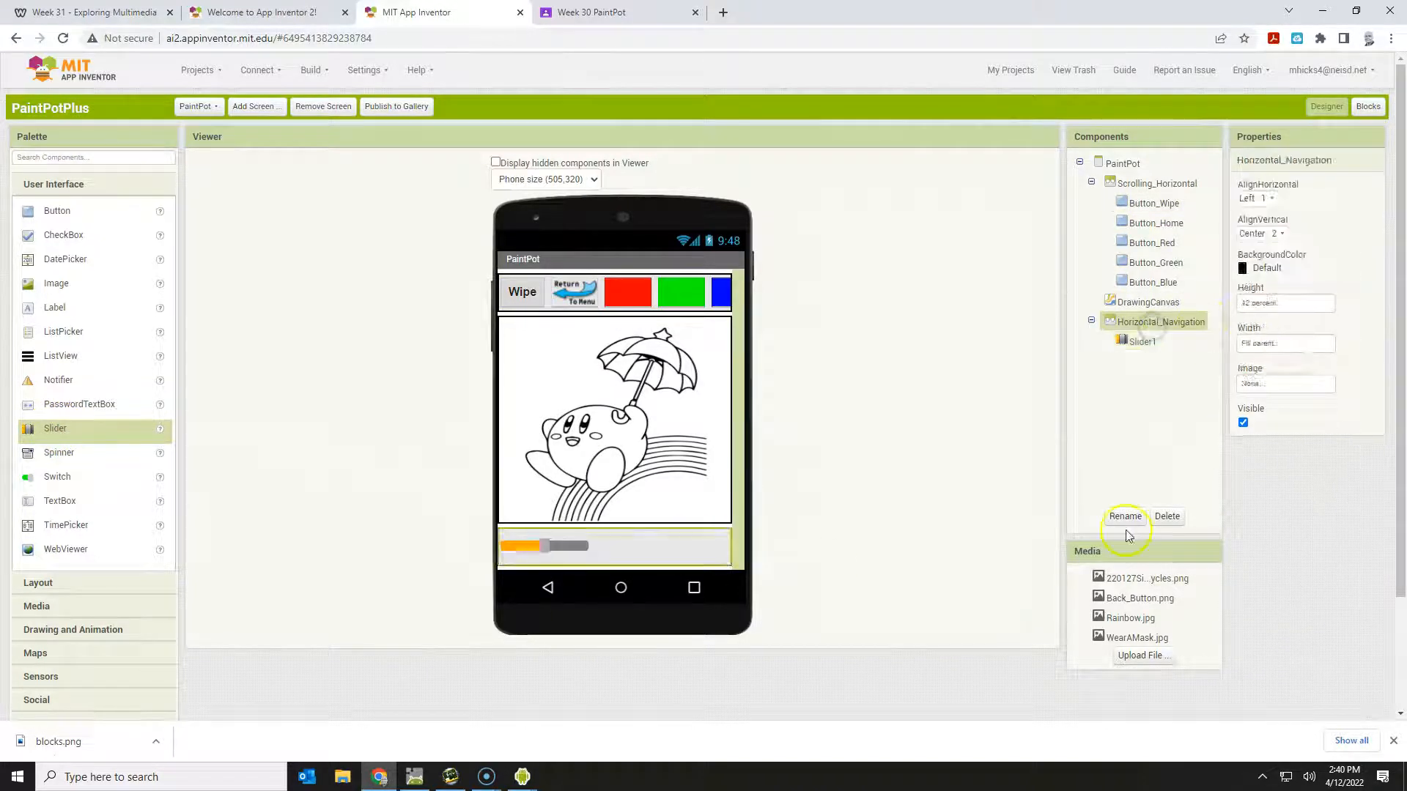
{"action": "left_click", "coordinate": [1124, 516]}
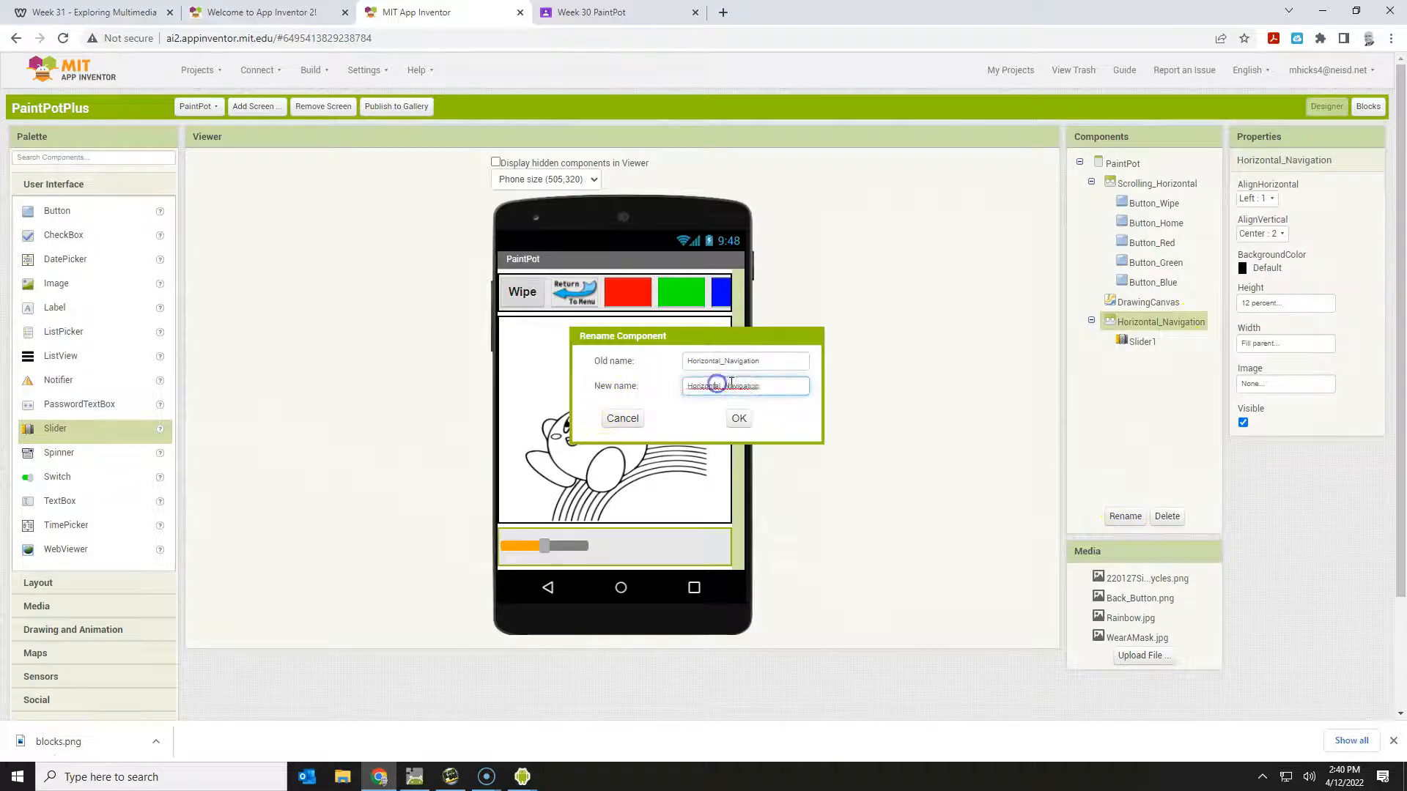
{"action": "double_click", "coordinate": [740, 384]}
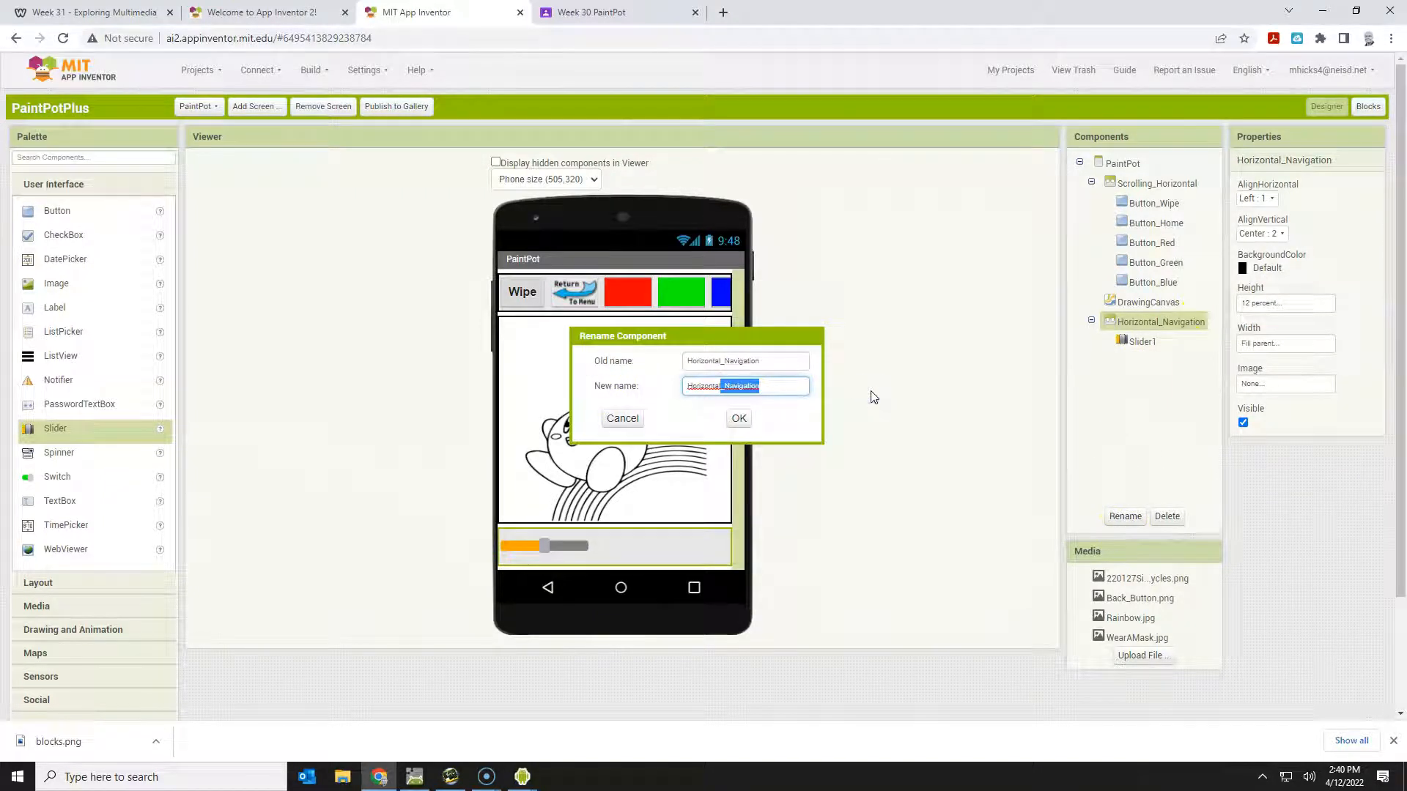
{"action": "type", "text": "Horizontal_Si"}
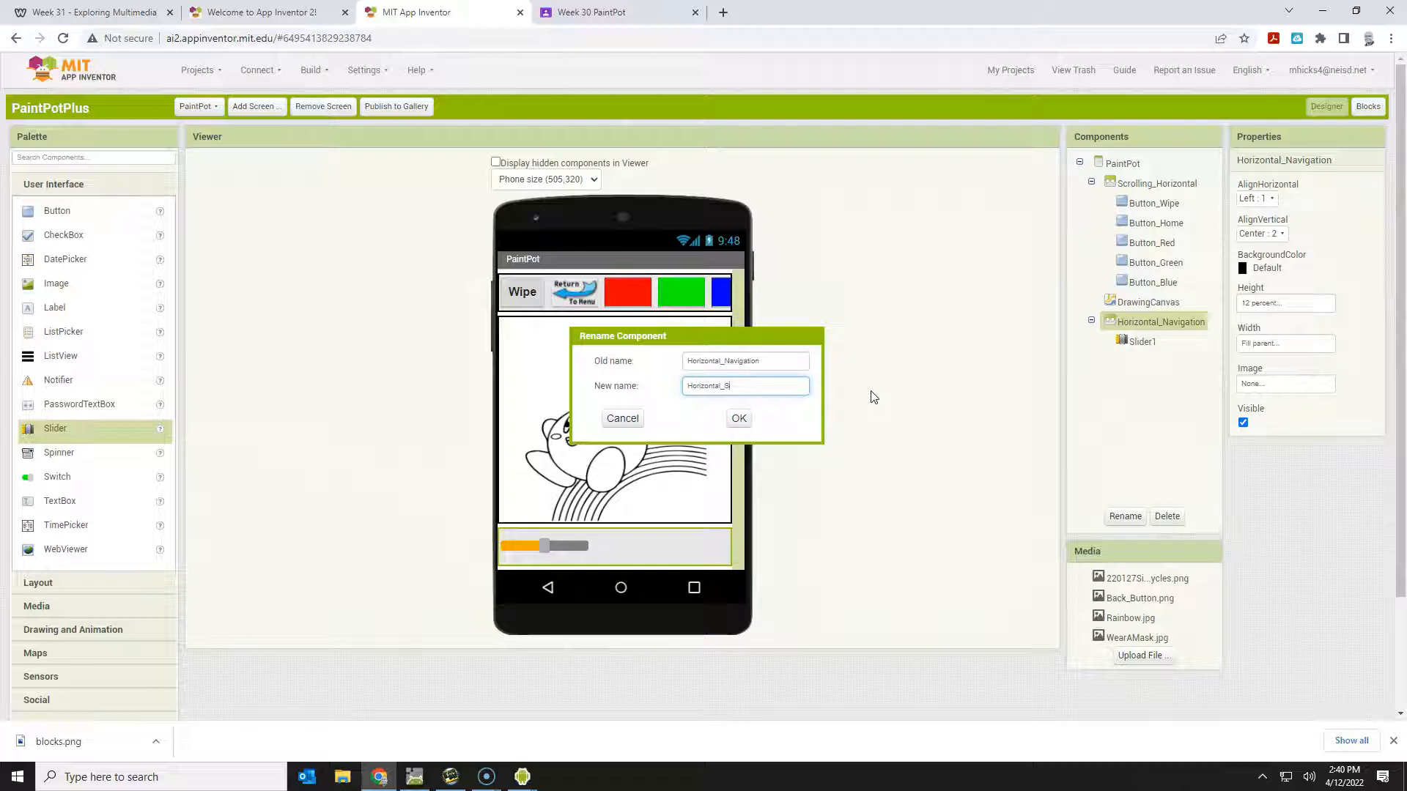
{"action": "type", "text": "lider"}
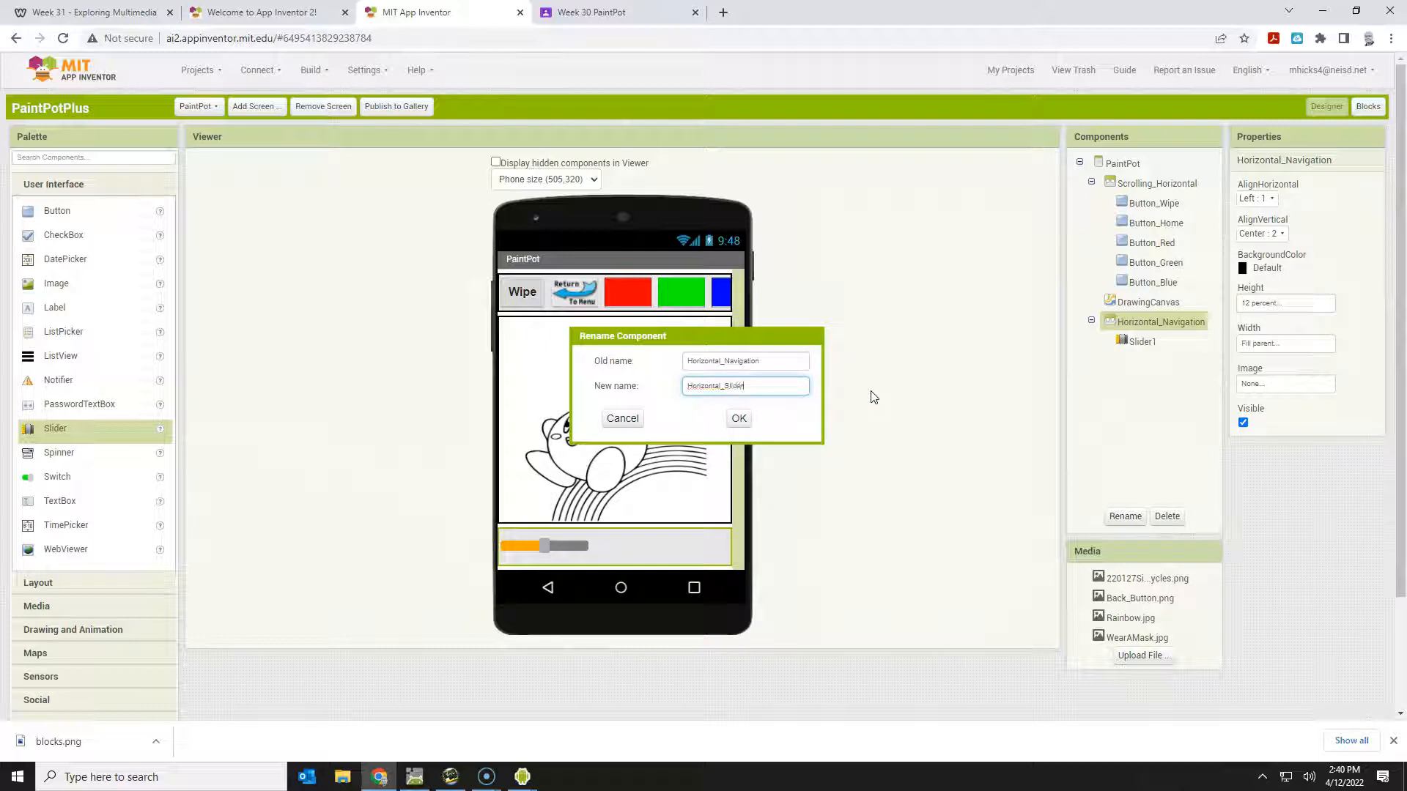
{"action": "left_click", "coordinate": [738, 418]}
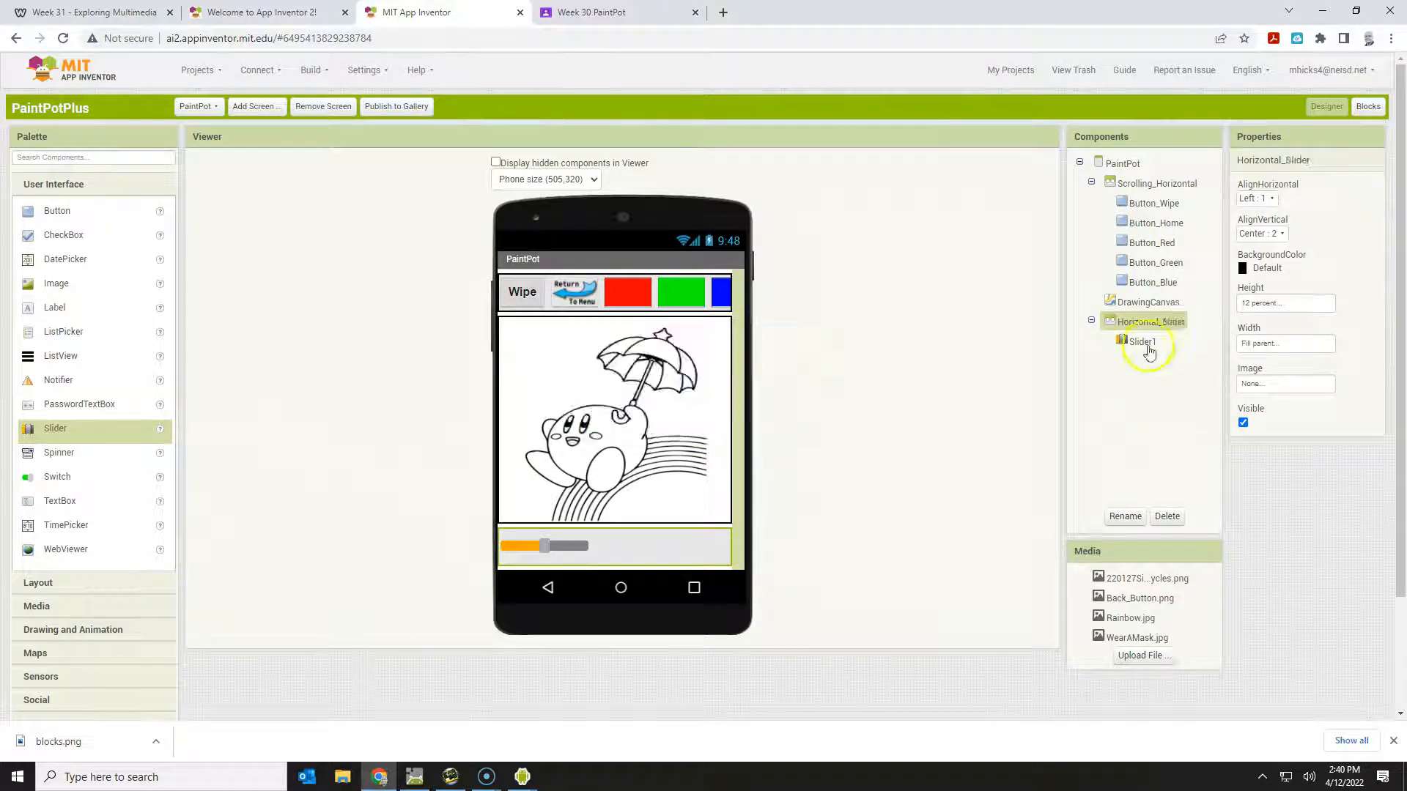
- Start renaming Slider1, typing the new name Slider_Size
{"action": "left_click", "coordinate": [1124, 516]}
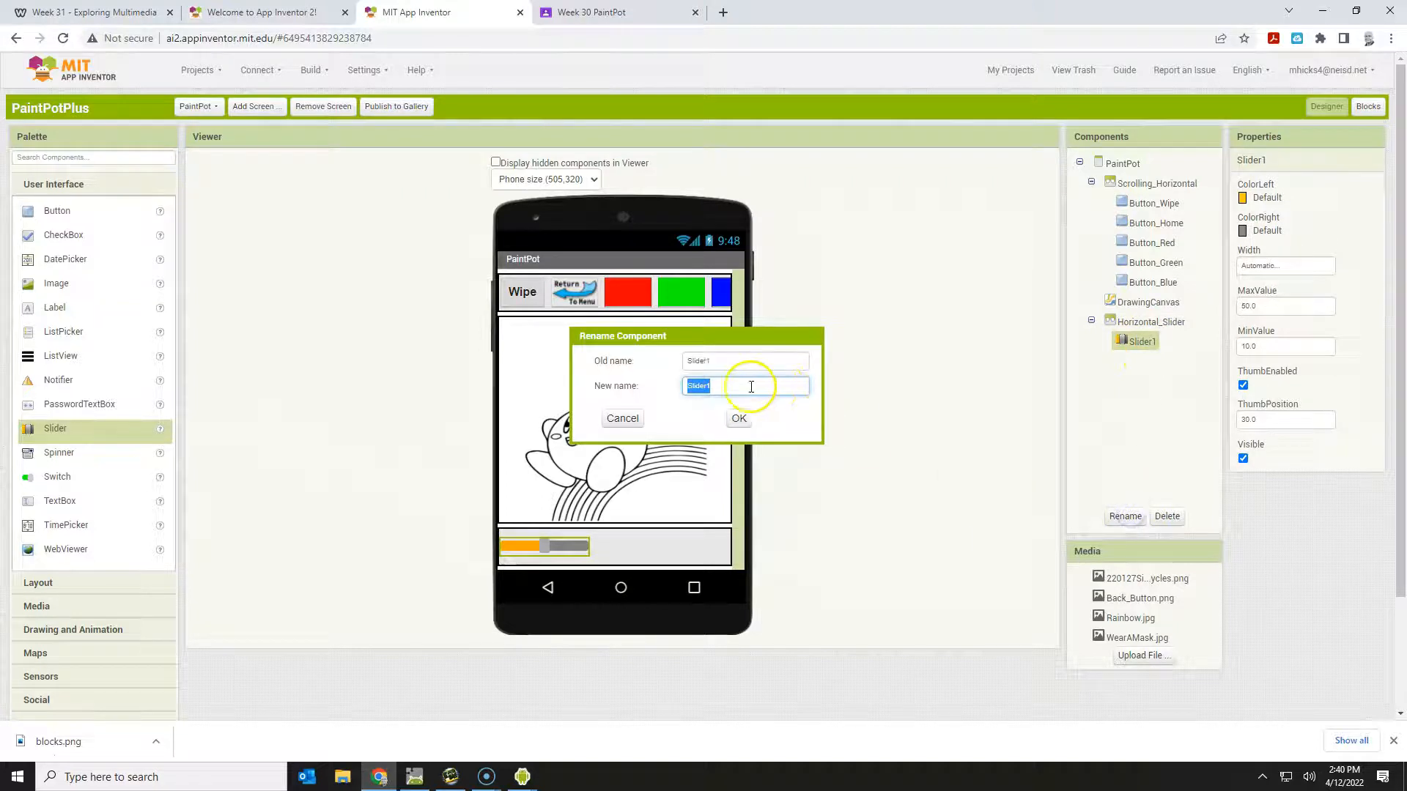
{"action": "type", "text": "Slider_"}
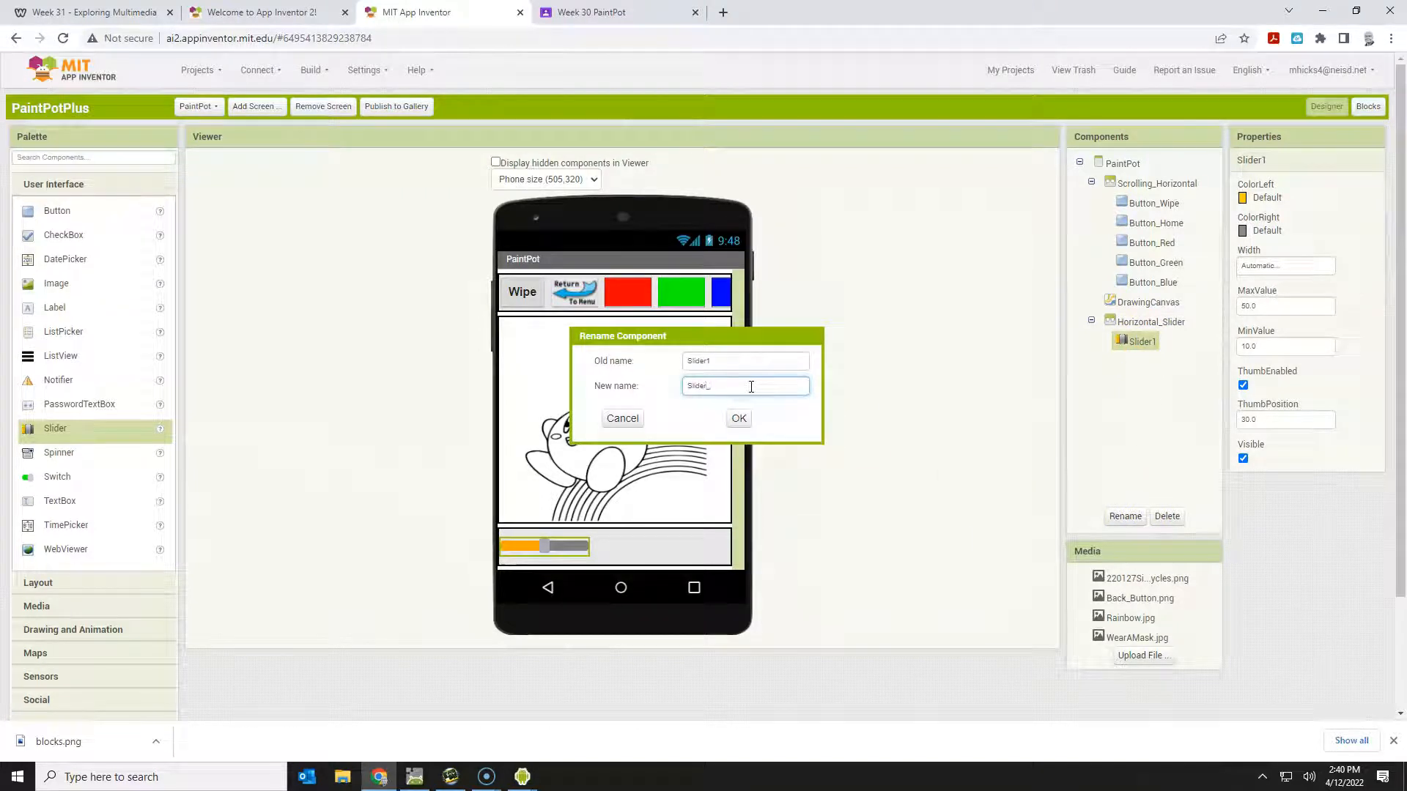
{"action": "type", "text": "Size"}
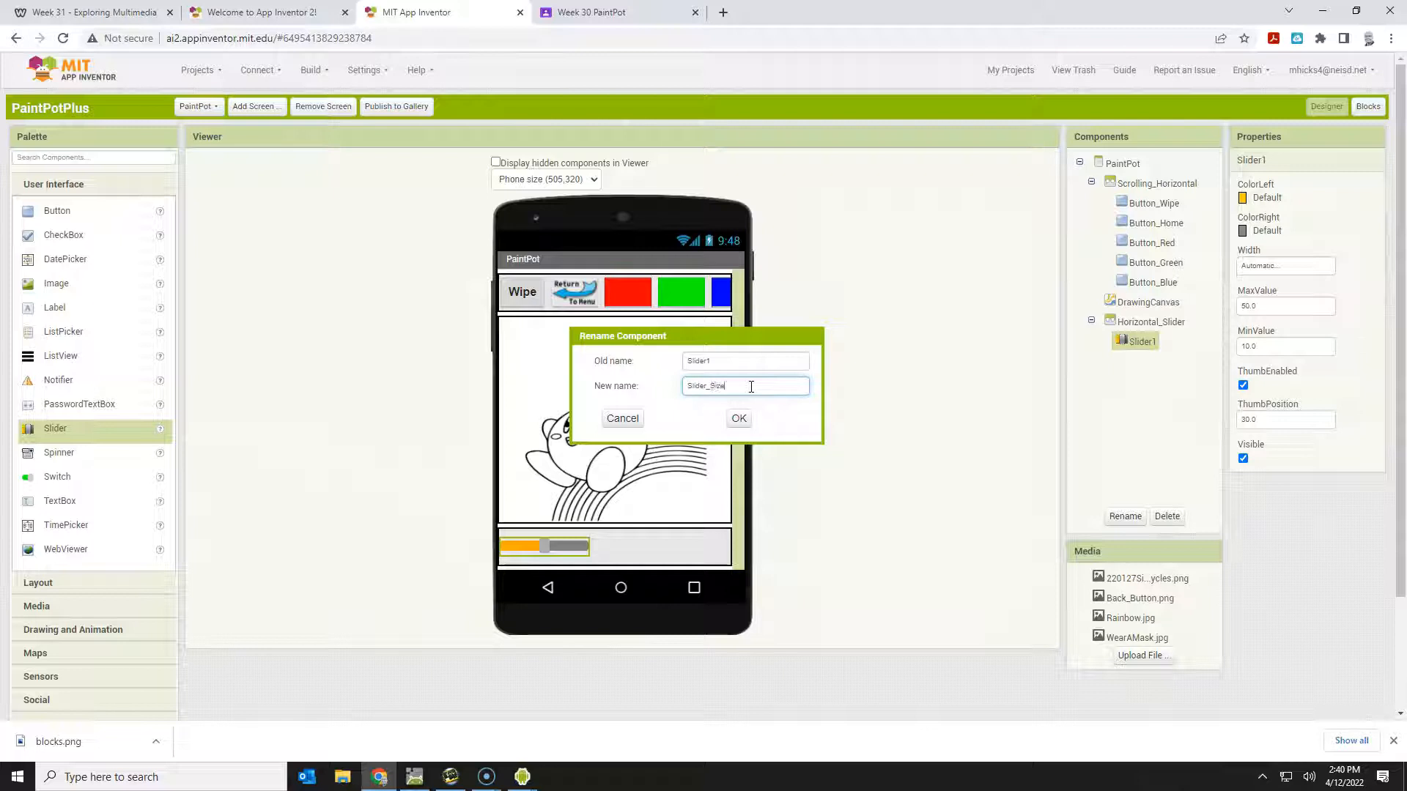
- Confirm the Slider_Size name, set its width to fill parent, and edit MinValue
{"action": "left_click", "coordinate": [737, 419]}
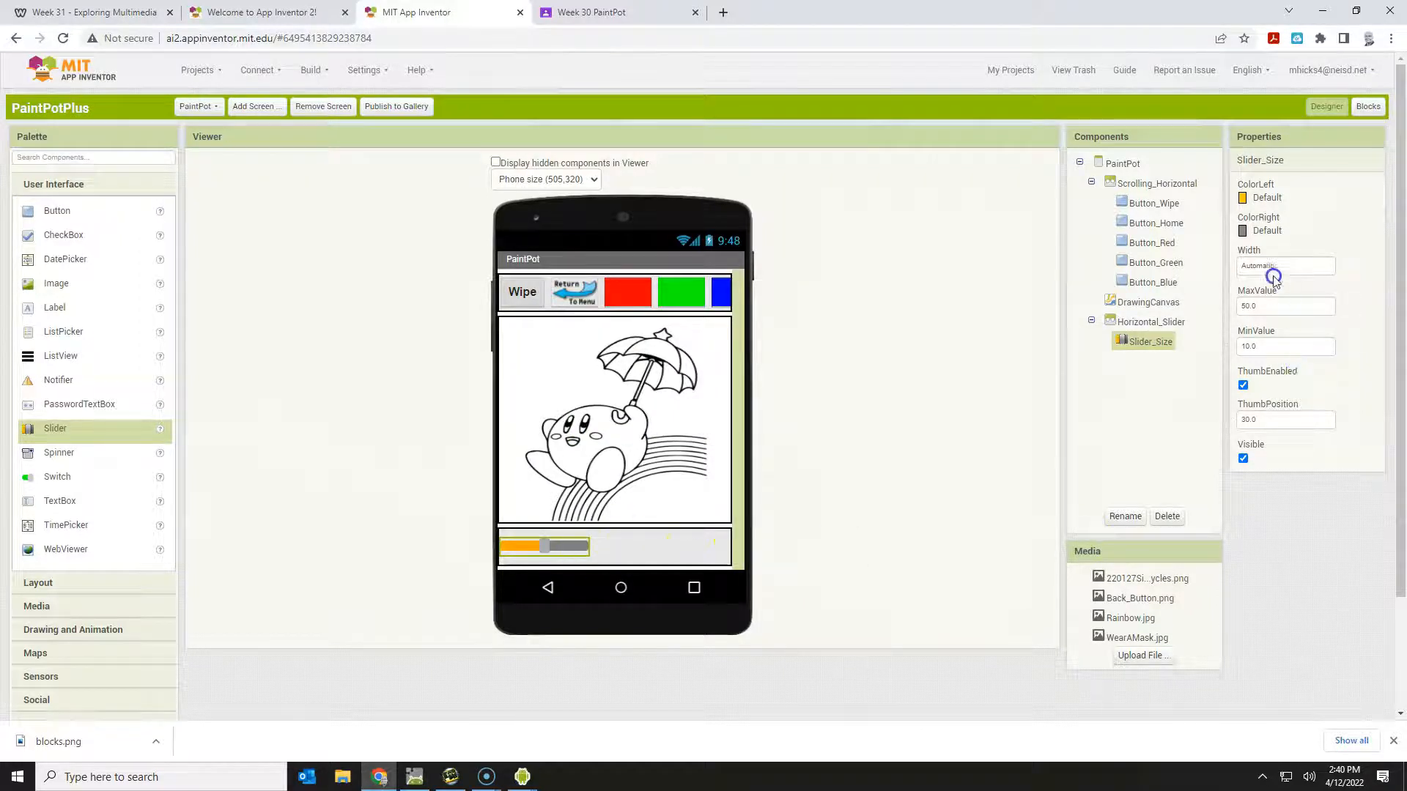
{"action": "left_click", "coordinate": [1284, 266]}
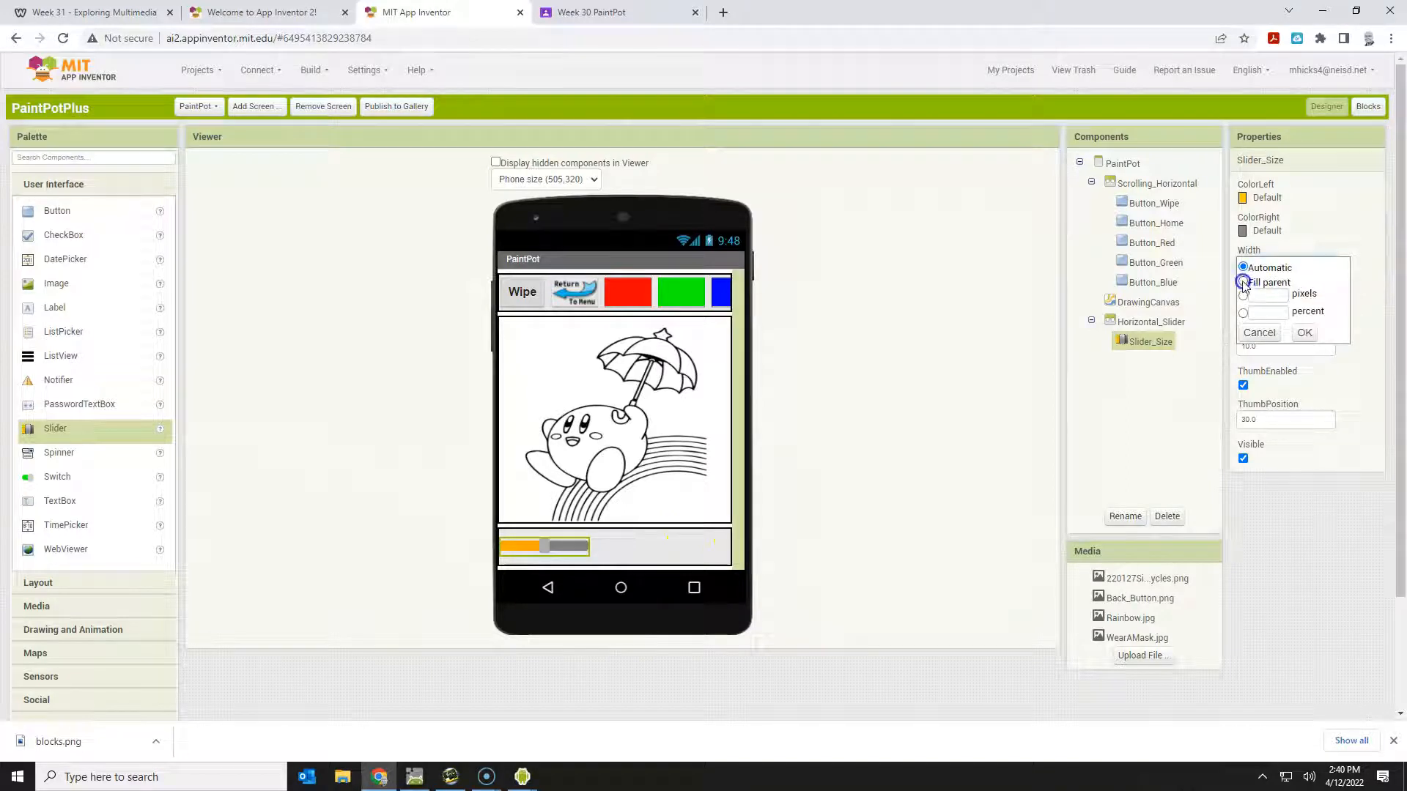
{"action": "left_click", "coordinate": [1244, 281]}
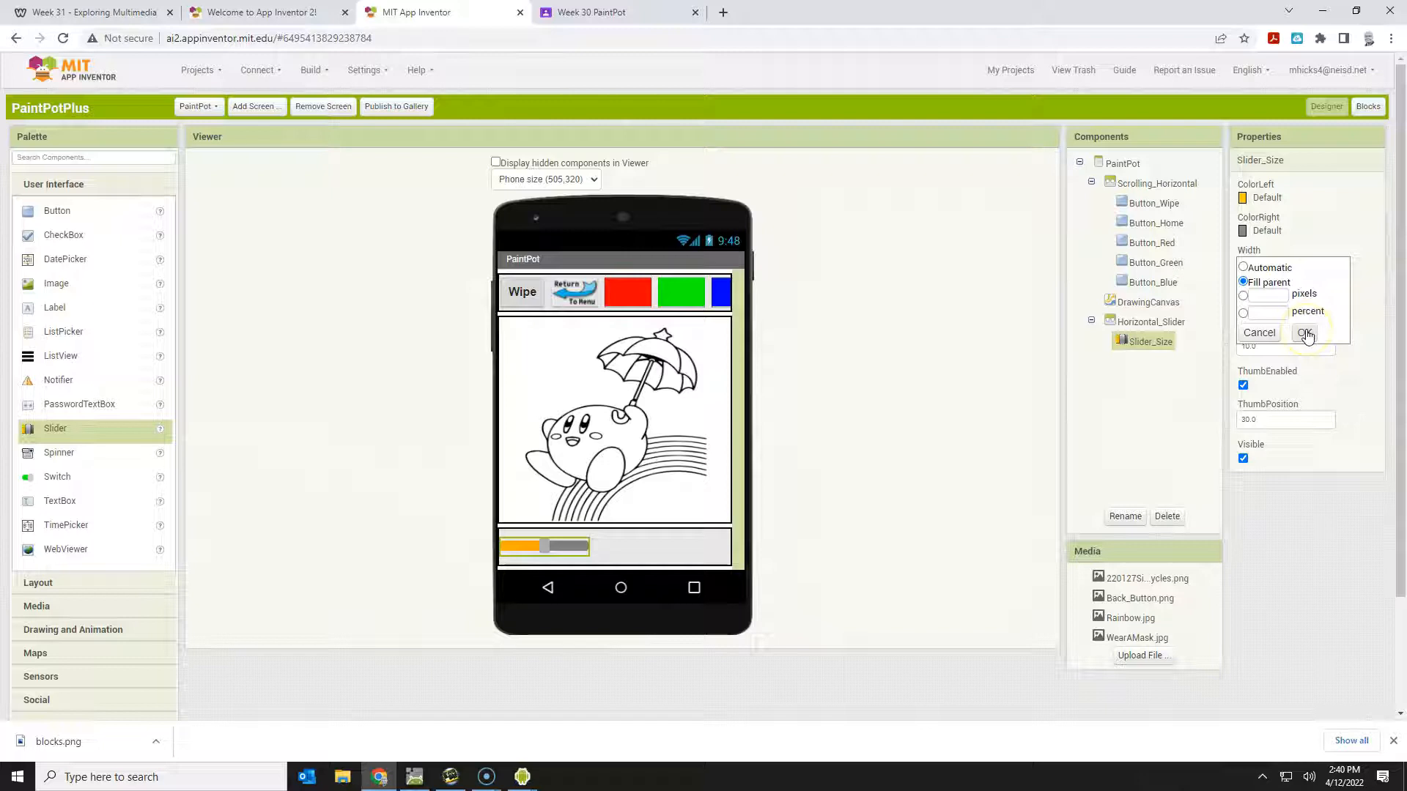
{"action": "left_click", "coordinate": [1306, 332]}
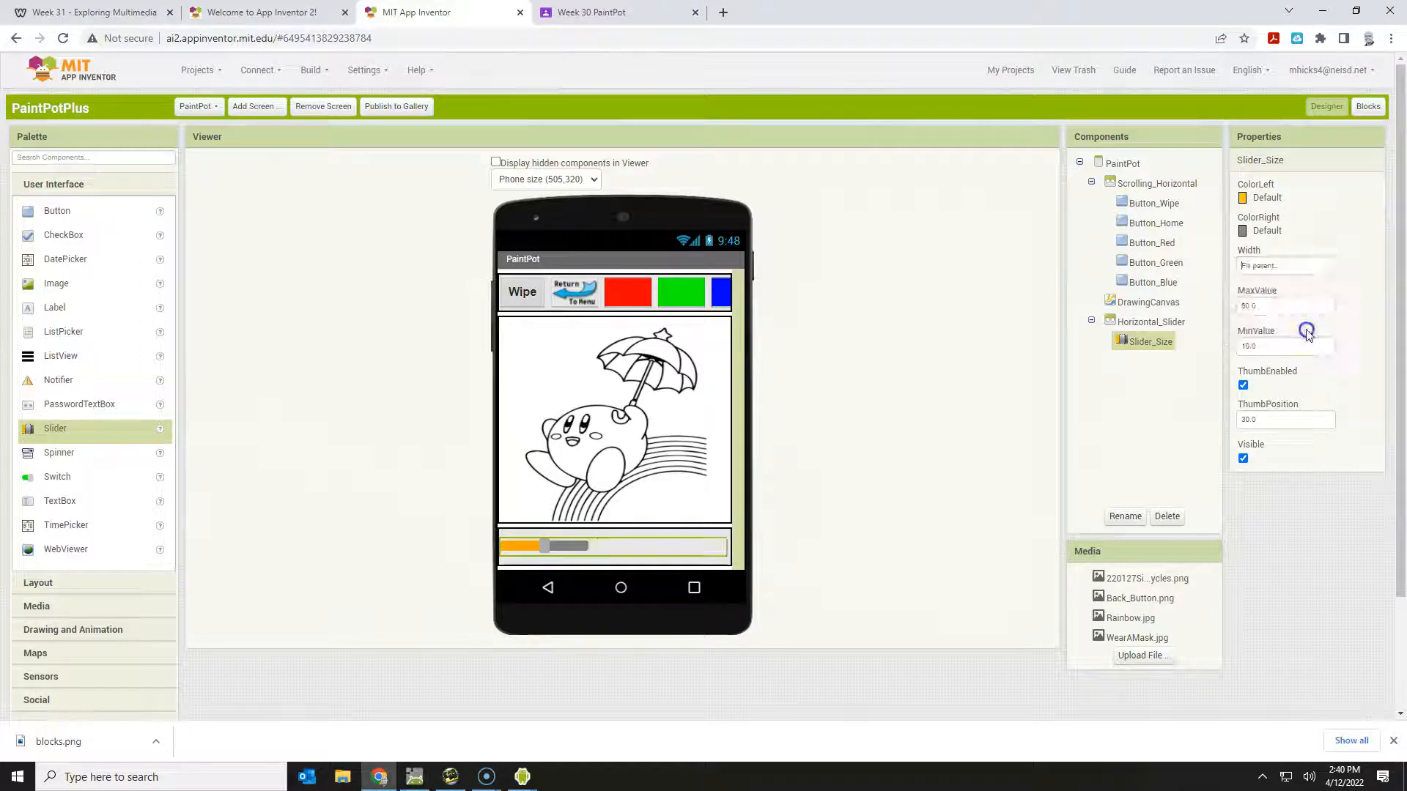
{"action": "mouse_move", "coordinate": [543, 584]}
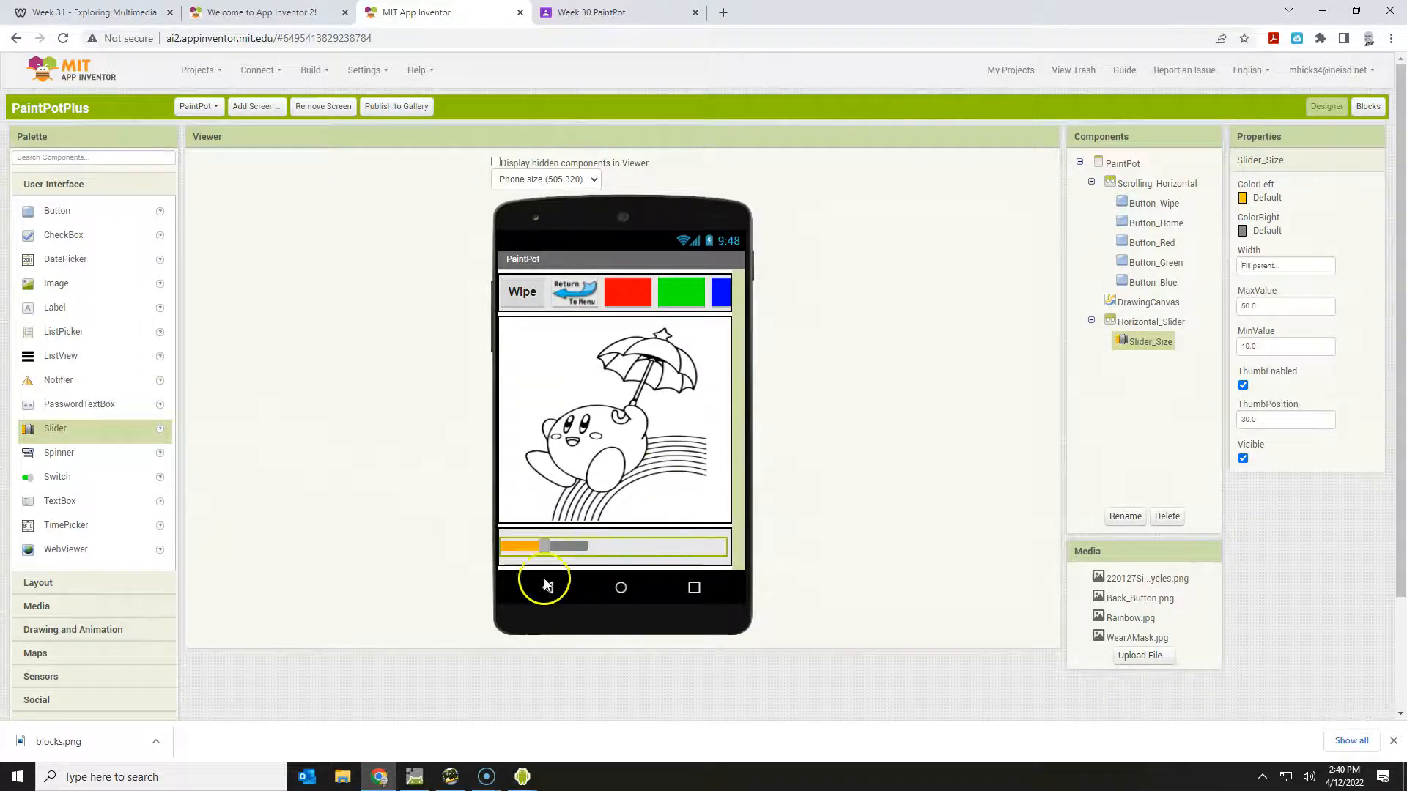
{"action": "mouse_move", "coordinate": [523, 777]}
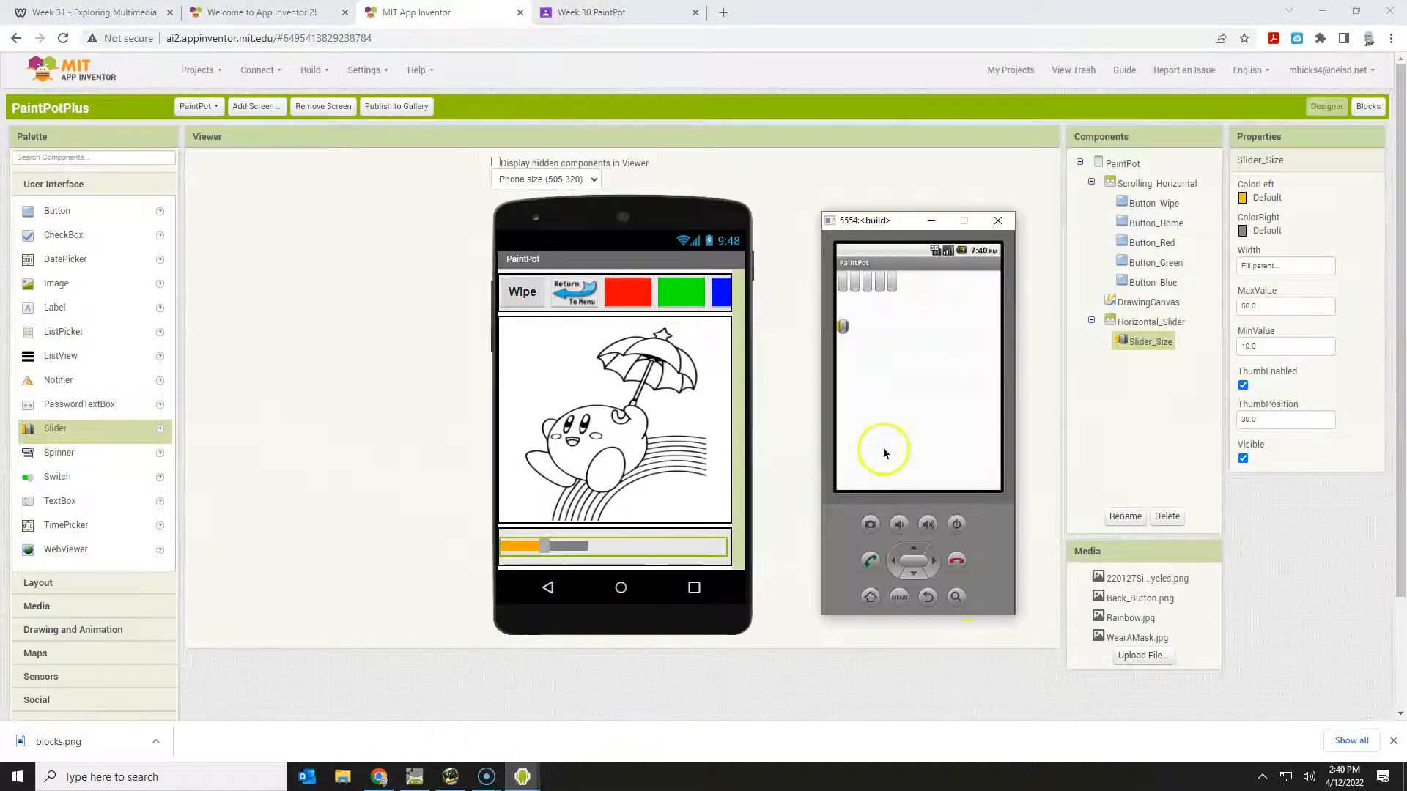
{"action": "mouse_move", "coordinate": [935, 452]}
{"action": "type", "text": "1"}
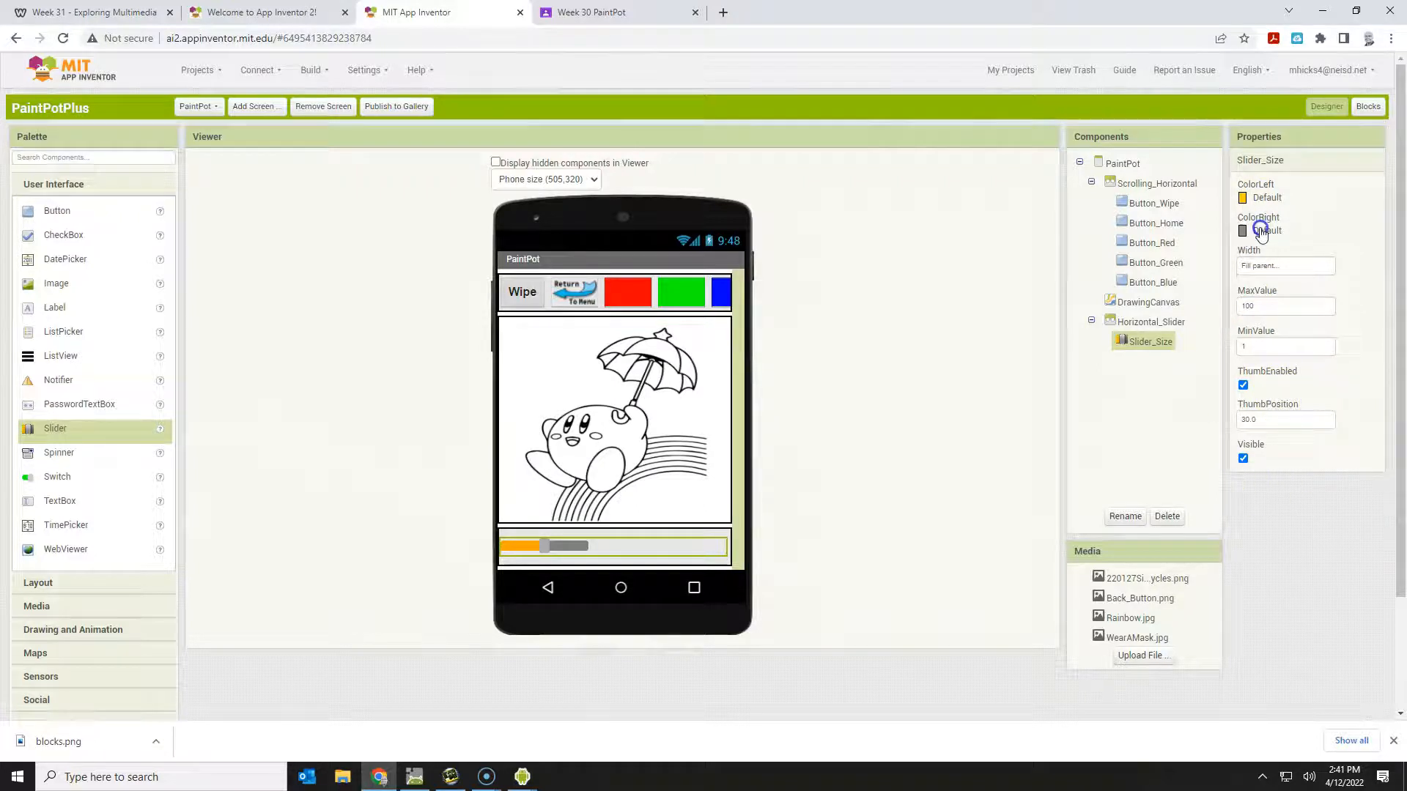
{"action": "mouse_move", "coordinate": [521, 776]}
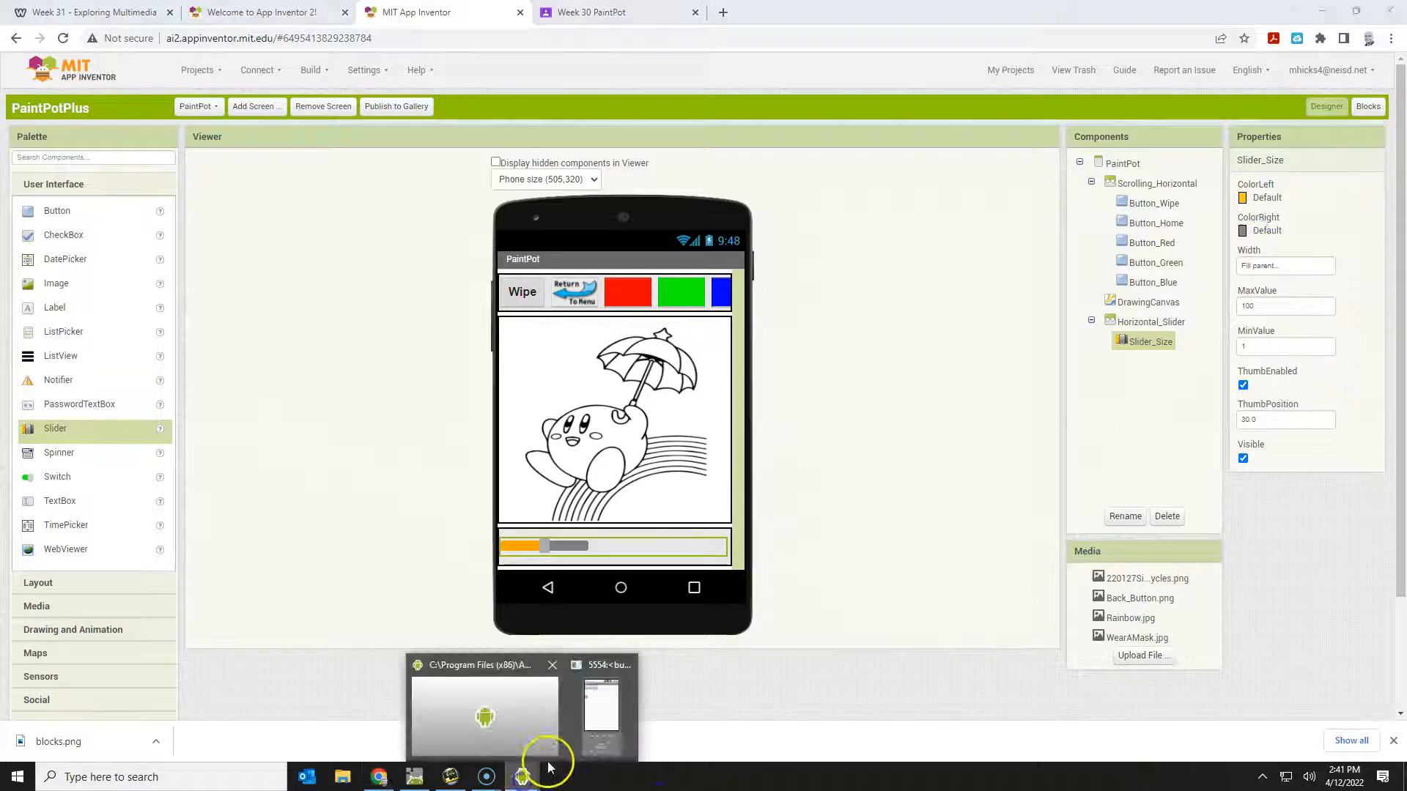
- Bring the emulator window running the PaintPot app to the front
{"action": "left_click", "coordinate": [601, 708]}
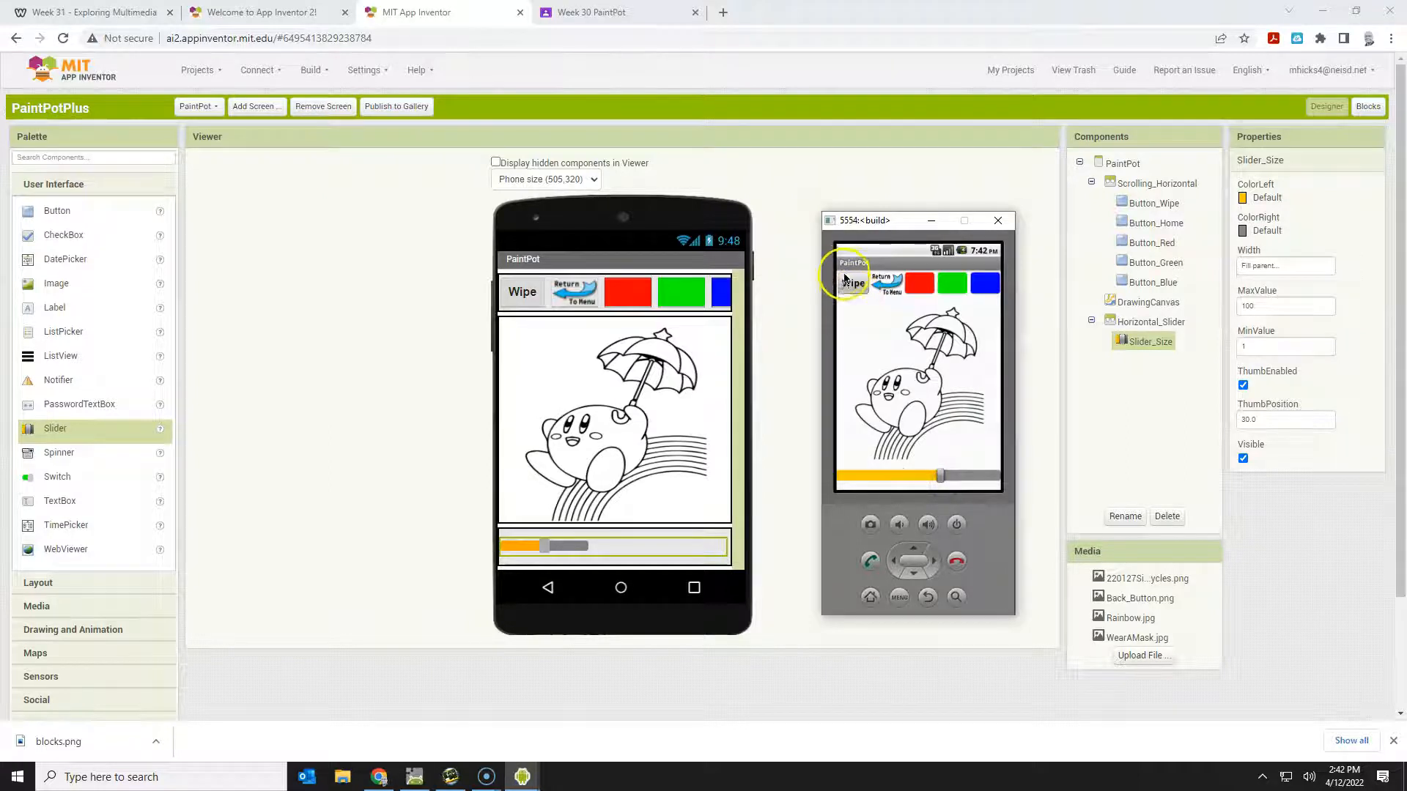
{"action": "mouse_move", "coordinate": [942, 271]}
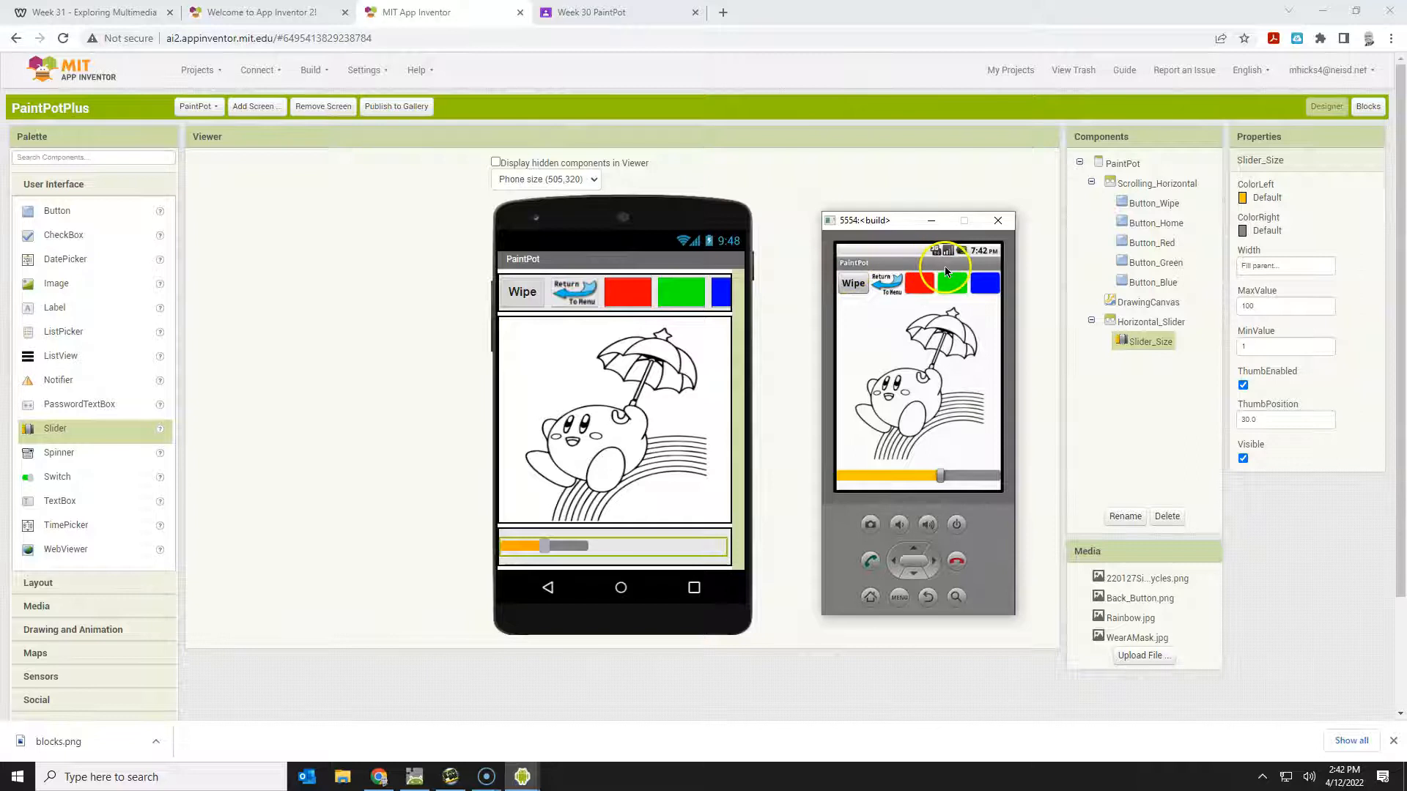
{"action": "mouse_move", "coordinate": [844, 272]}
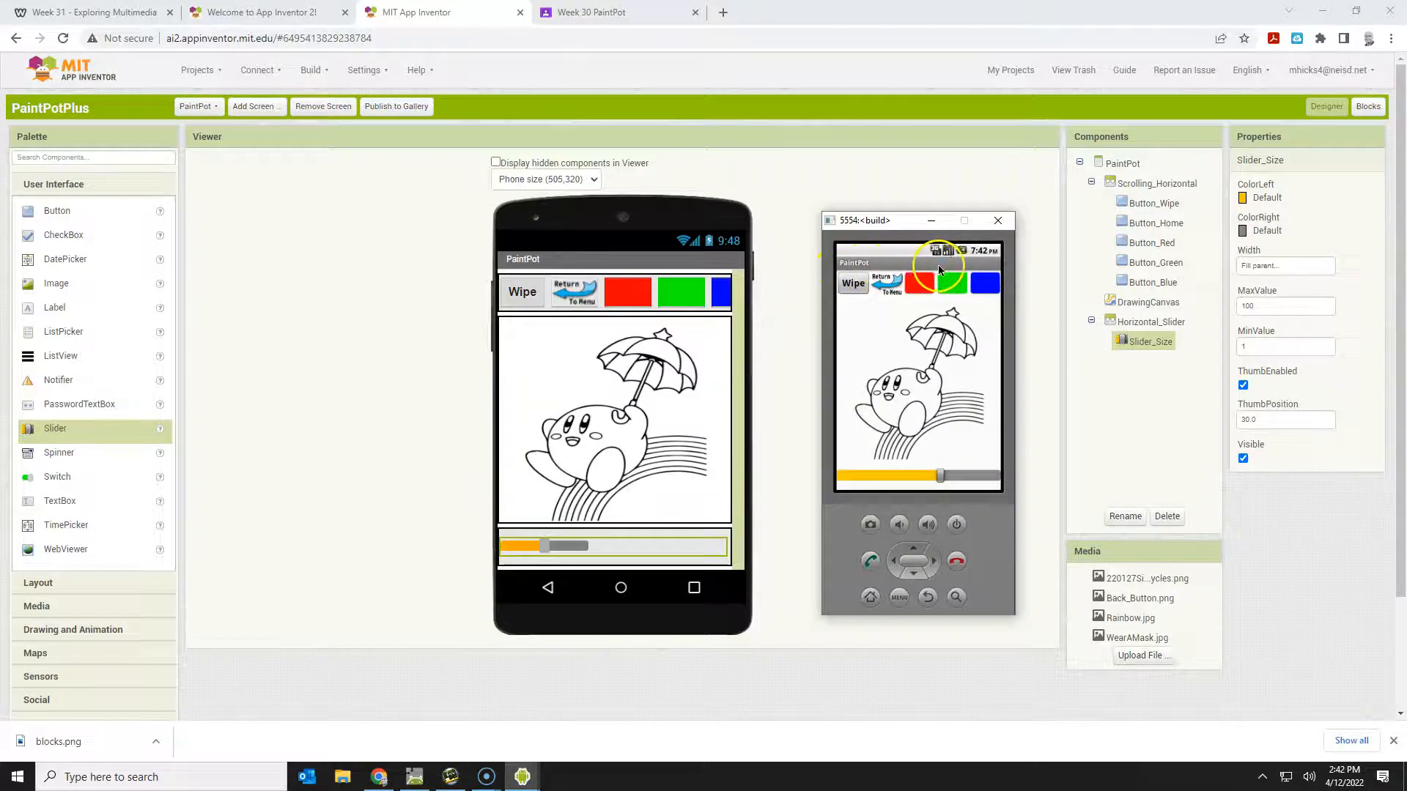
{"action": "mouse_move", "coordinate": [974, 269]}
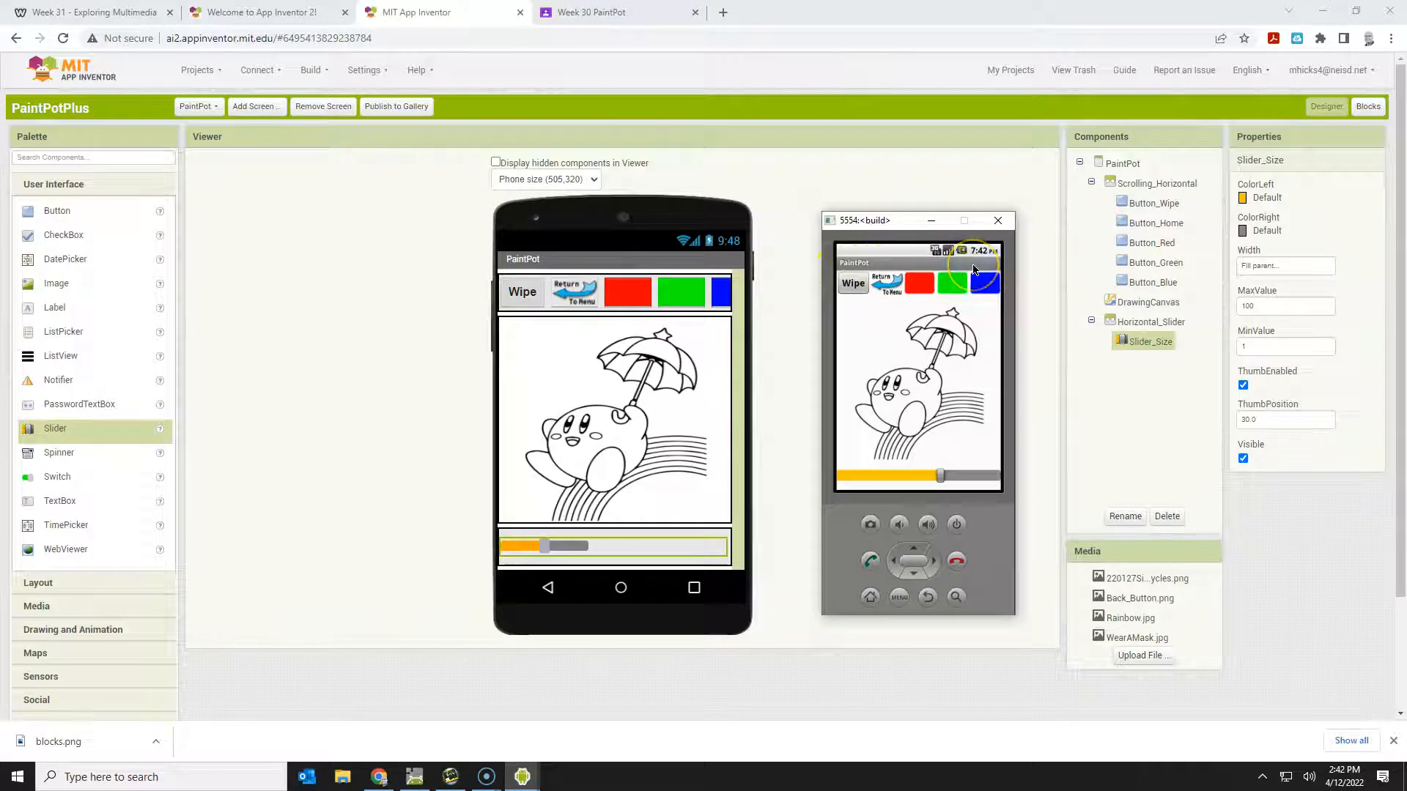
{"action": "mouse_move", "coordinate": [996, 437]}
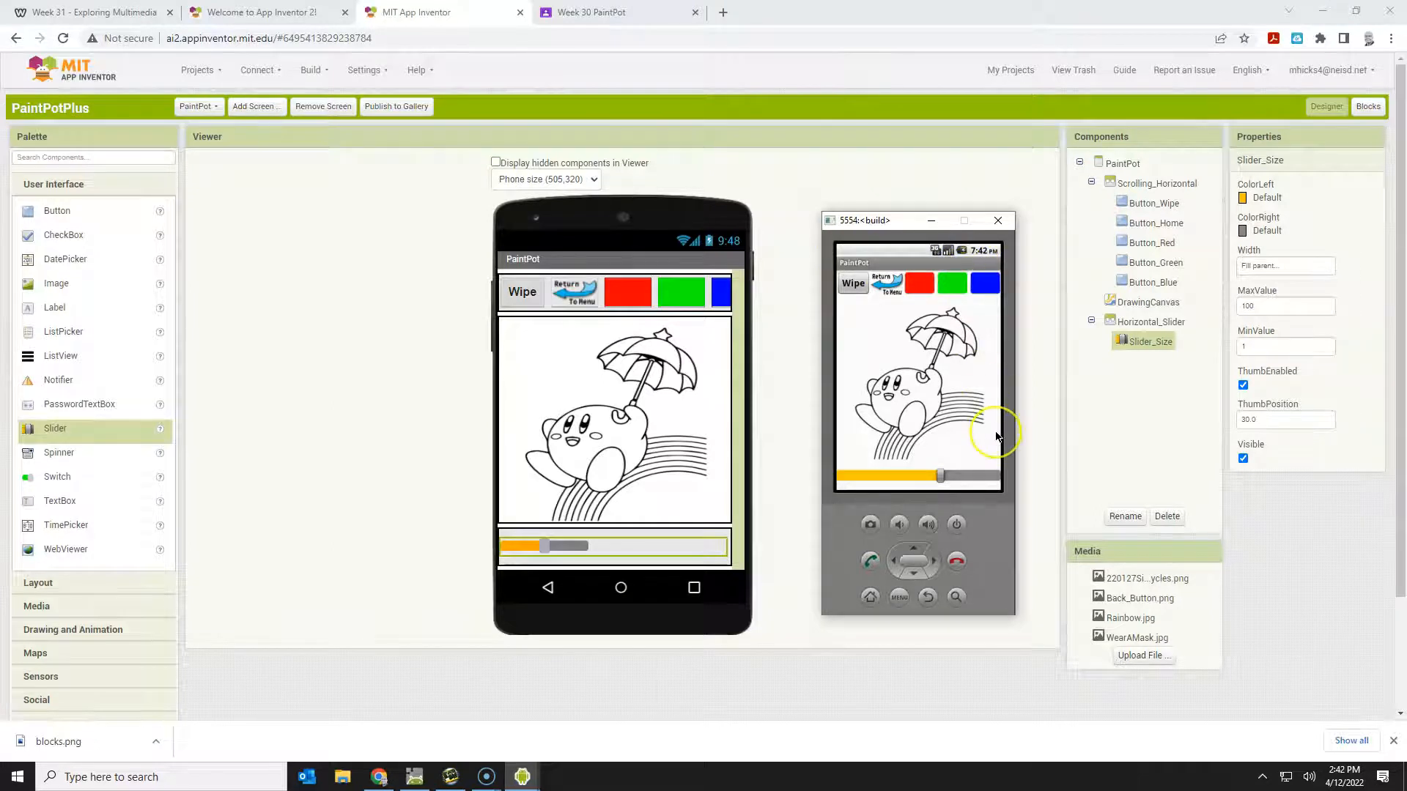
{"action": "mouse_move", "coordinate": [884, 478]}
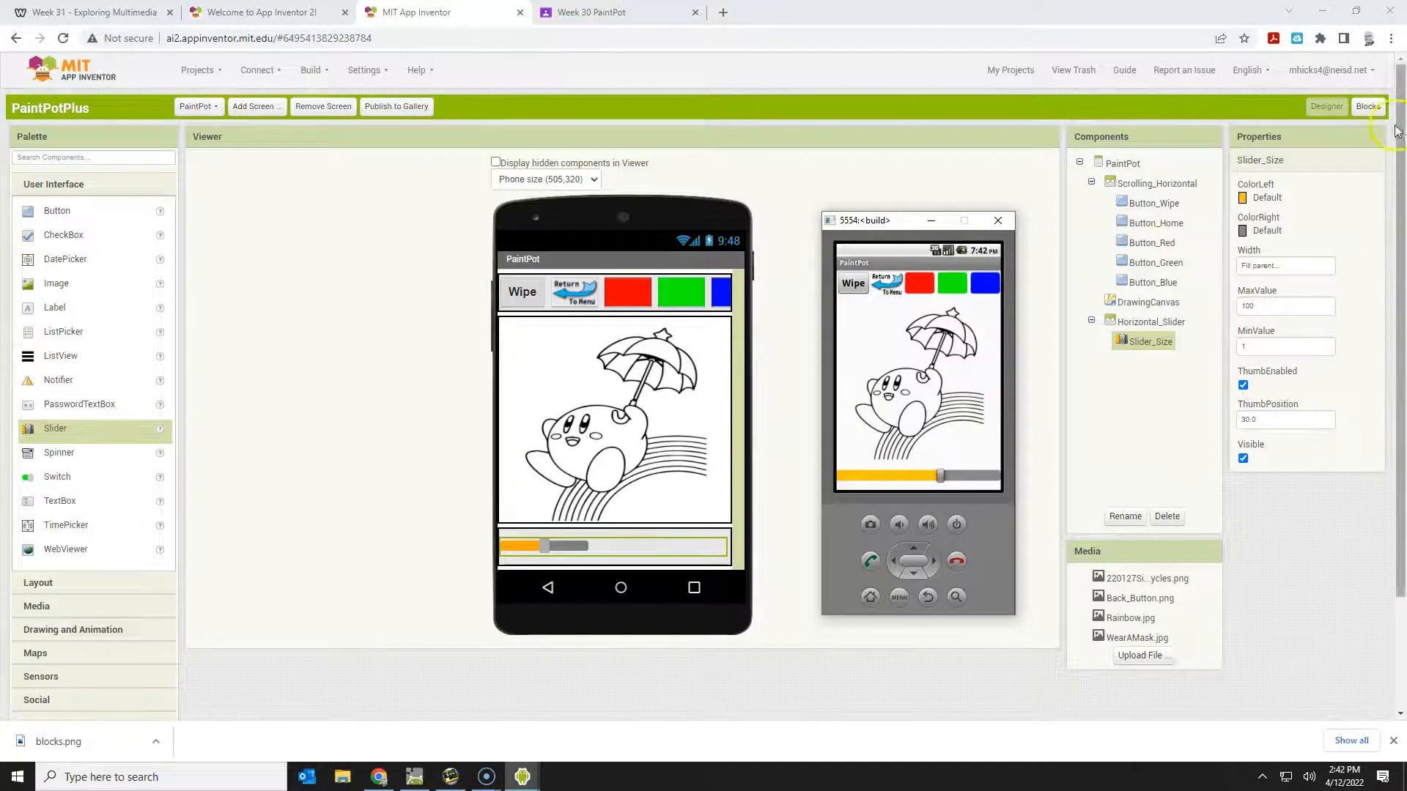
- Switch to the Blocks editor and scroll through the PaintPotPlus event handlers
{"action": "left_click", "coordinate": [1367, 106]}
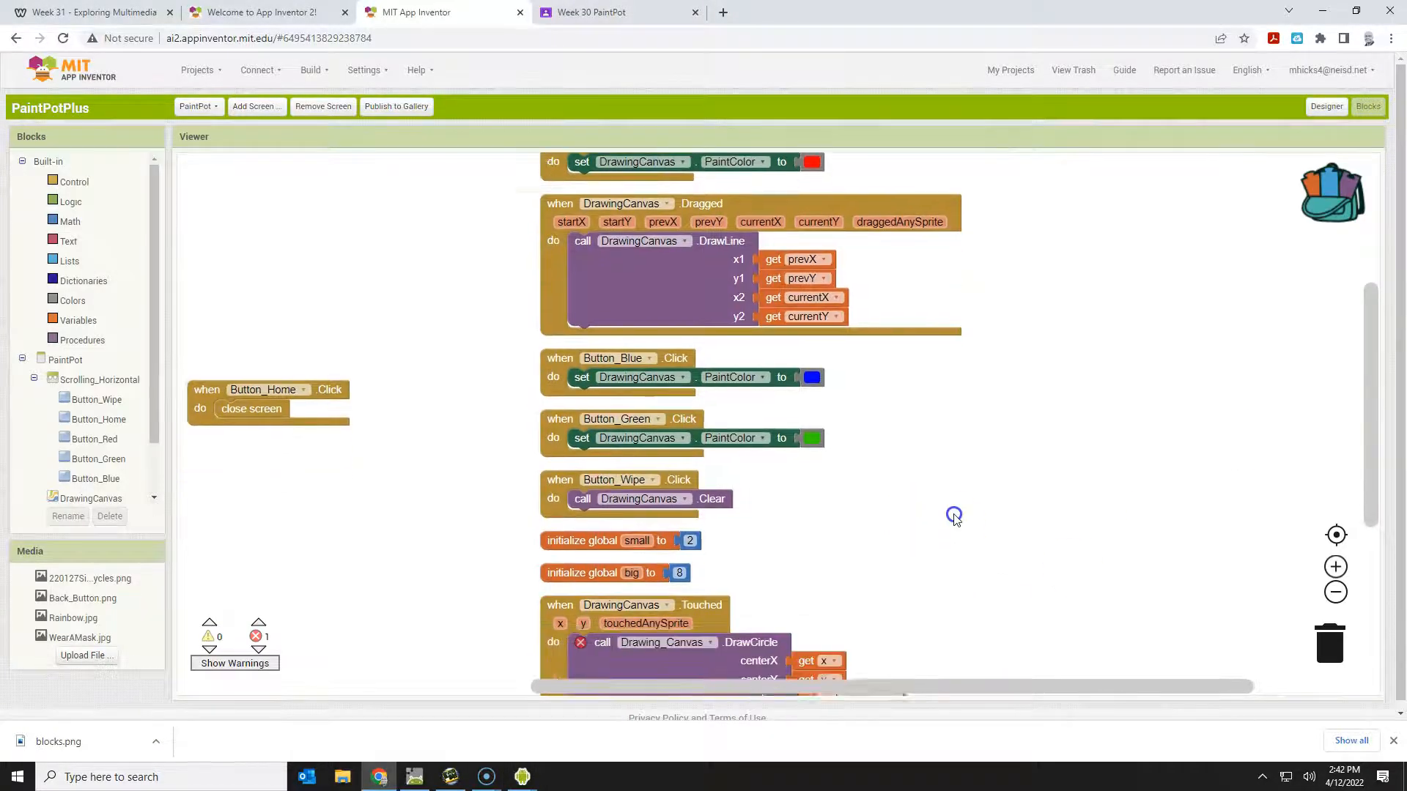
{"action": "scroll", "scroll_direction": "down", "scroll_amount": 3}
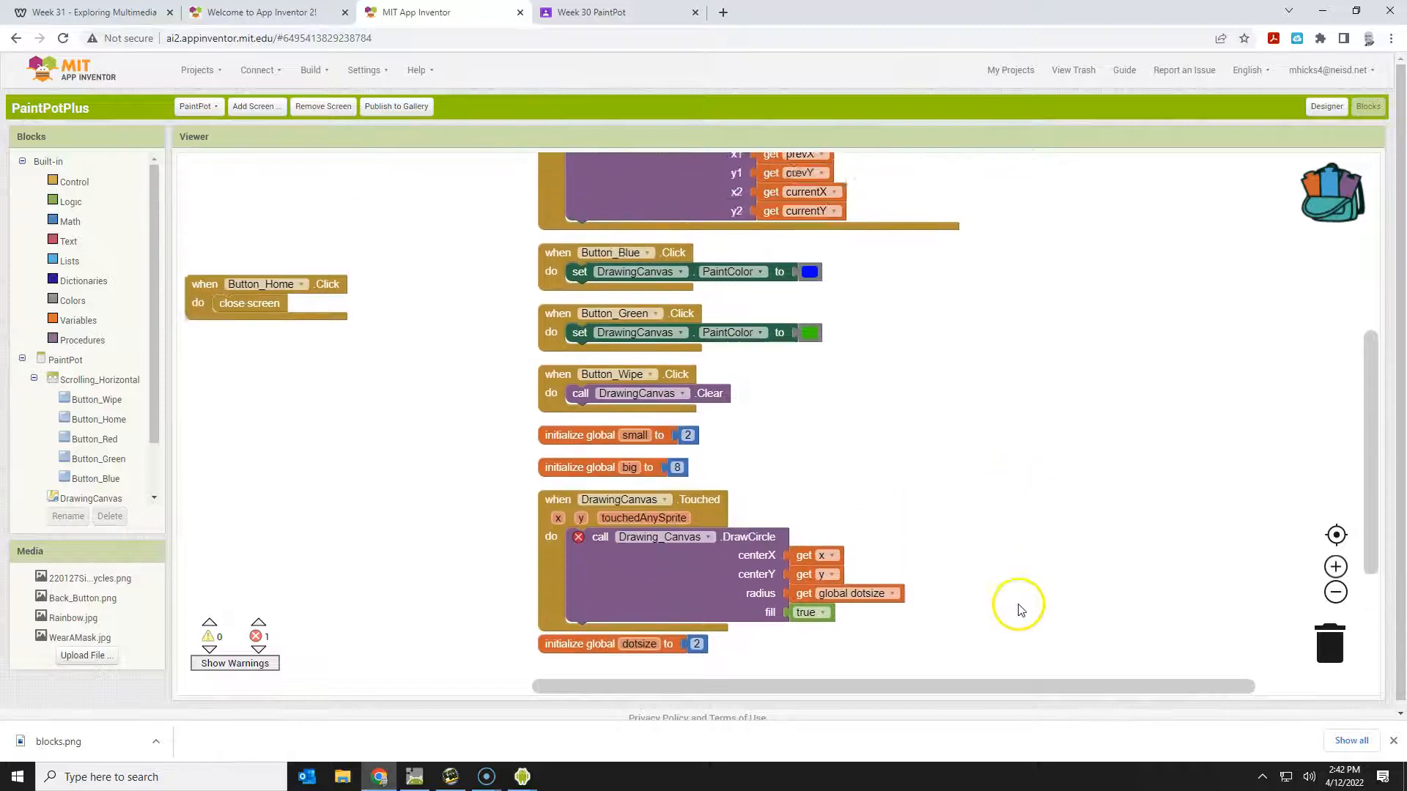
{"action": "scroll", "scroll_direction": "up", "scroll_amount": 3}
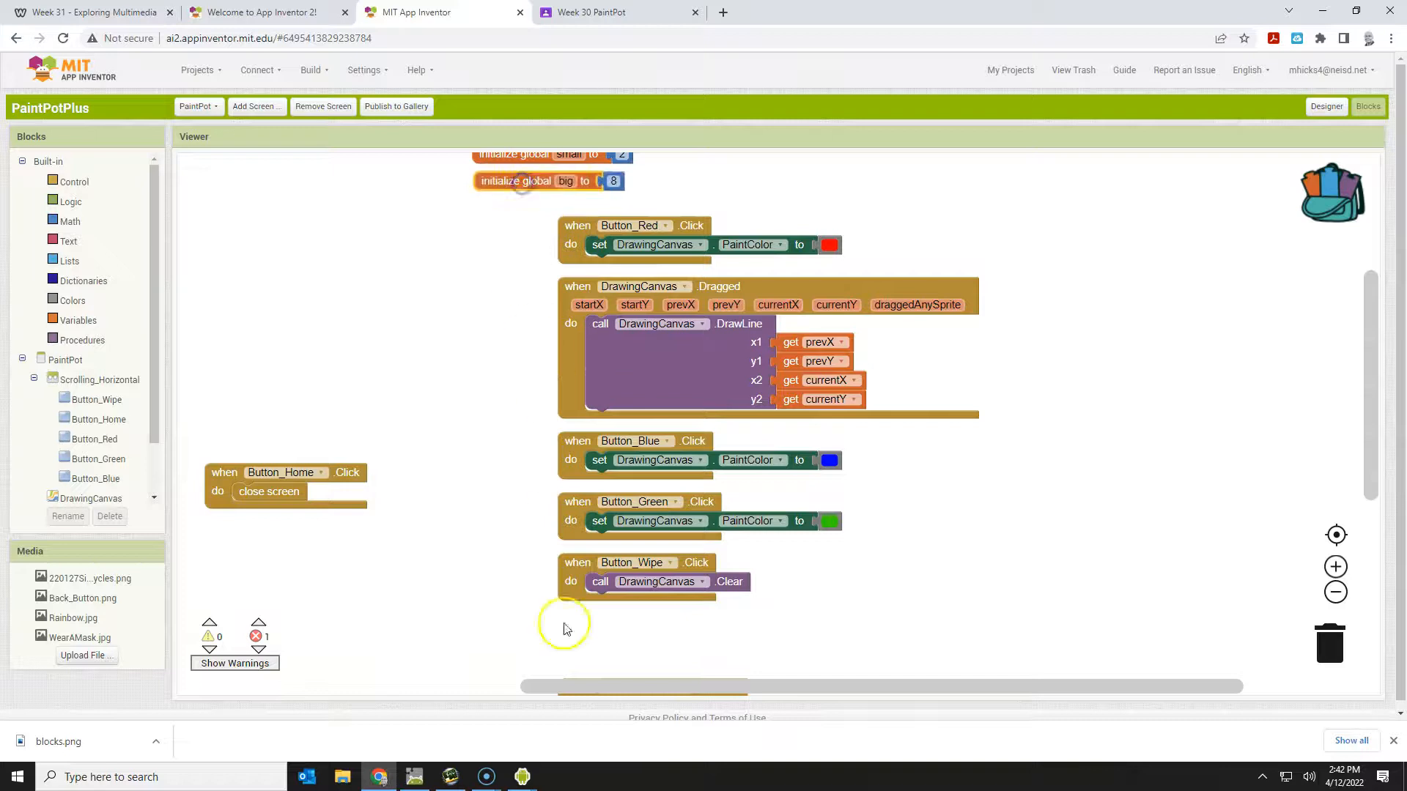
{"action": "scroll", "scroll_direction": "down", "scroll_amount": 3}
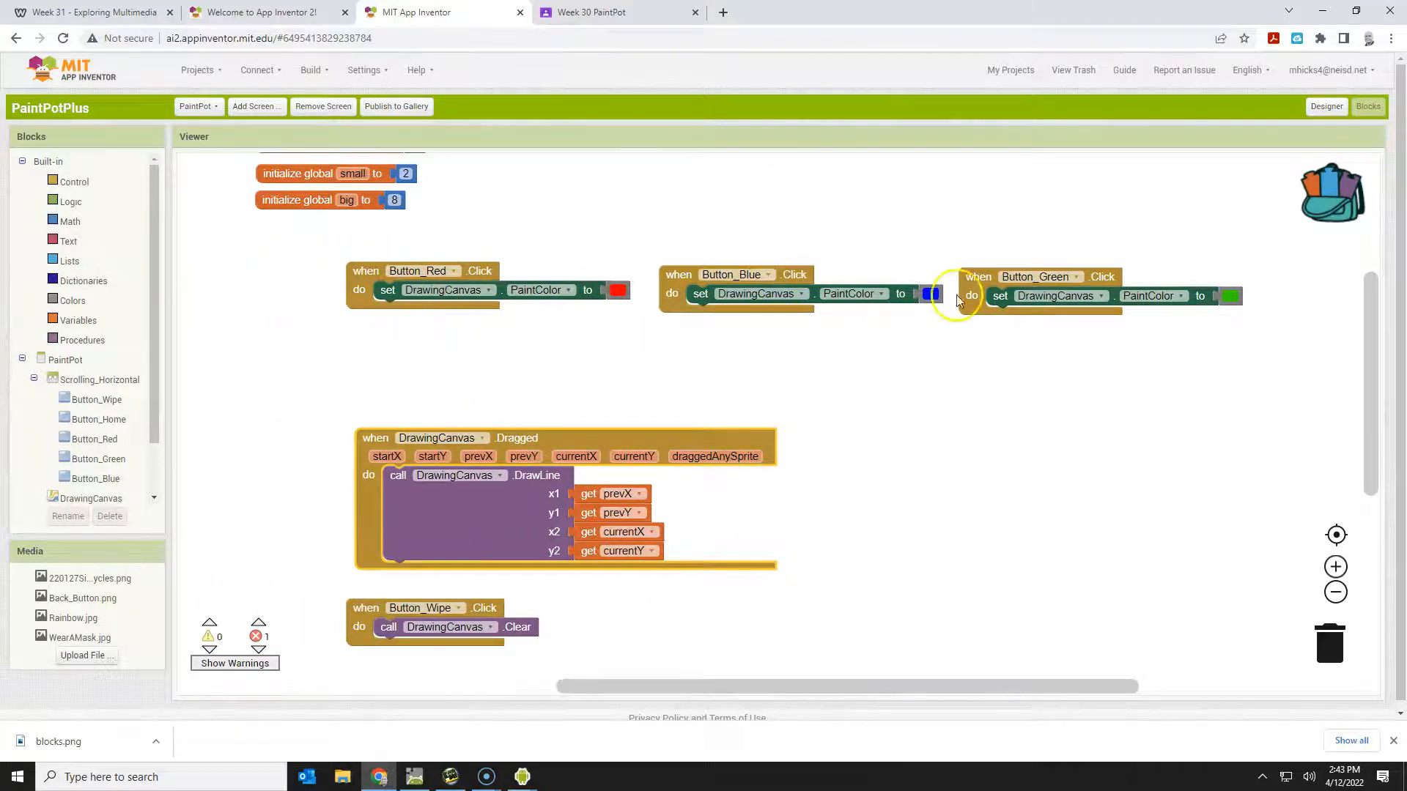
{"action": "mouse_move", "coordinate": [682, 429]}
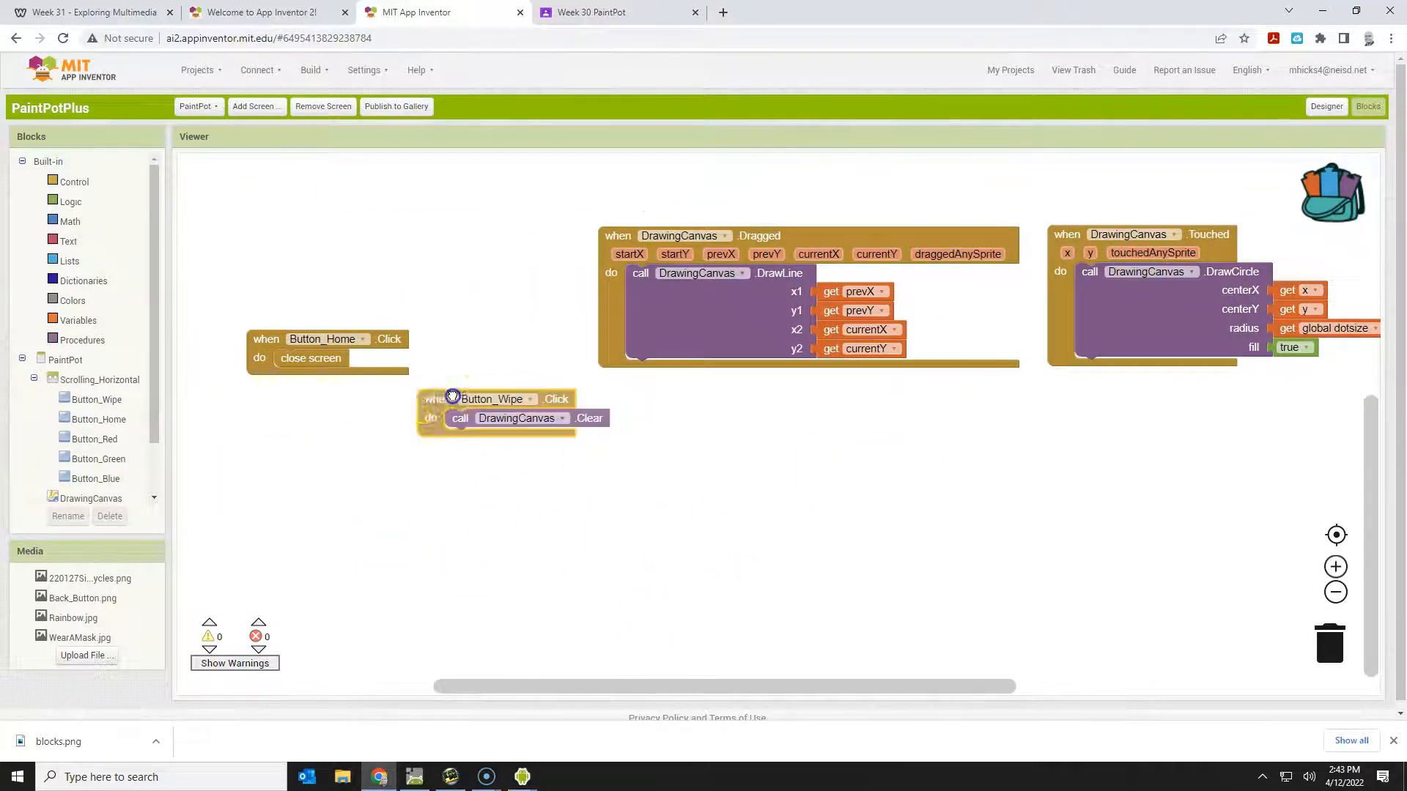
- Move the Button_Wipe click handler to a new spot in the workspace
{"action": "left_click_drag", "start_coordinate": [491, 399], "coordinate": [318, 395]}
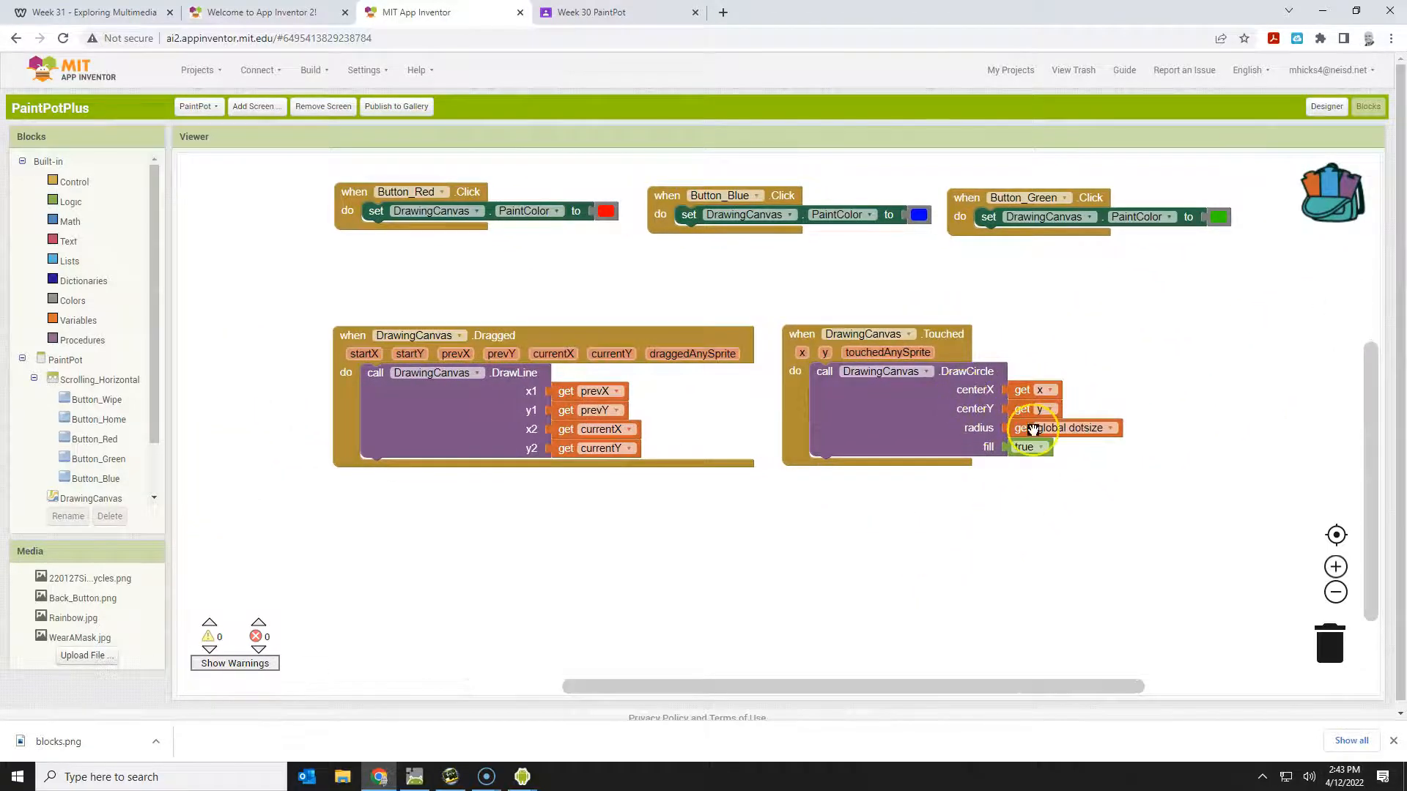
{"action": "mouse_move", "coordinate": [1032, 427]}
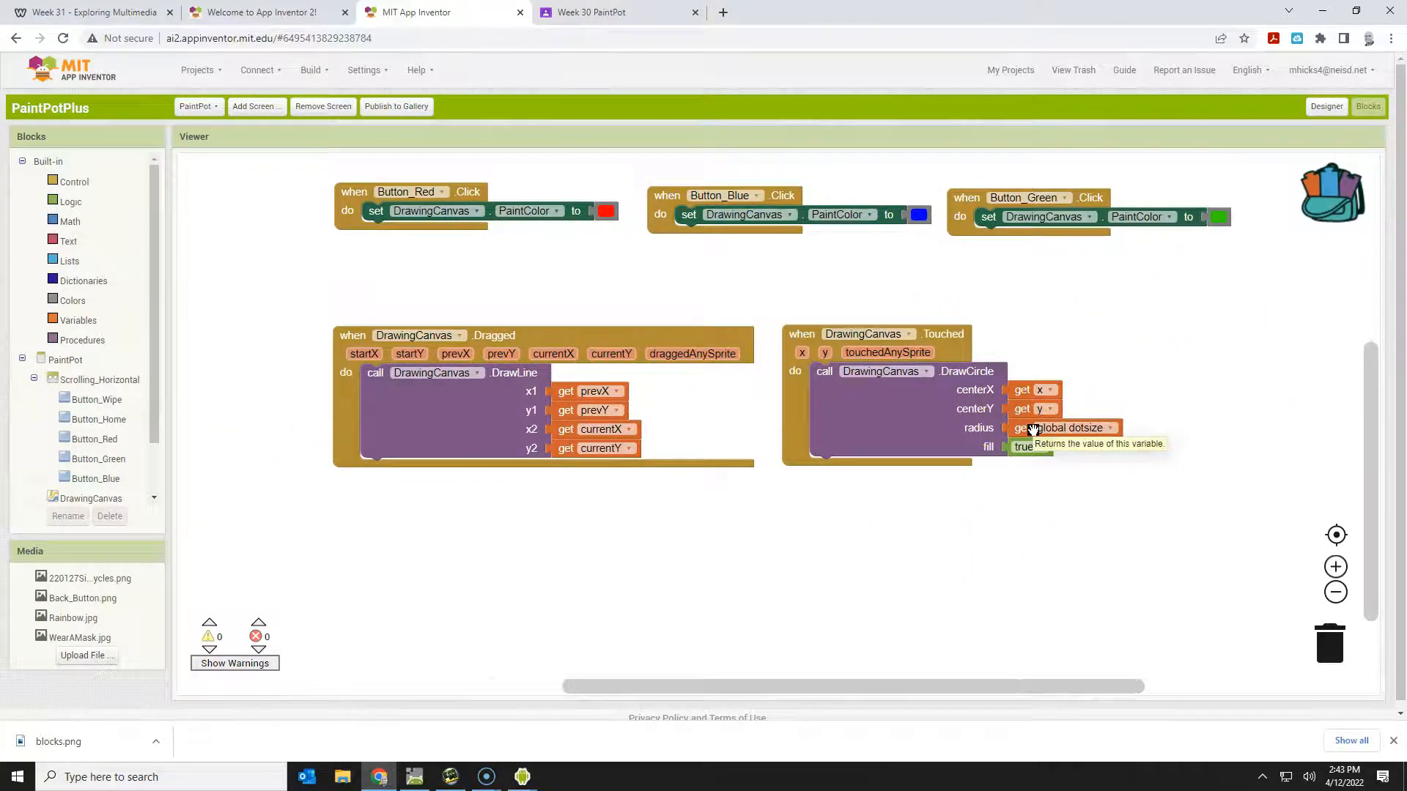
{"action": "mouse_move", "coordinate": [1112, 435]}
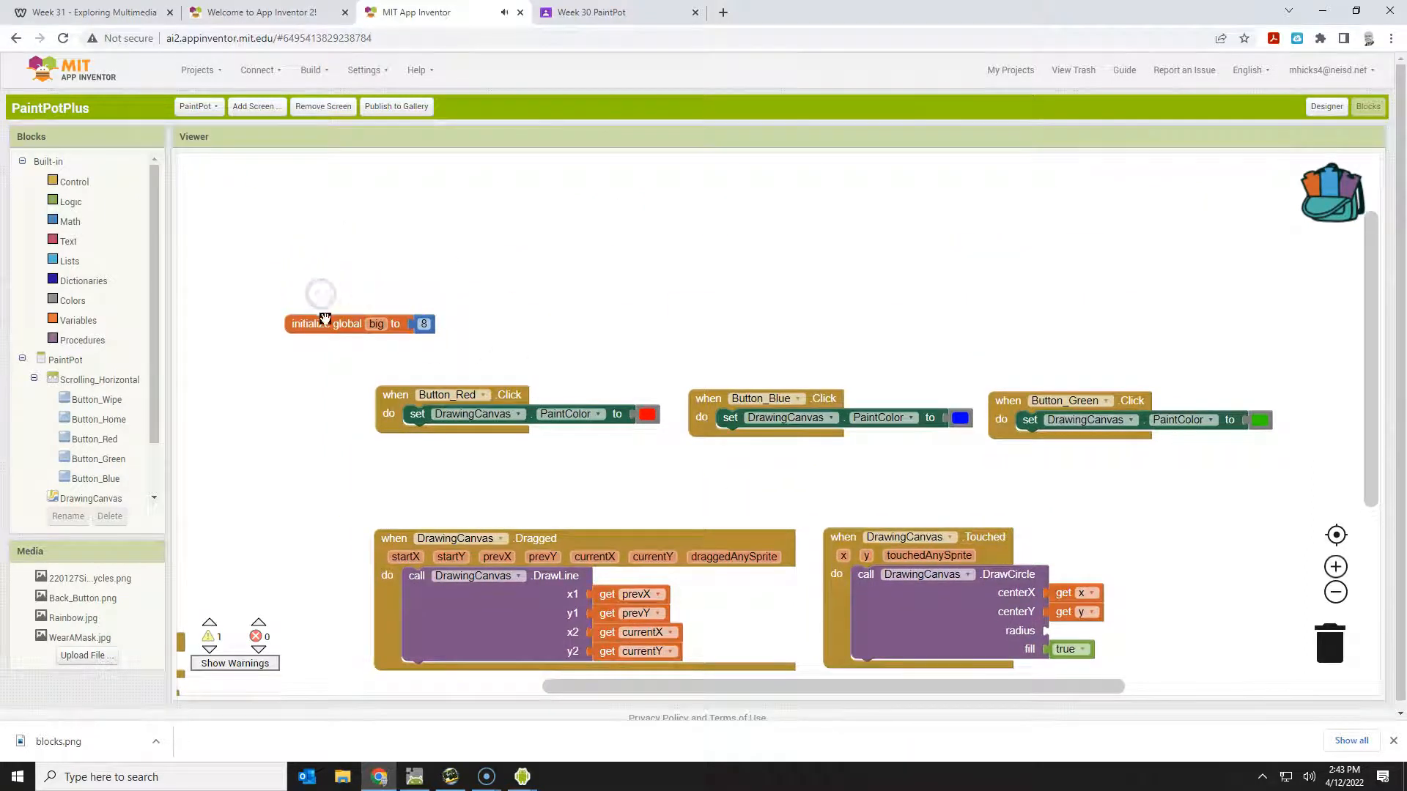
{"action": "scroll", "scroll_direction": "up", "scroll_amount": 3}
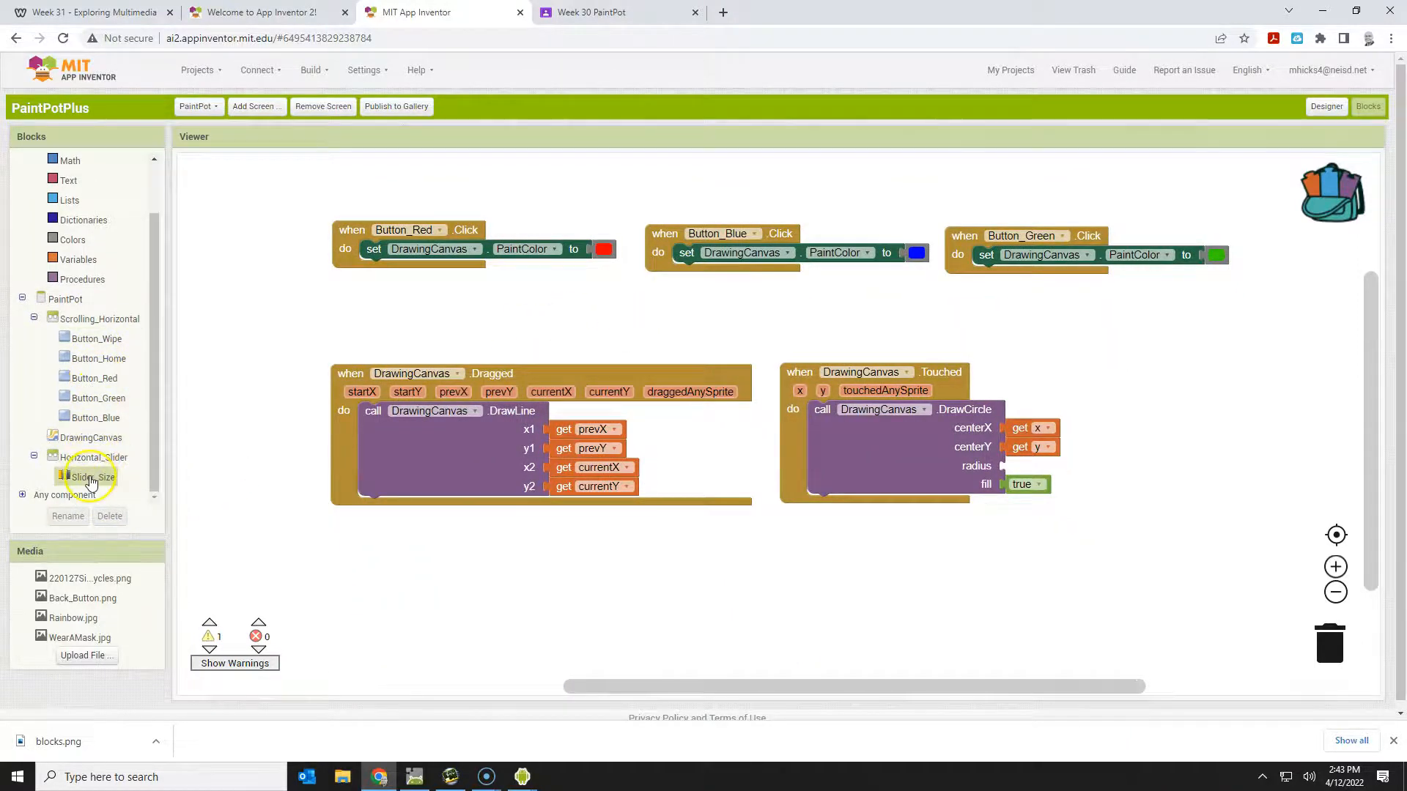
- Open the Slider_Size block drawer to reach its ThumbPosition getter
{"action": "left_click", "coordinate": [91, 476]}
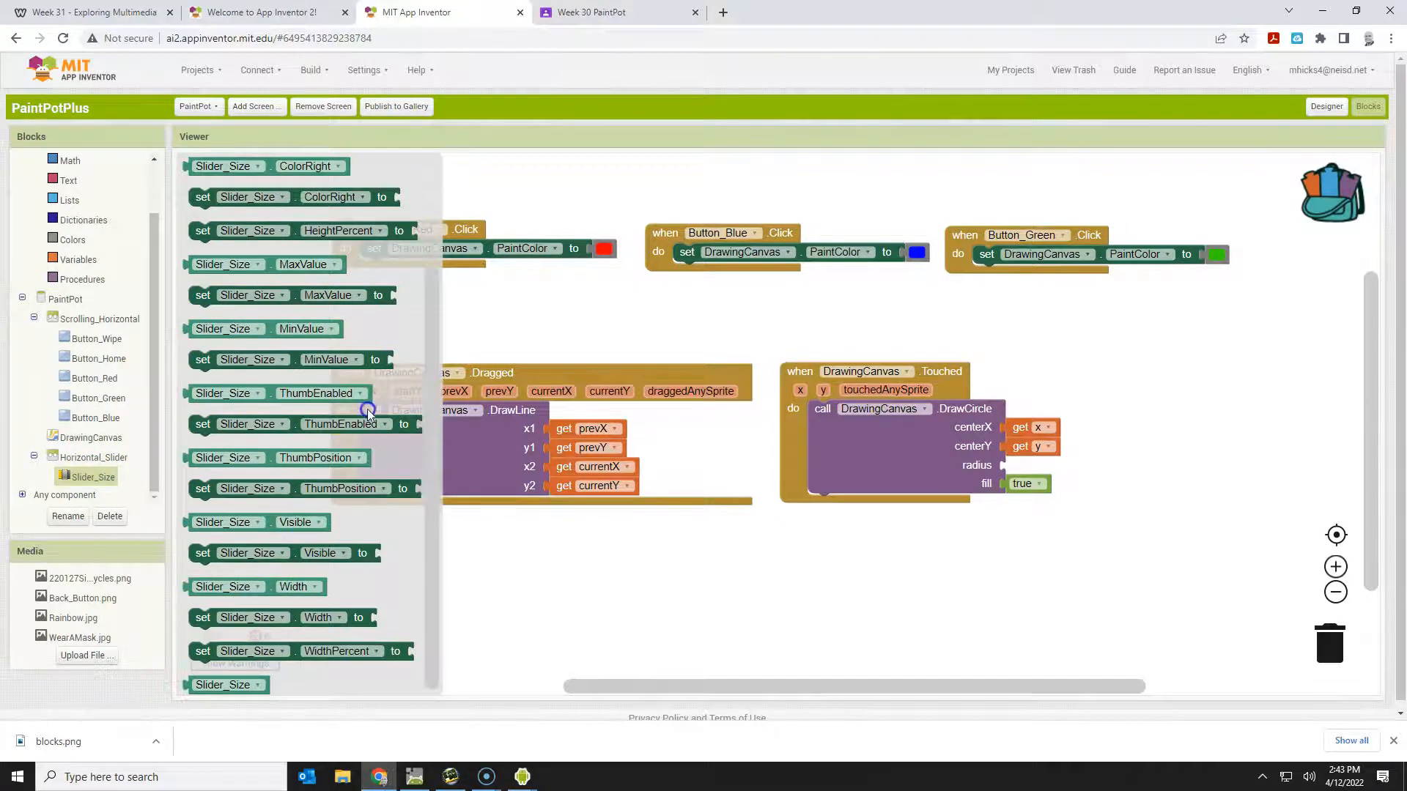
{"action": "mouse_move", "coordinate": [263, 379]}
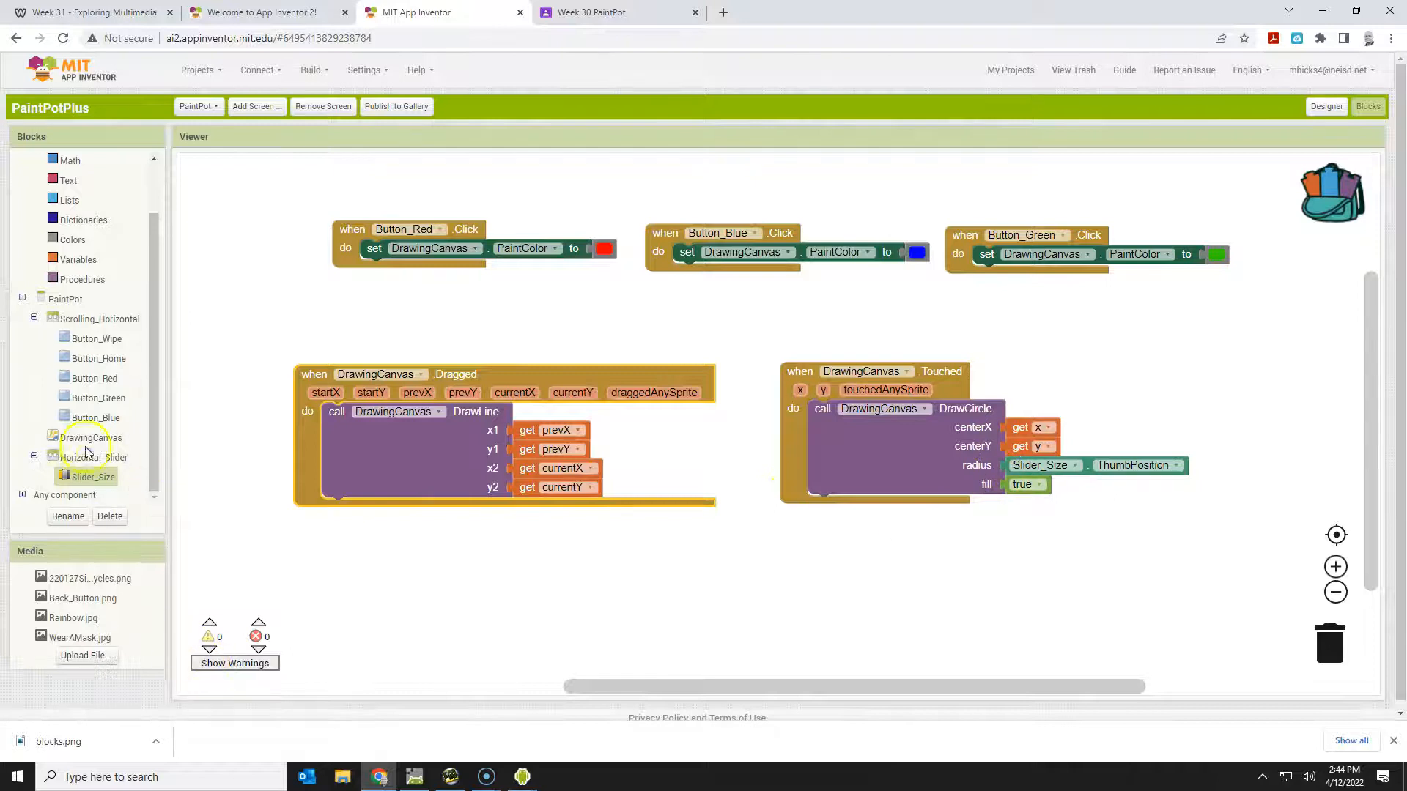
- Open the DrawingCanvas block drawer
{"action": "left_click", "coordinate": [88, 437]}
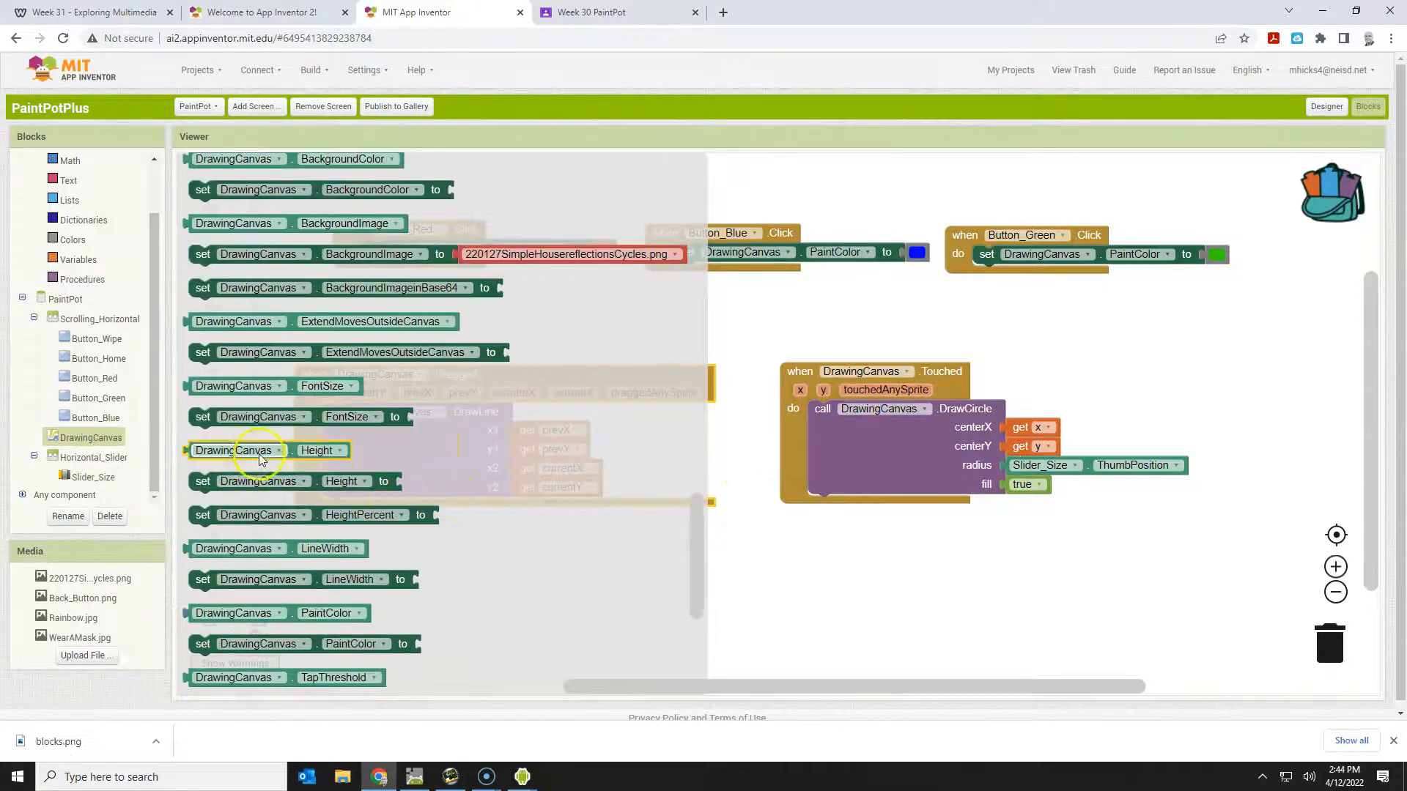
{"action": "mouse_move", "coordinate": [360, 570]}
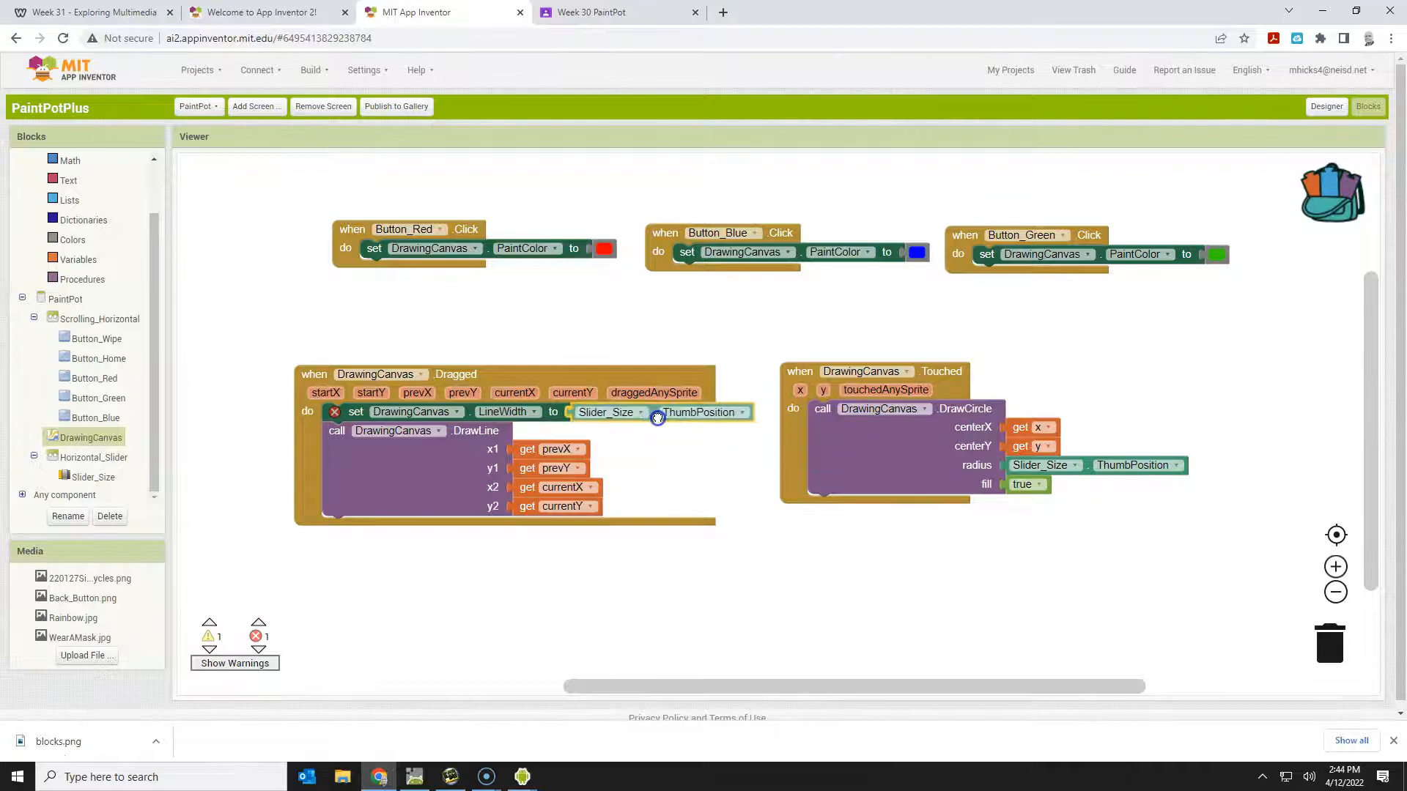
{"action": "mouse_move", "coordinate": [521, 777]}
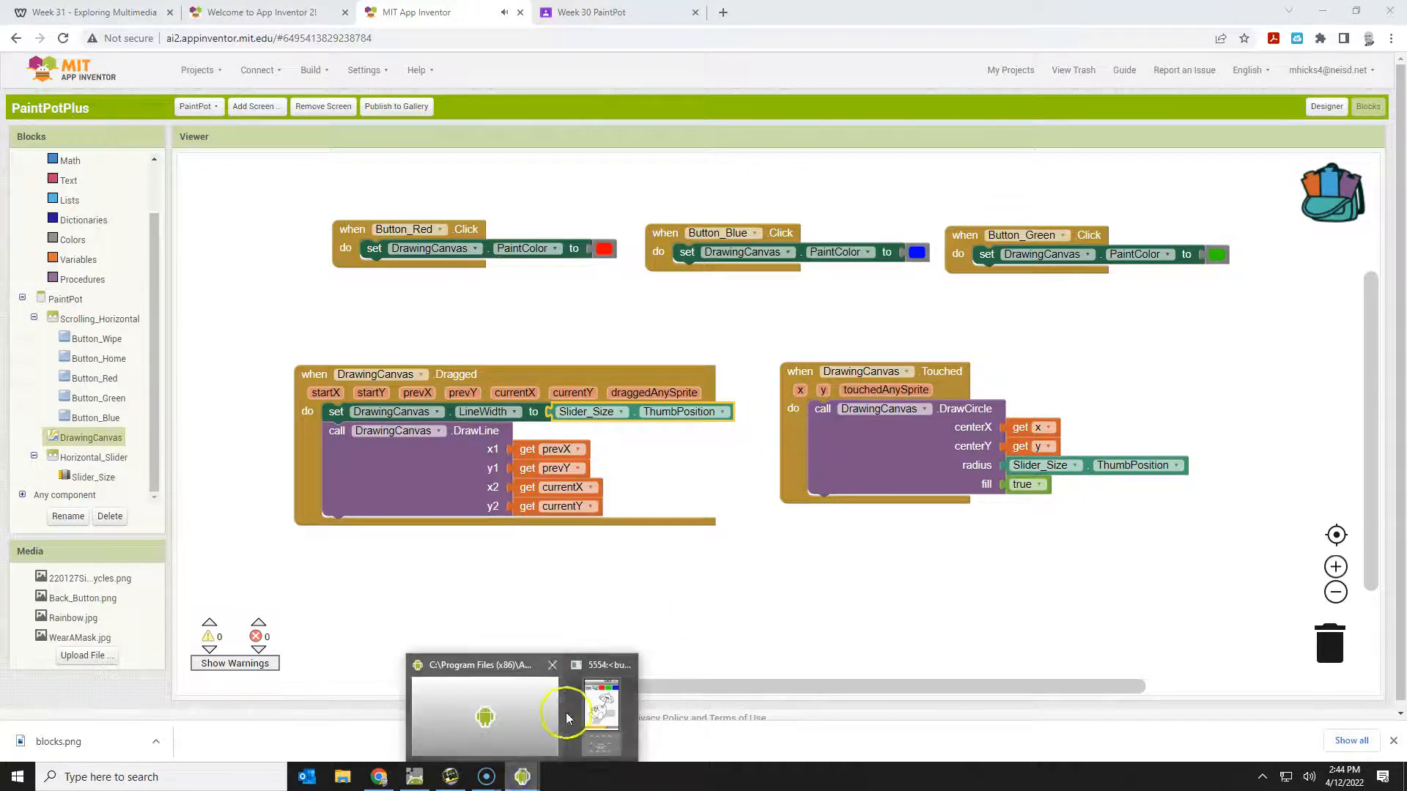
- In the emulator, tap a circle, adjust brush size, pick green, wipe, then hide it
{"action": "left_click", "coordinate": [604, 708]}
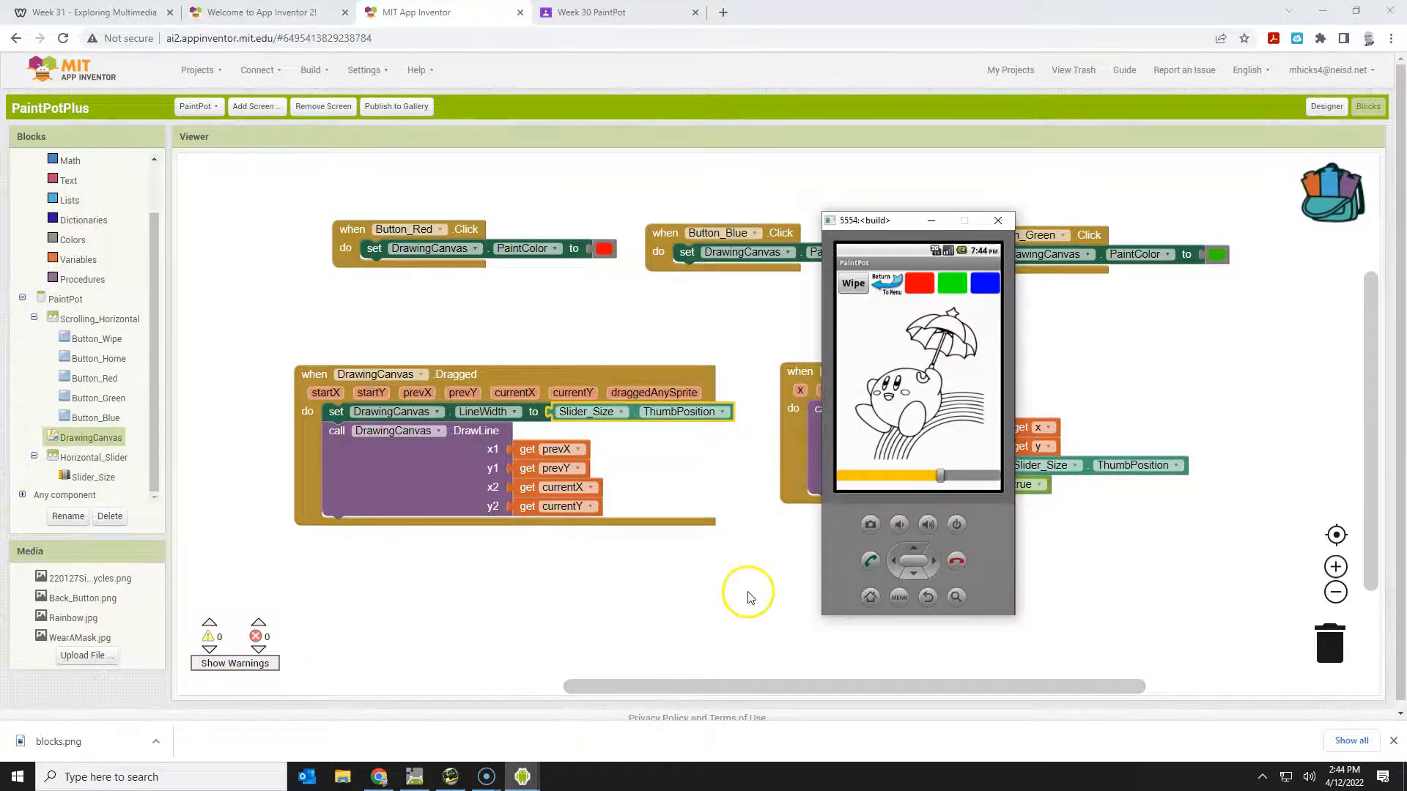
{"action": "mouse_move", "coordinate": [427, 468]}
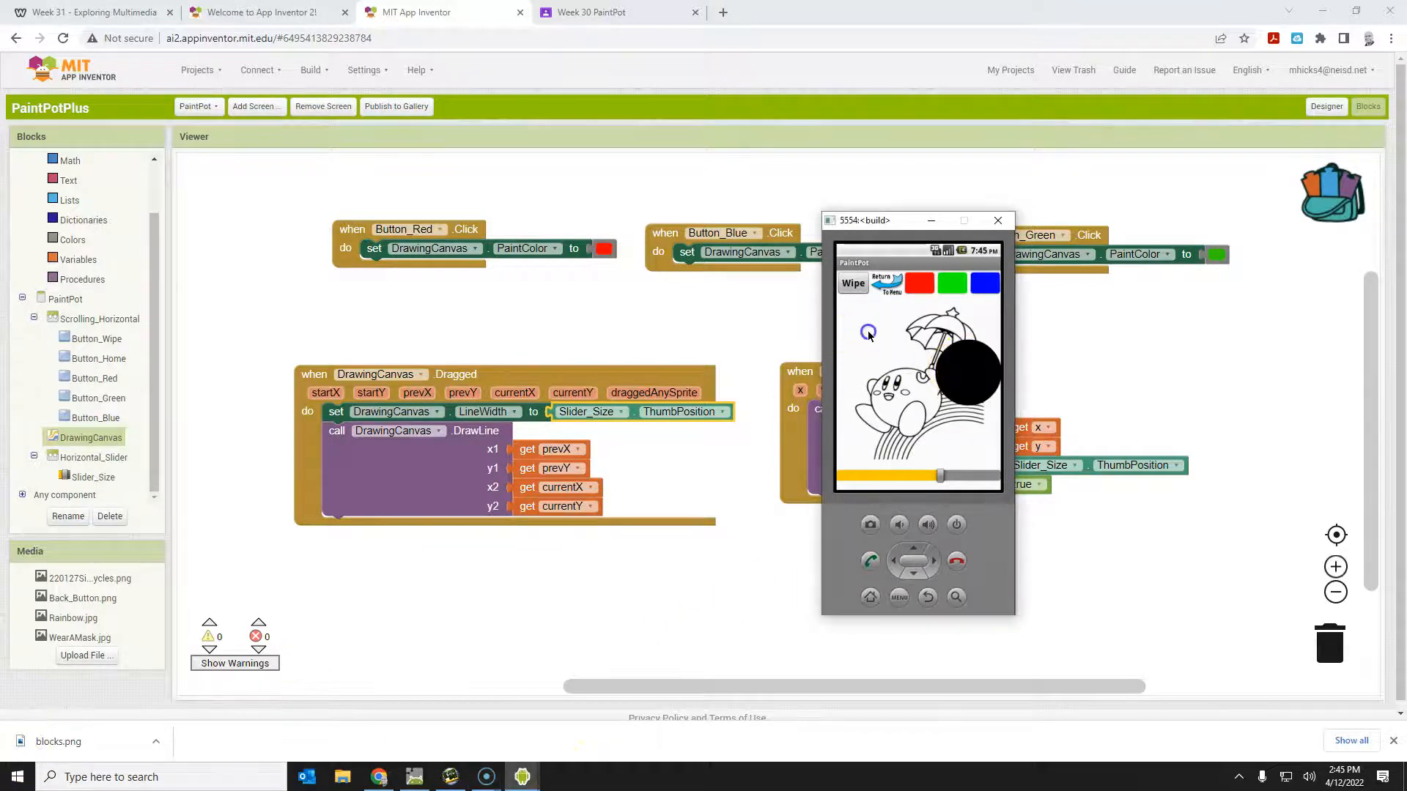
{"action": "left_click", "coordinate": [869, 332]}
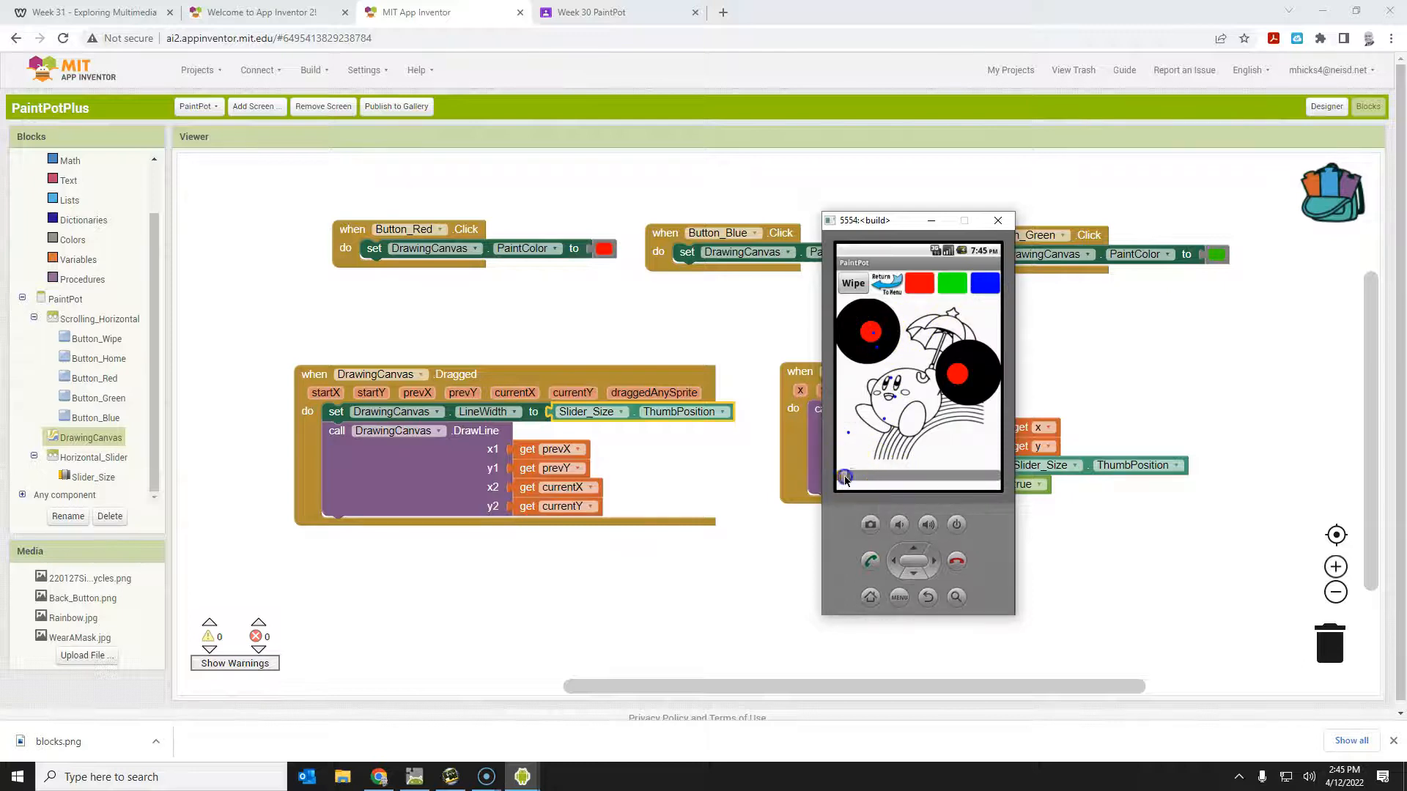
{"action": "left_click", "coordinate": [852, 283]}
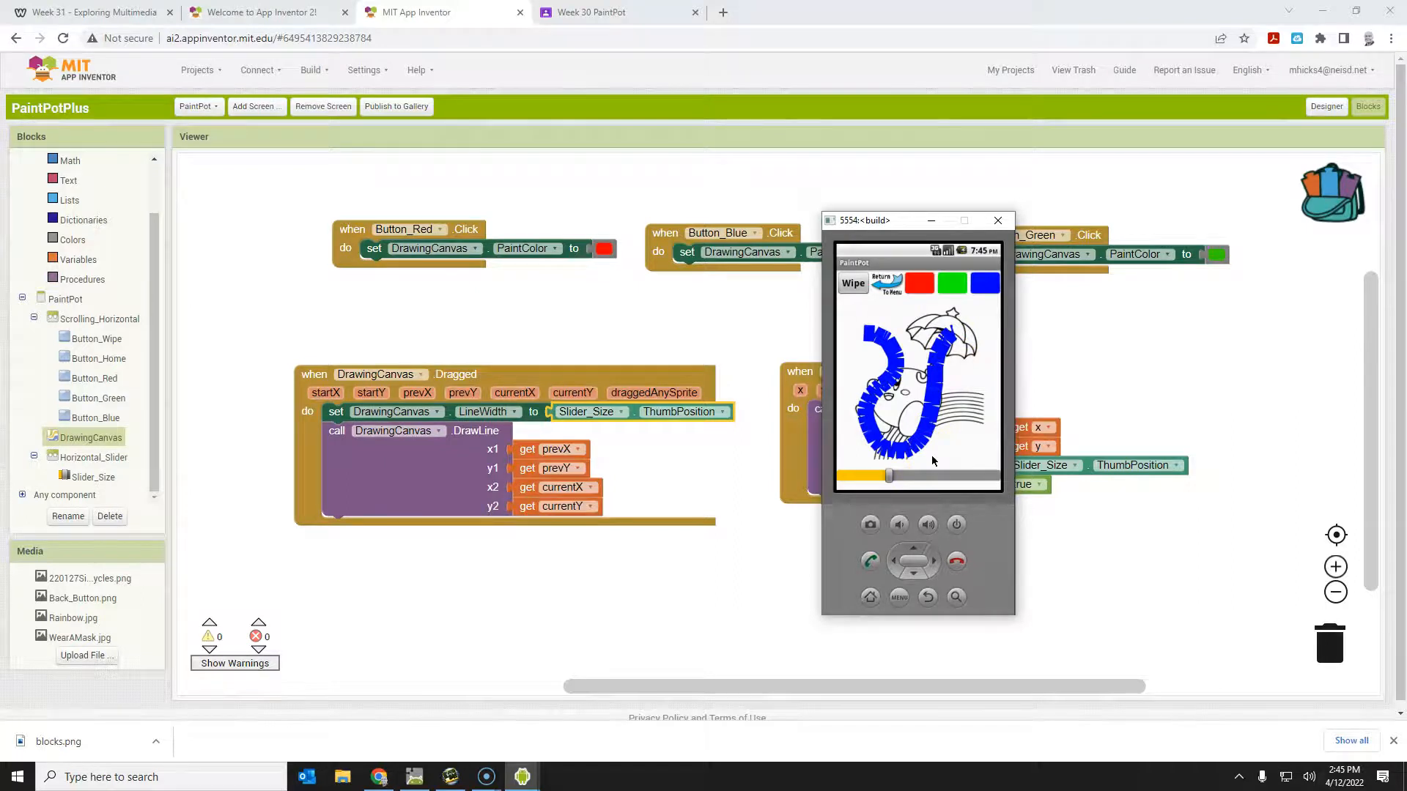
{"action": "left_click", "coordinate": [952, 284]}
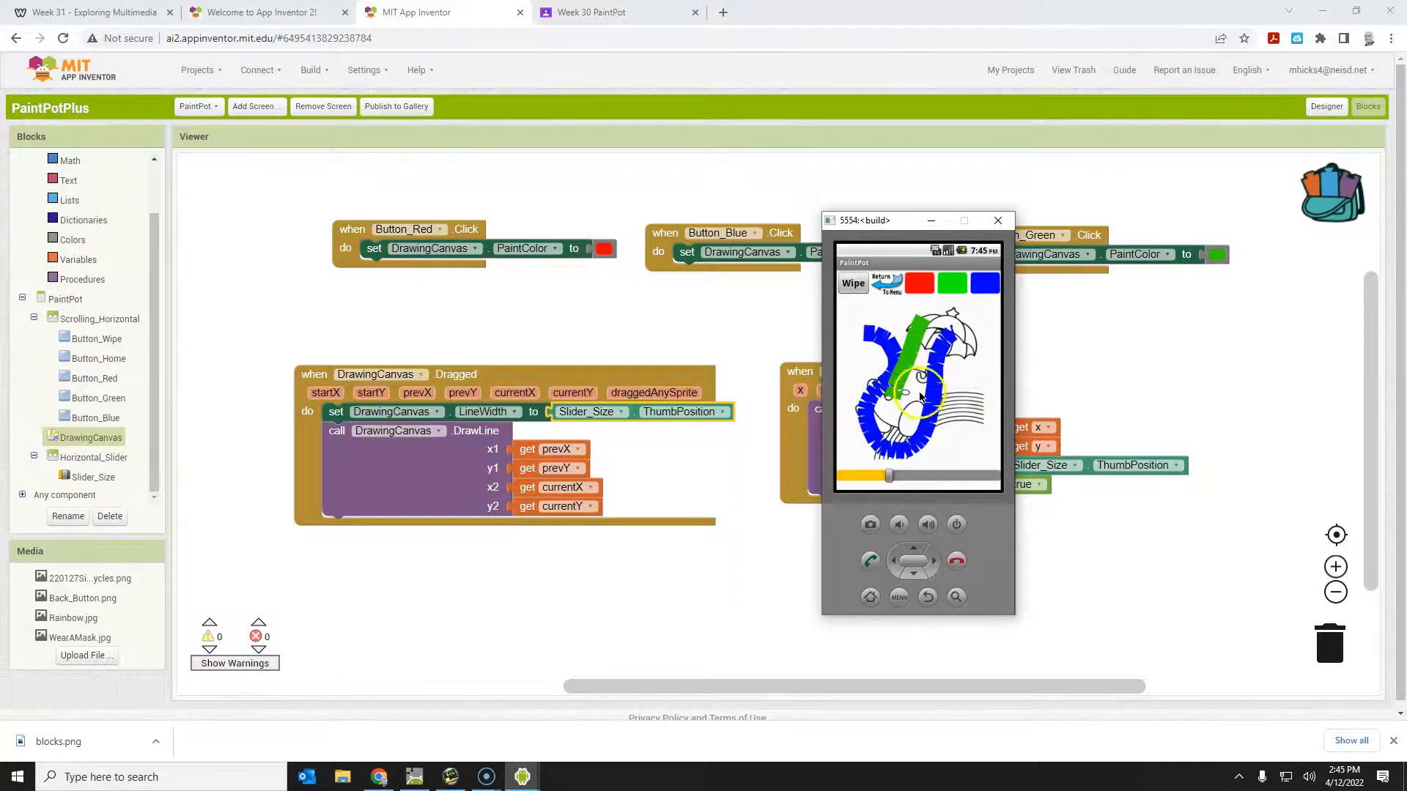
{"action": "left_click", "coordinate": [852, 284]}
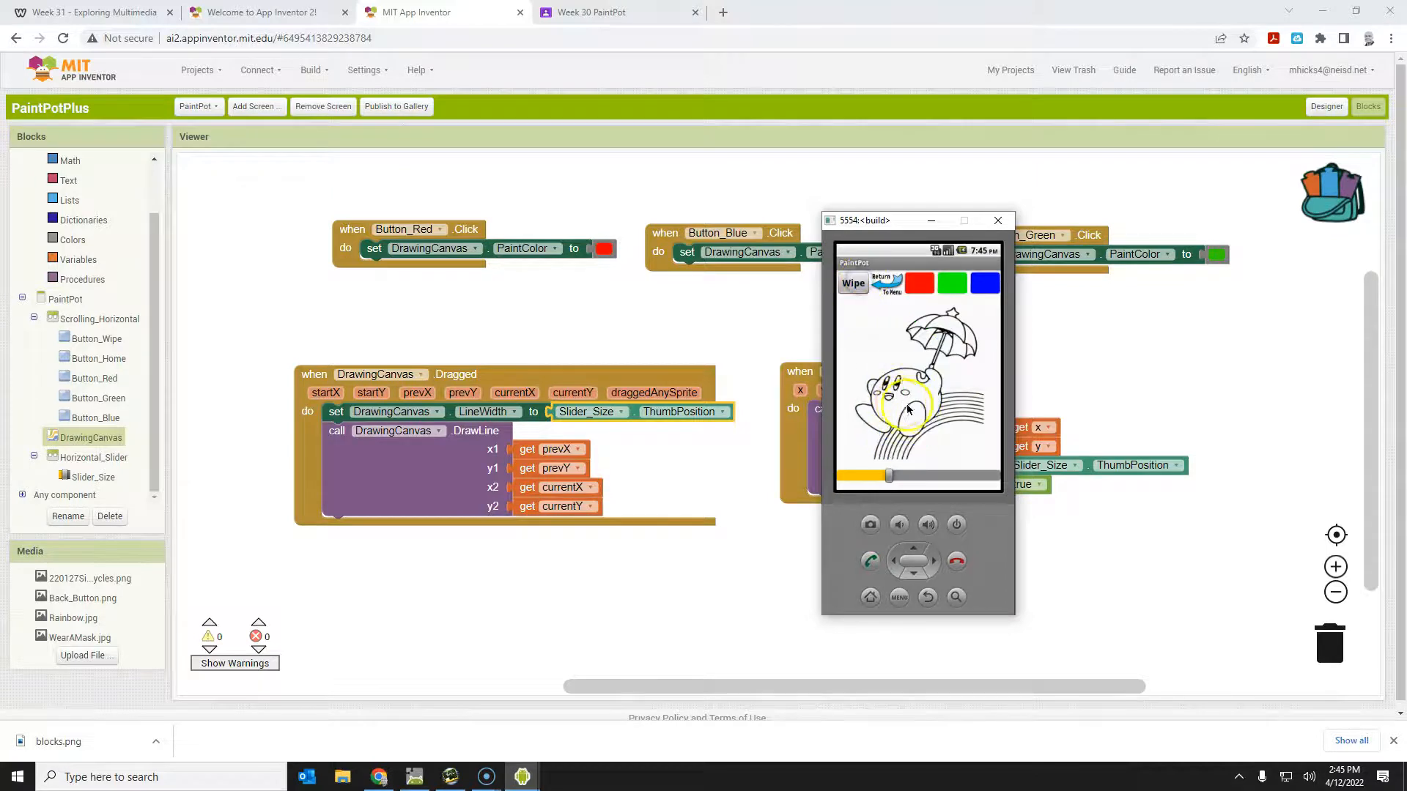
{"action": "left_click", "coordinate": [995, 220]}
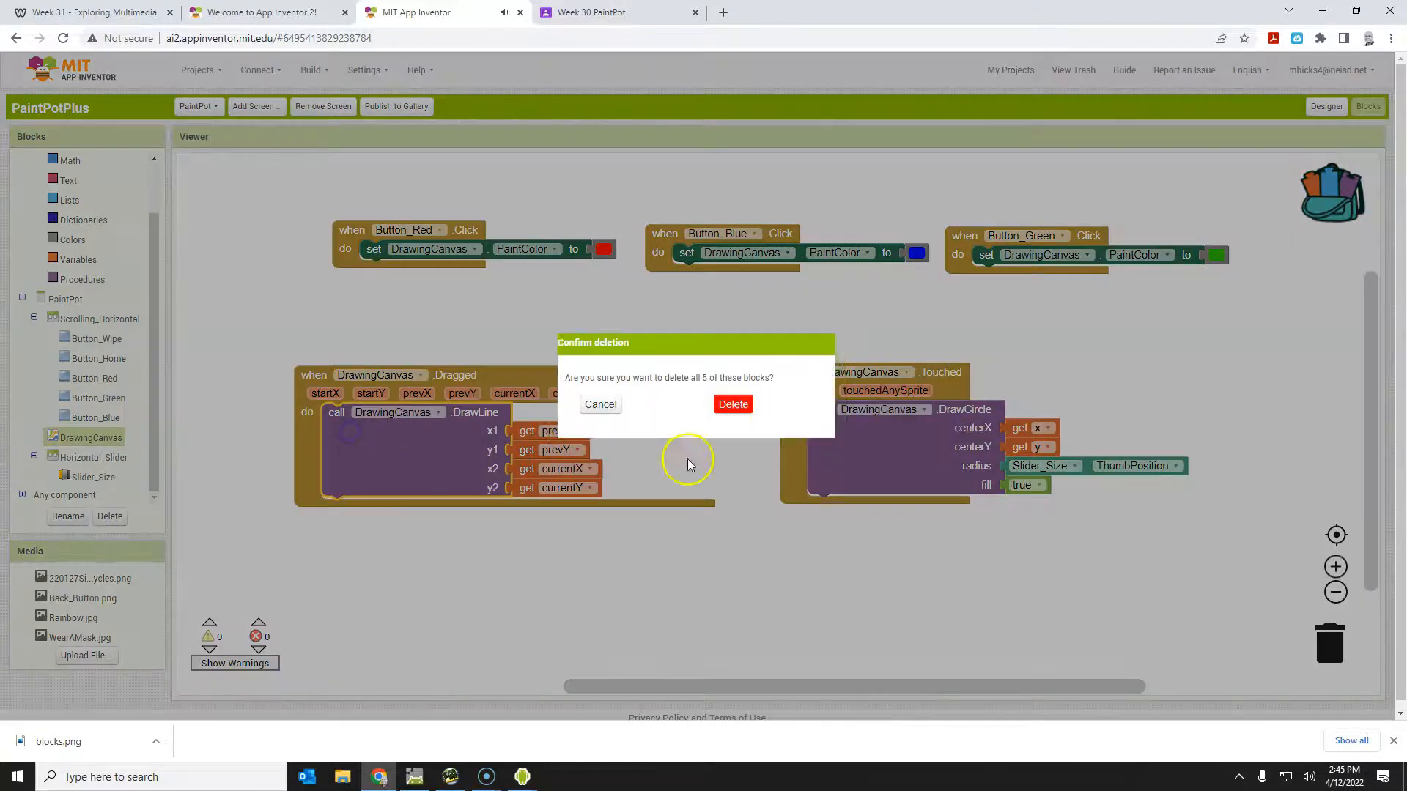
- Delete the five line-drawing blocks and set DrawCircle's centers to currentX and currentY
{"action": "left_click", "coordinate": [733, 404]}
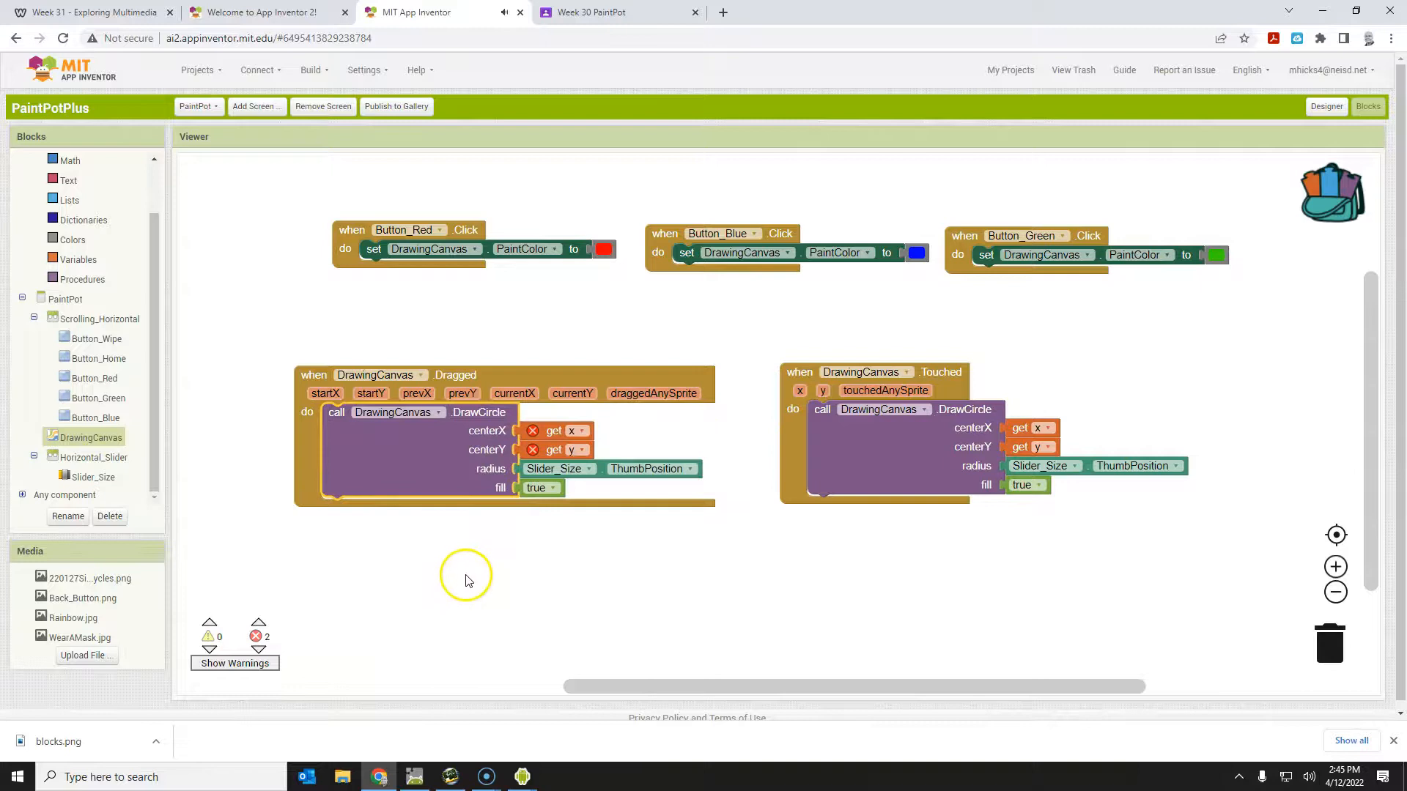
{"action": "mouse_move", "coordinate": [547, 378]}
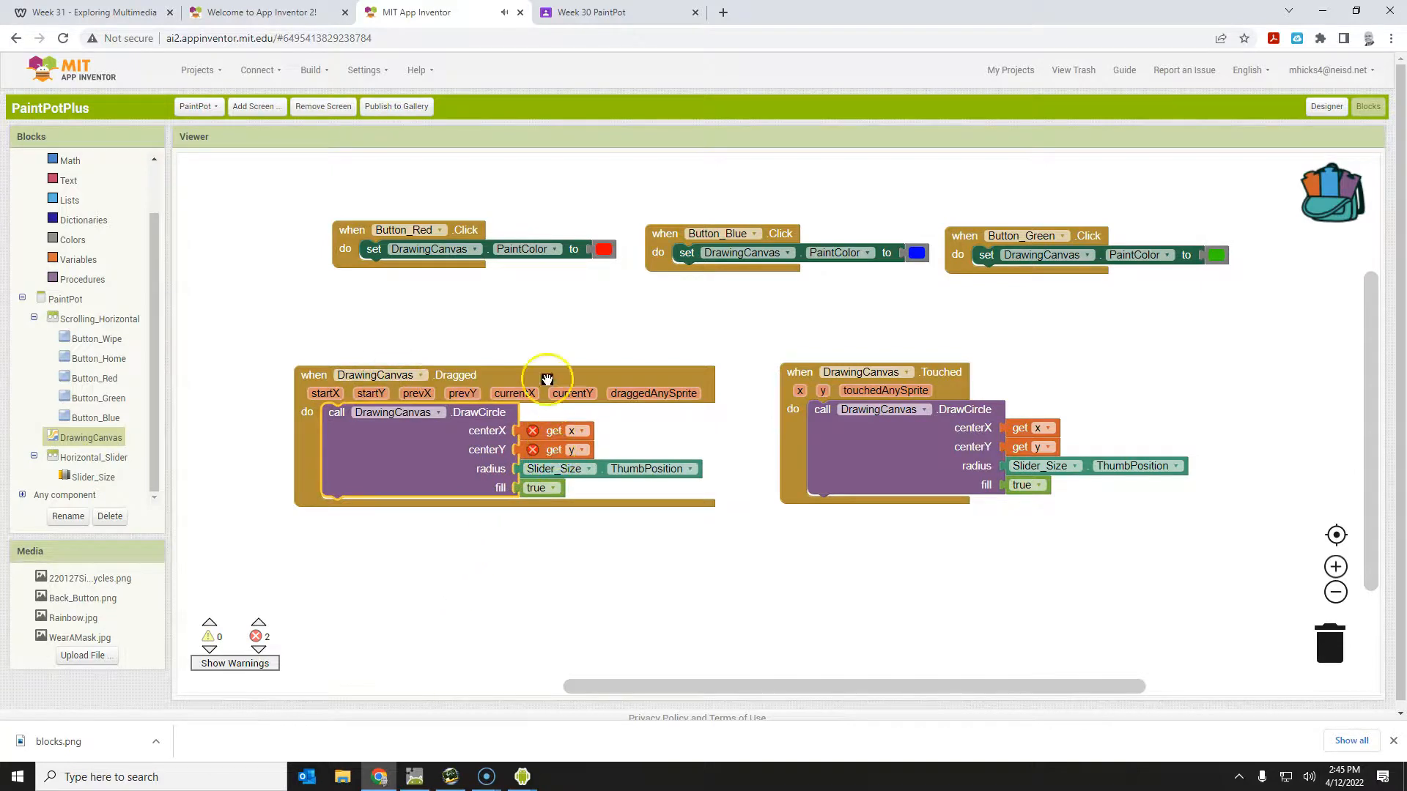
{"action": "left_click", "coordinate": [581, 432]}
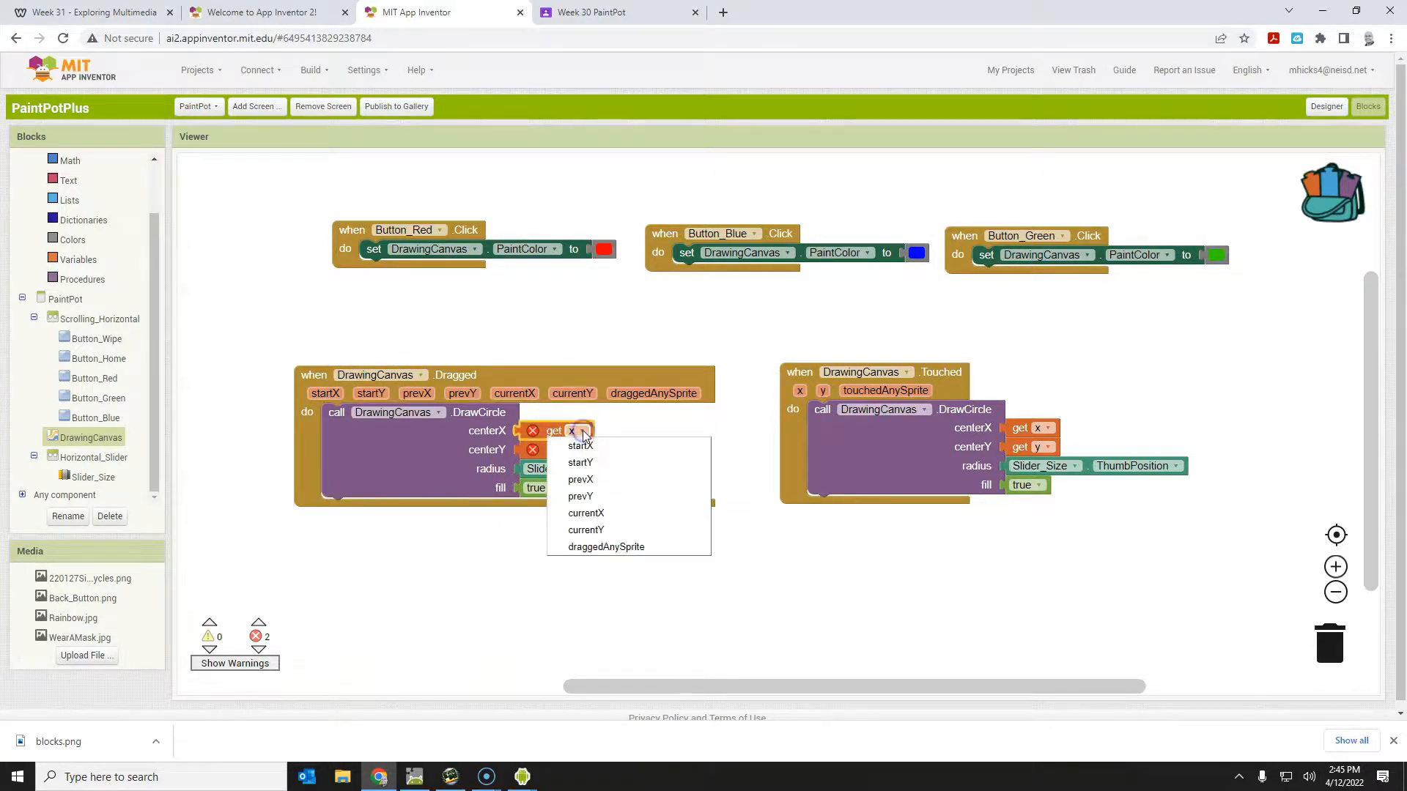
{"action": "mouse_move", "coordinate": [586, 513]}
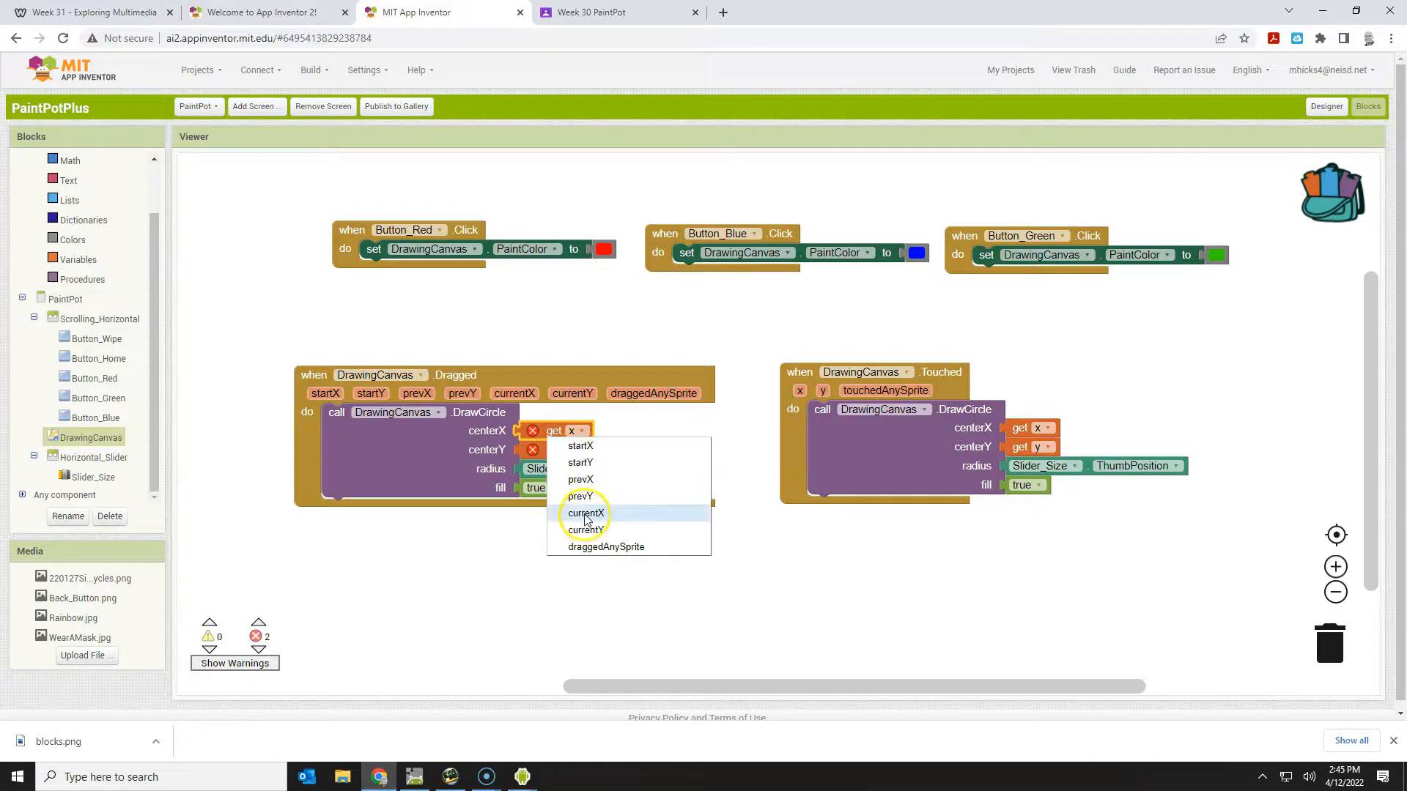
{"action": "left_click", "coordinate": [587, 512]}
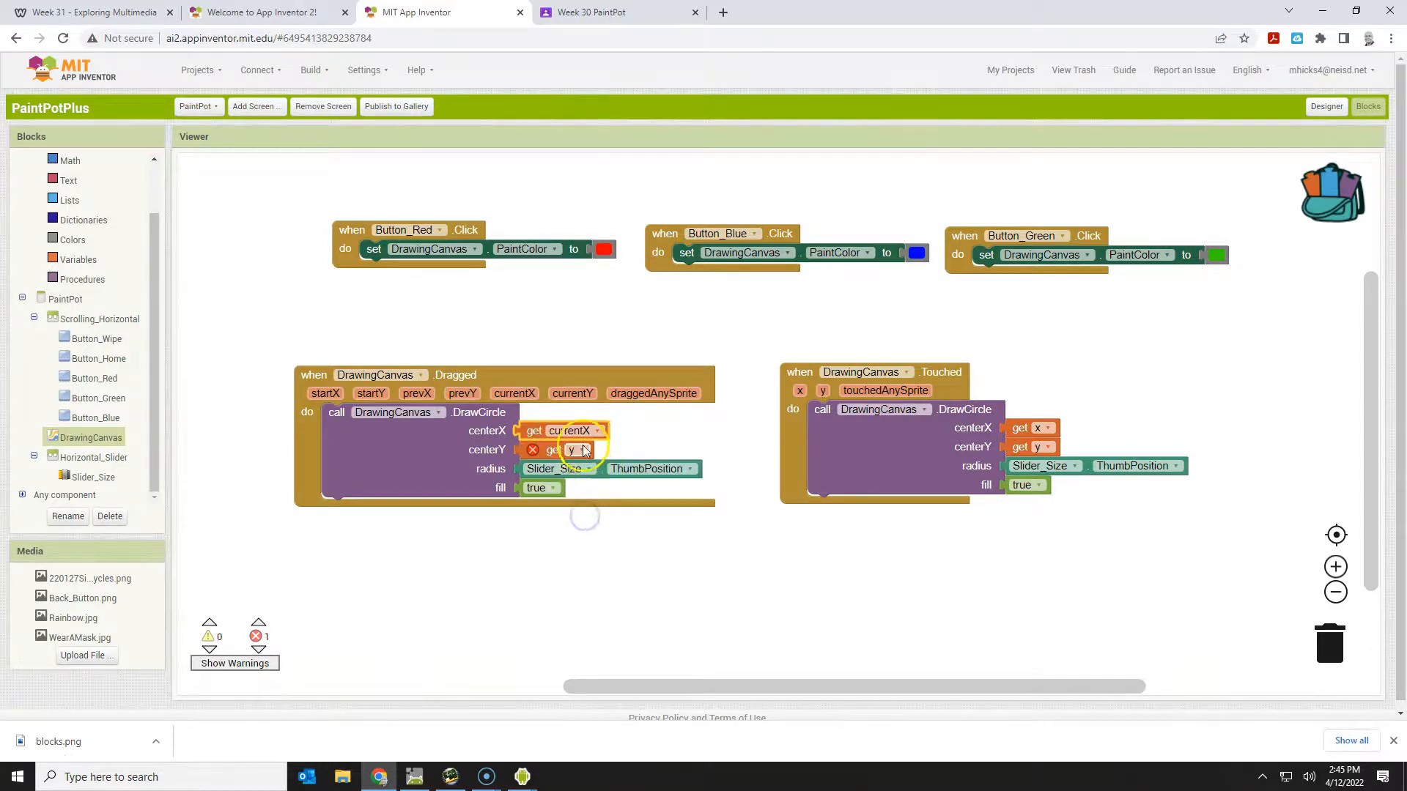
{"action": "left_click", "coordinate": [581, 449]}
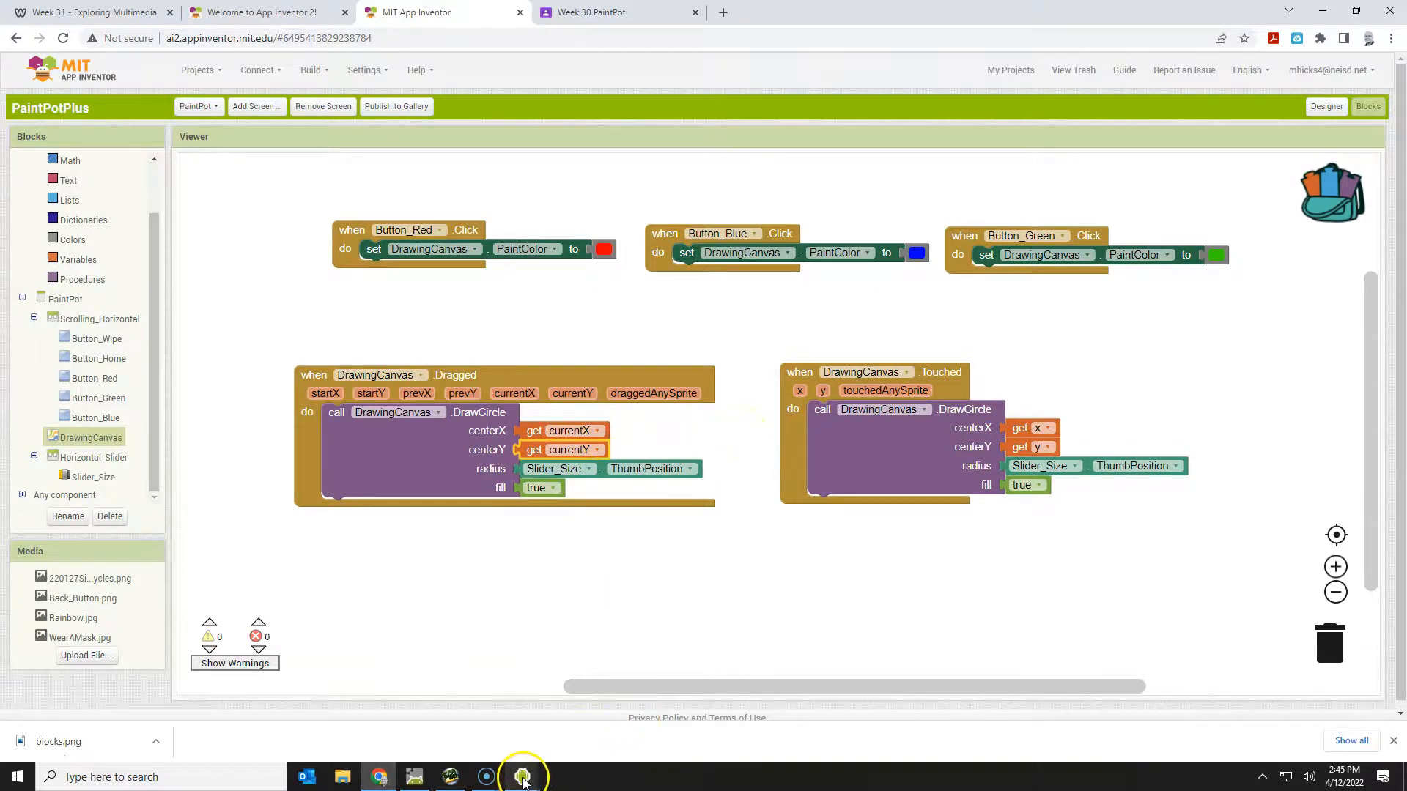
- Test dragging in the emulator, painting circle trails and changing the size slider
{"action": "left_click", "coordinate": [522, 777]}
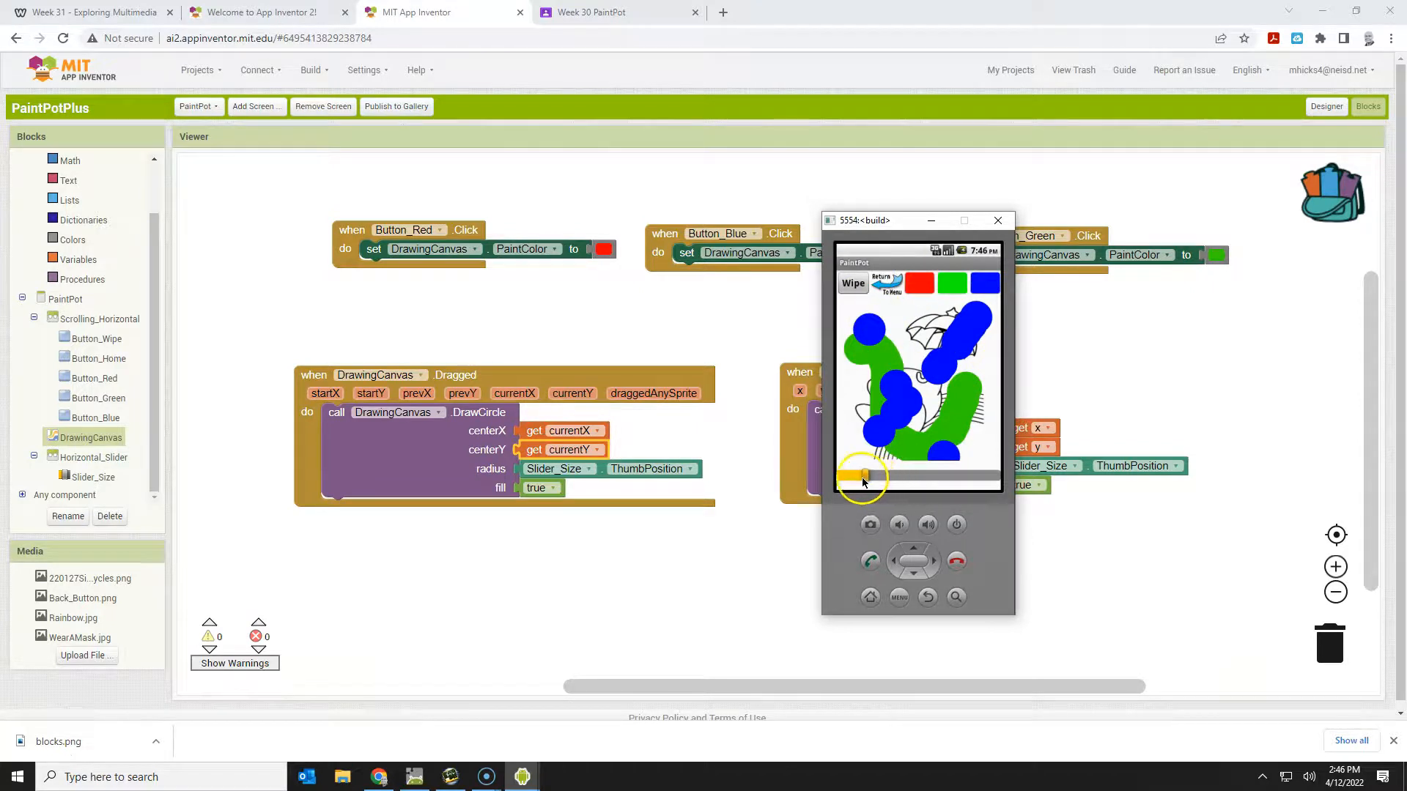
{"action": "left_click", "coordinate": [897, 363]}
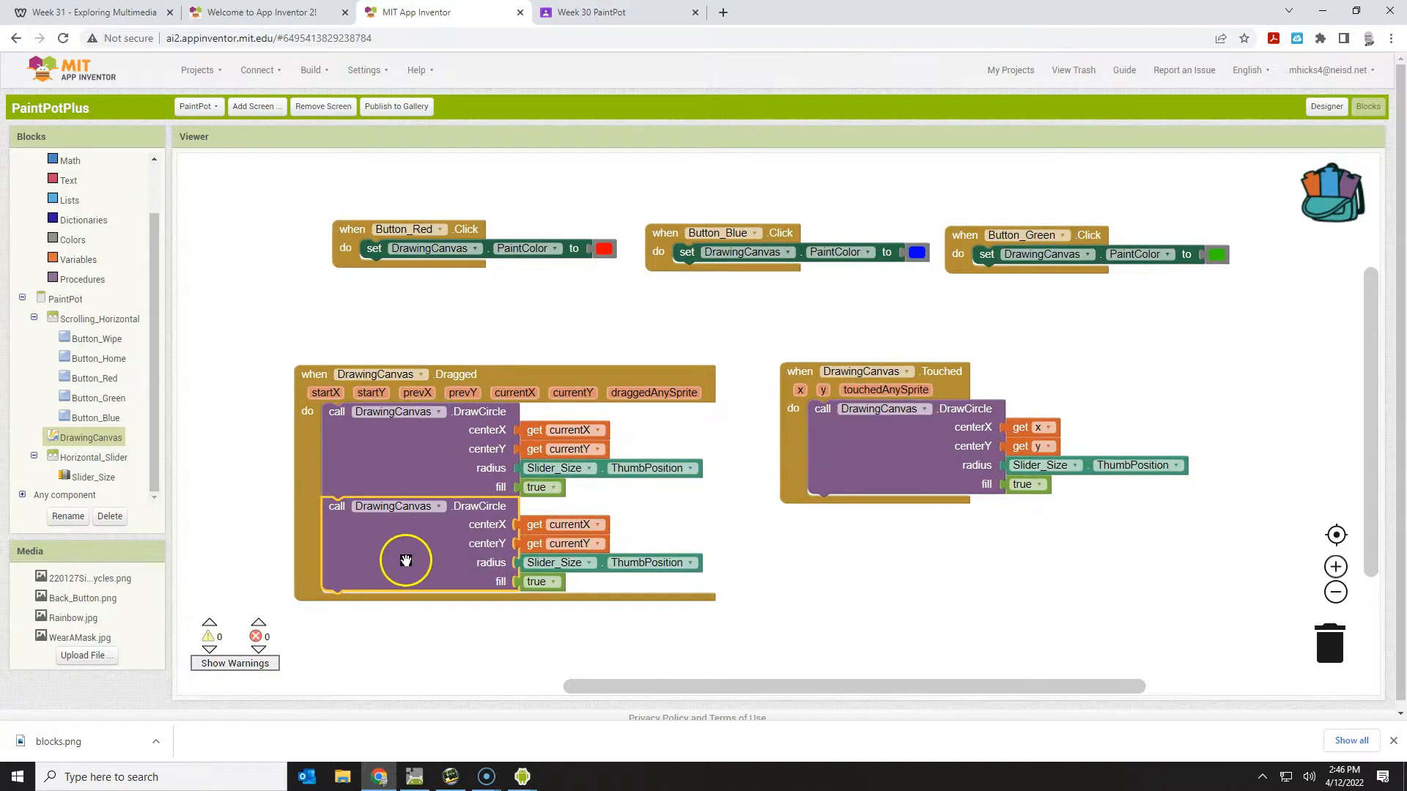
- Point the second DrawCircle's centerX and centerY getters at prevX and prevY
{"action": "left_click", "coordinate": [595, 525]}
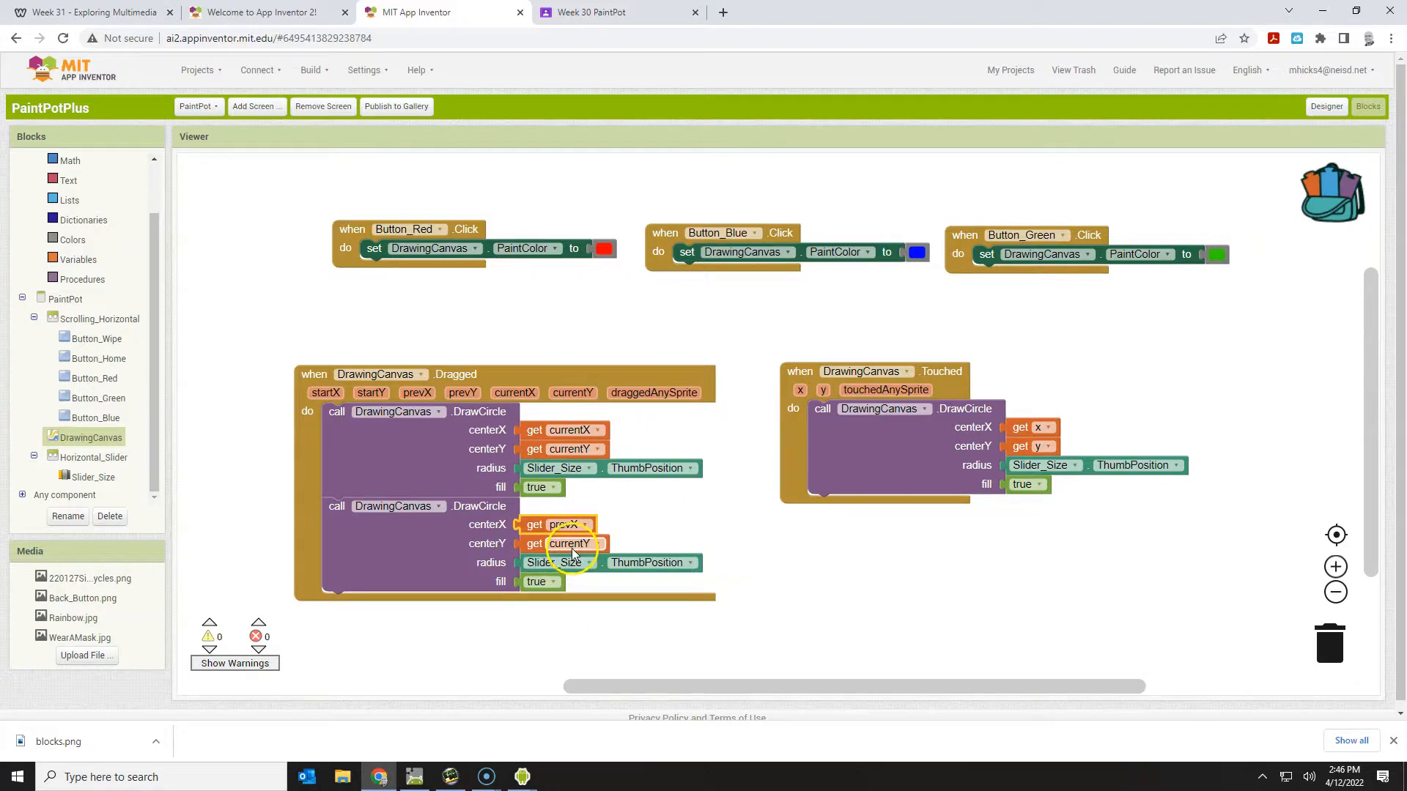
{"action": "left_click", "coordinate": [563, 543]}
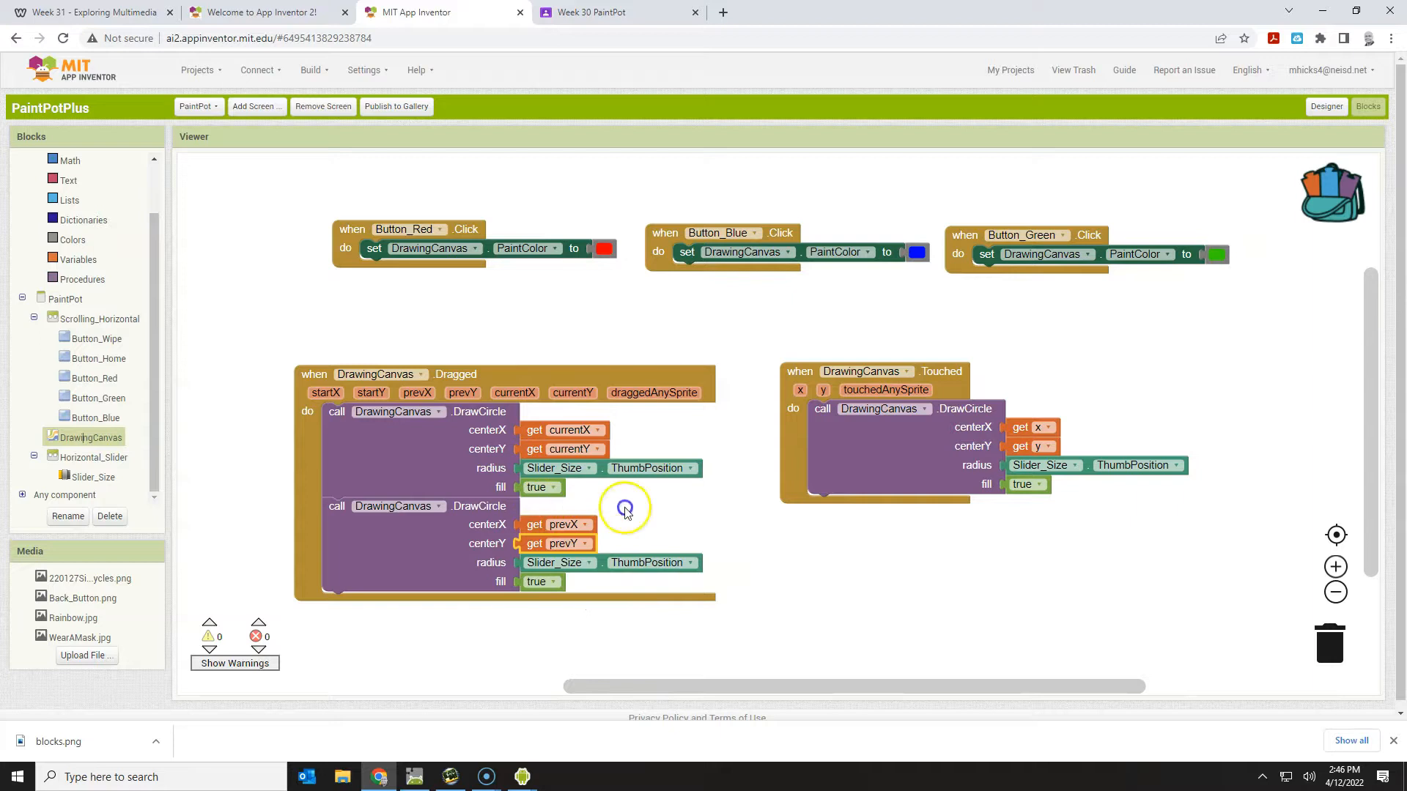
{"action": "mouse_move", "coordinate": [827, 619]}
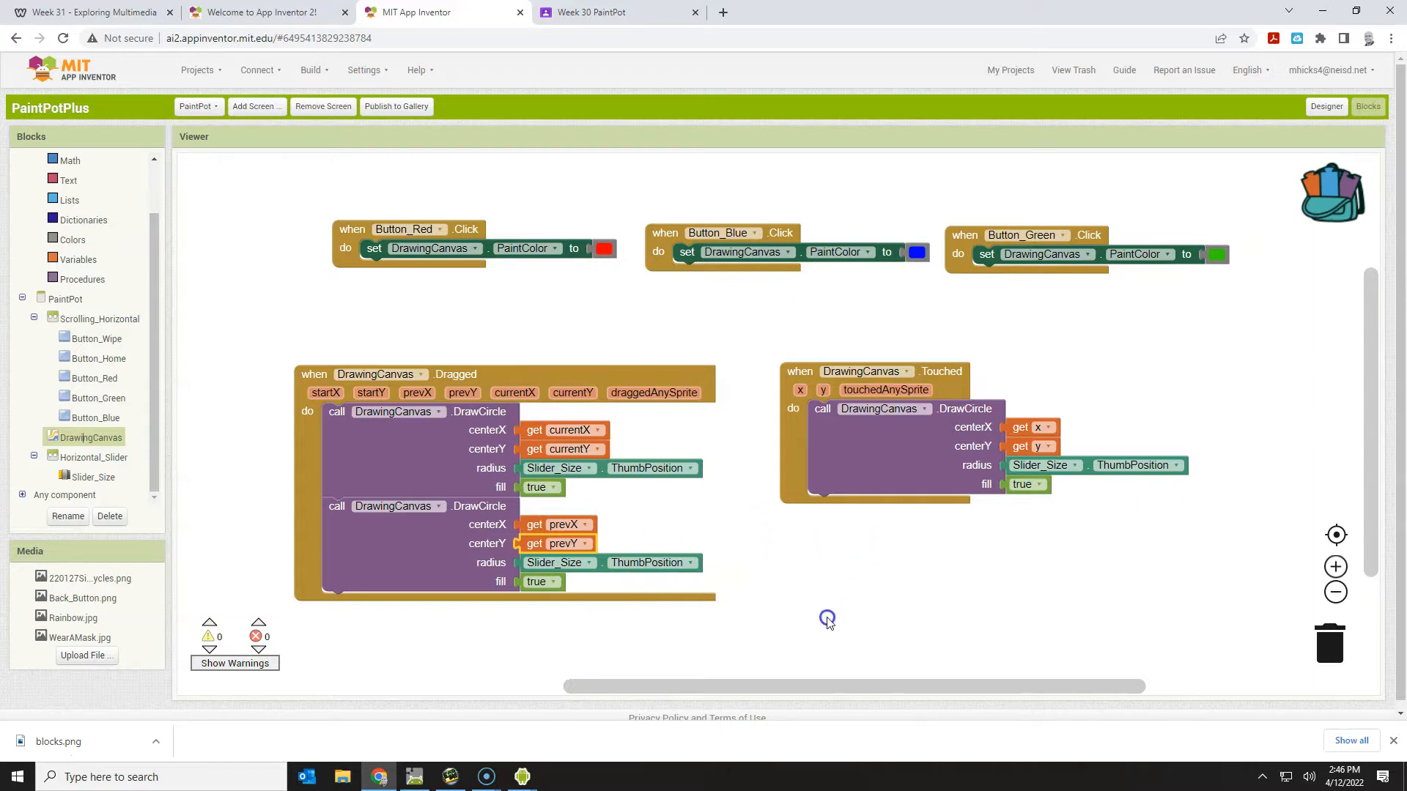
{"action": "mouse_move", "coordinate": [827, 619]}
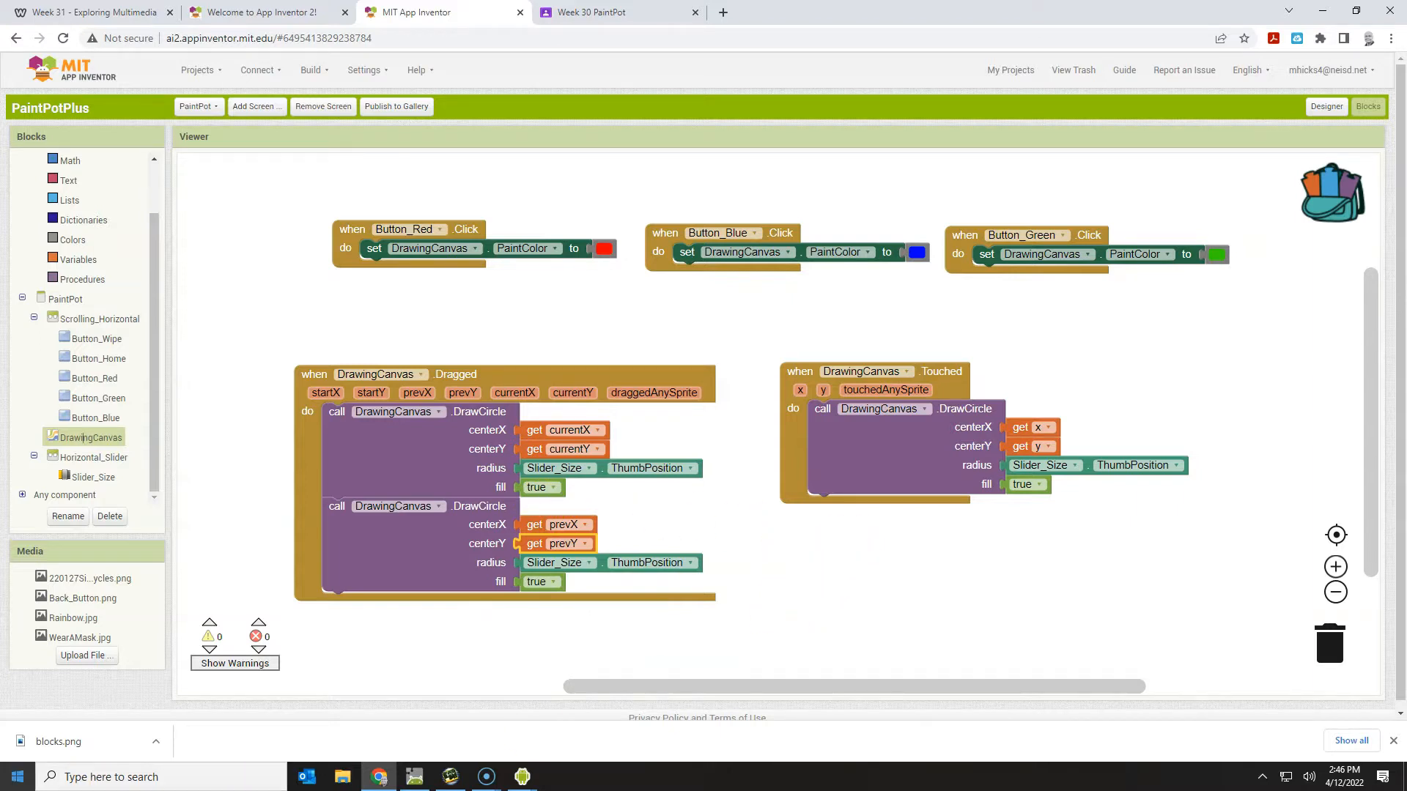